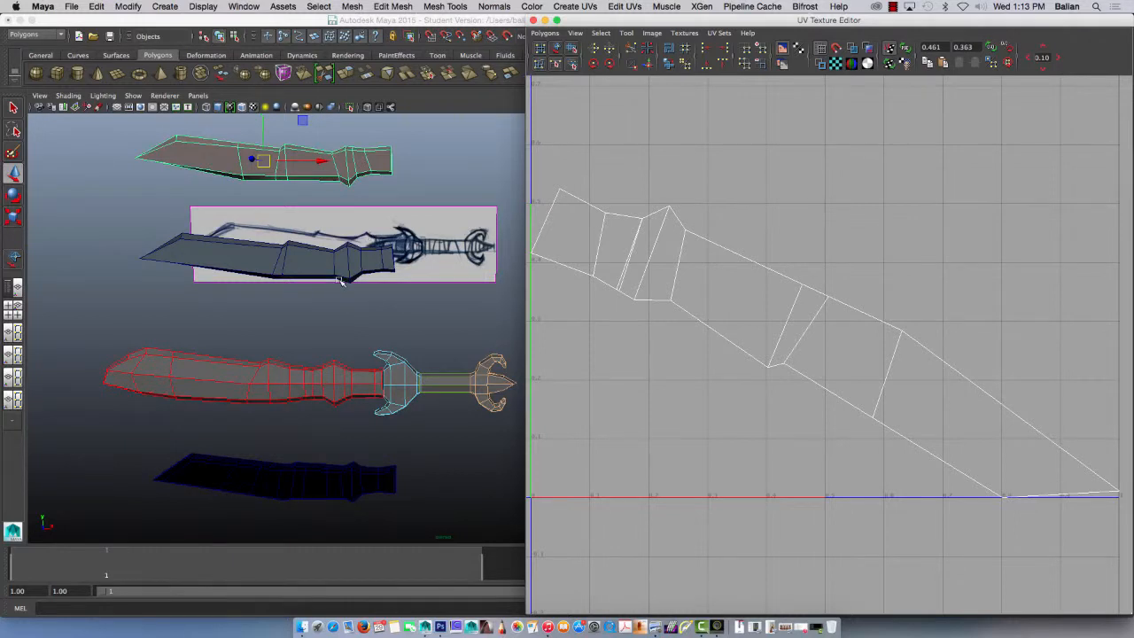
{"action": "mouse_move", "coordinate": [355, 283]}
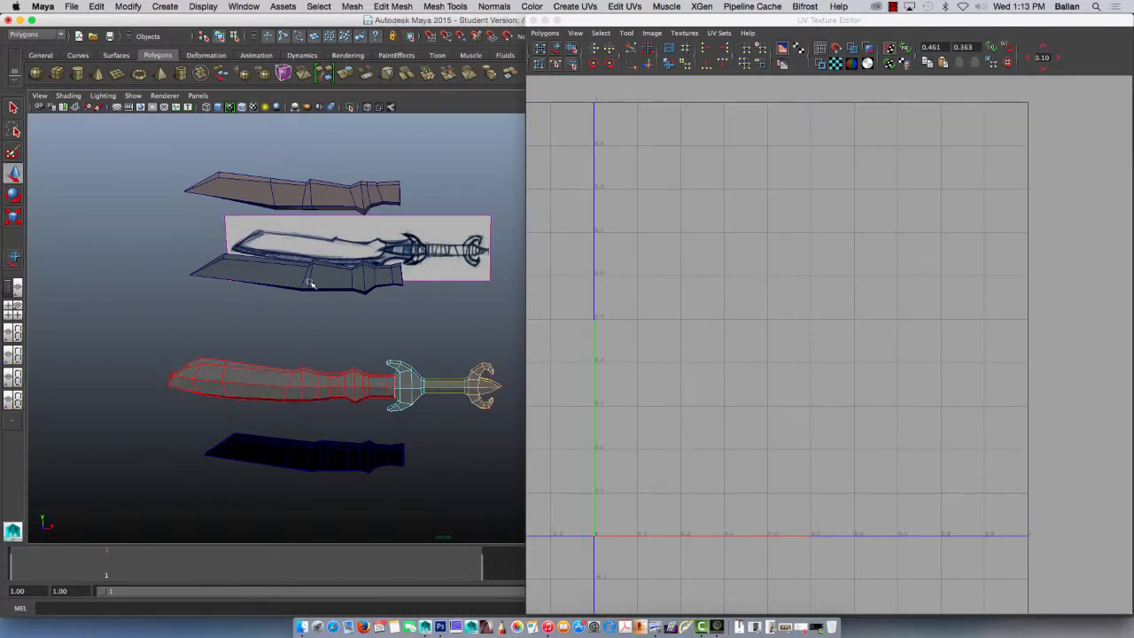
- Close the UV Texture Editor so the sword meshes stay in view with nothing selected
{"action": "left_click", "coordinate": [310, 282]}
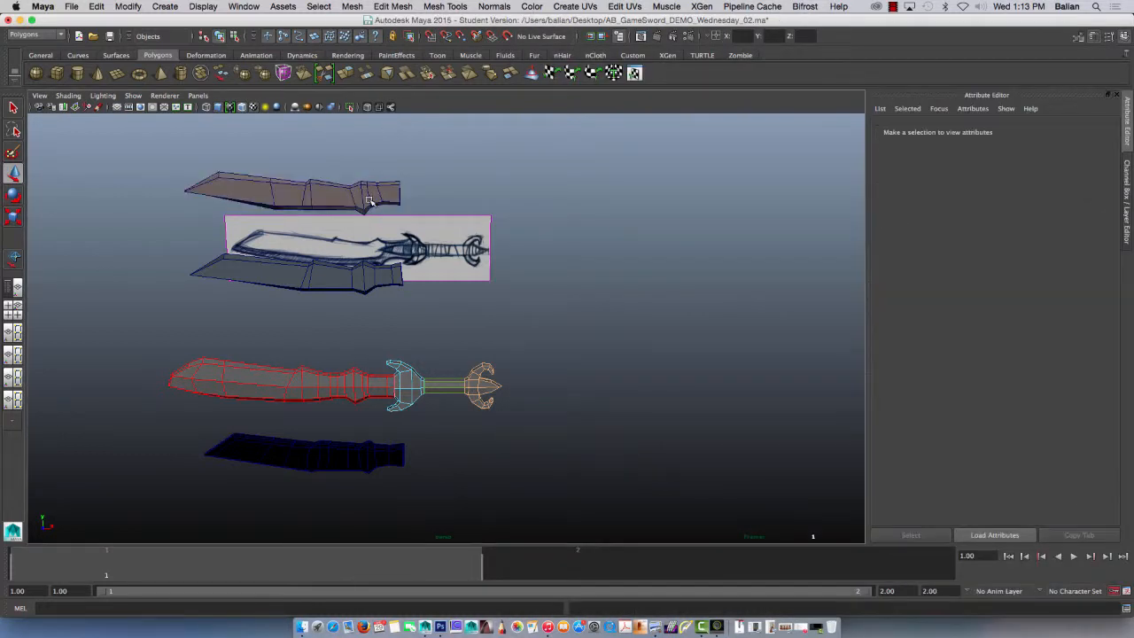
- Select the upper blade mesh and show its UV layout in the UV Texture Editor
{"action": "left_click", "coordinate": [625, 7]}
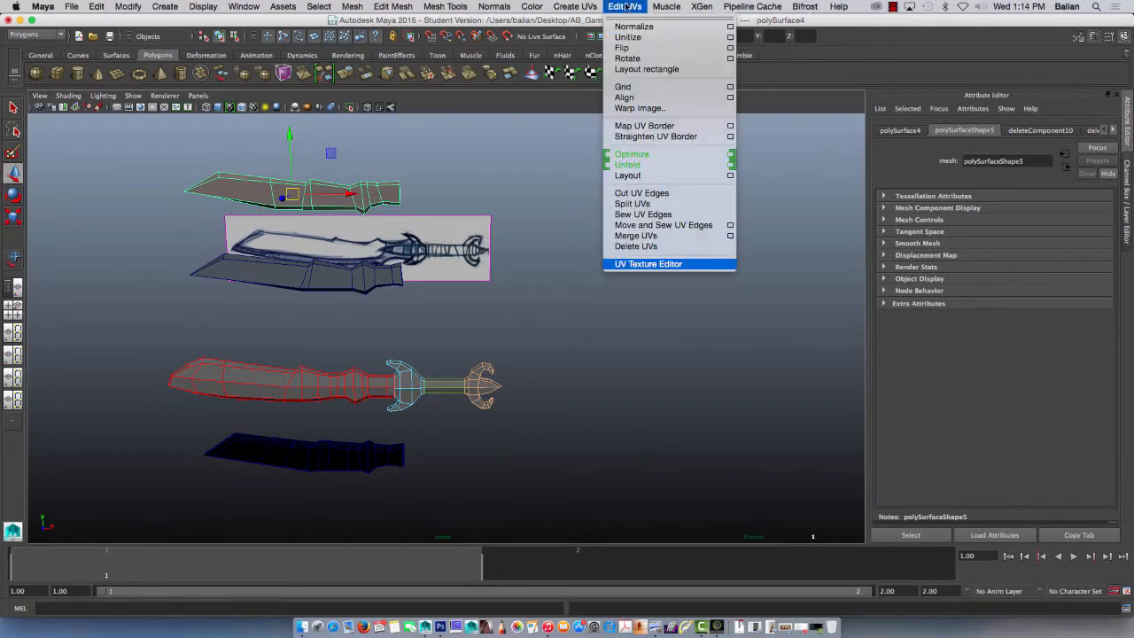
{"action": "mouse_move", "coordinate": [648, 263]}
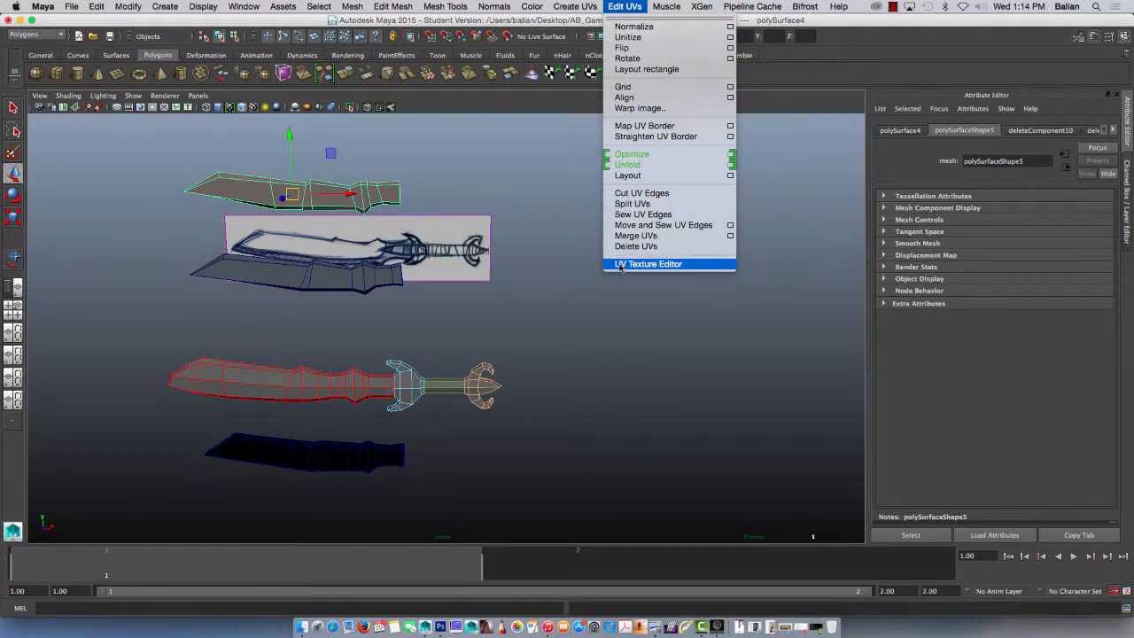
{"action": "left_click", "coordinate": [650, 263]}
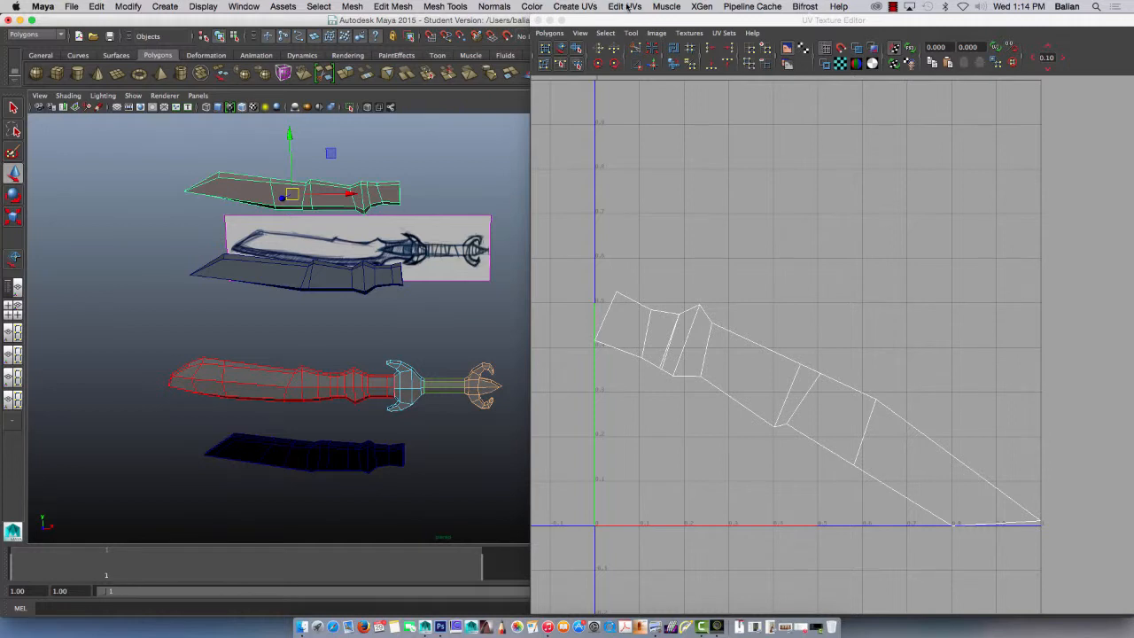
- Apply planar mapping to the blade along the Z axis, fitted to its bounding box
{"action": "left_click", "coordinate": [575, 6]}
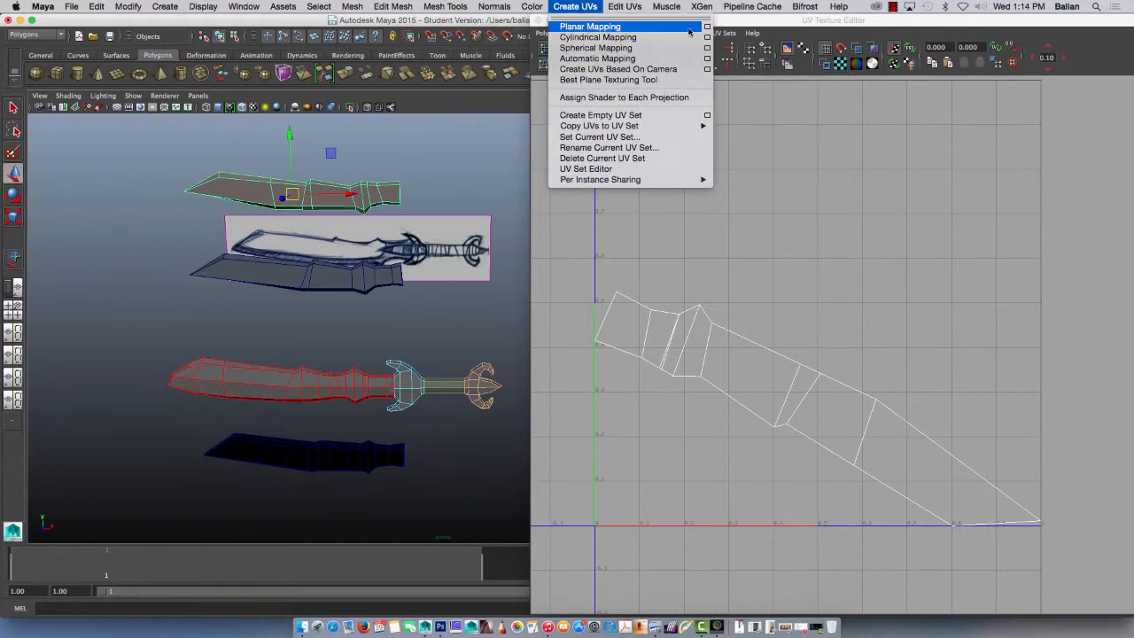
{"action": "left_click", "coordinate": [707, 26]}
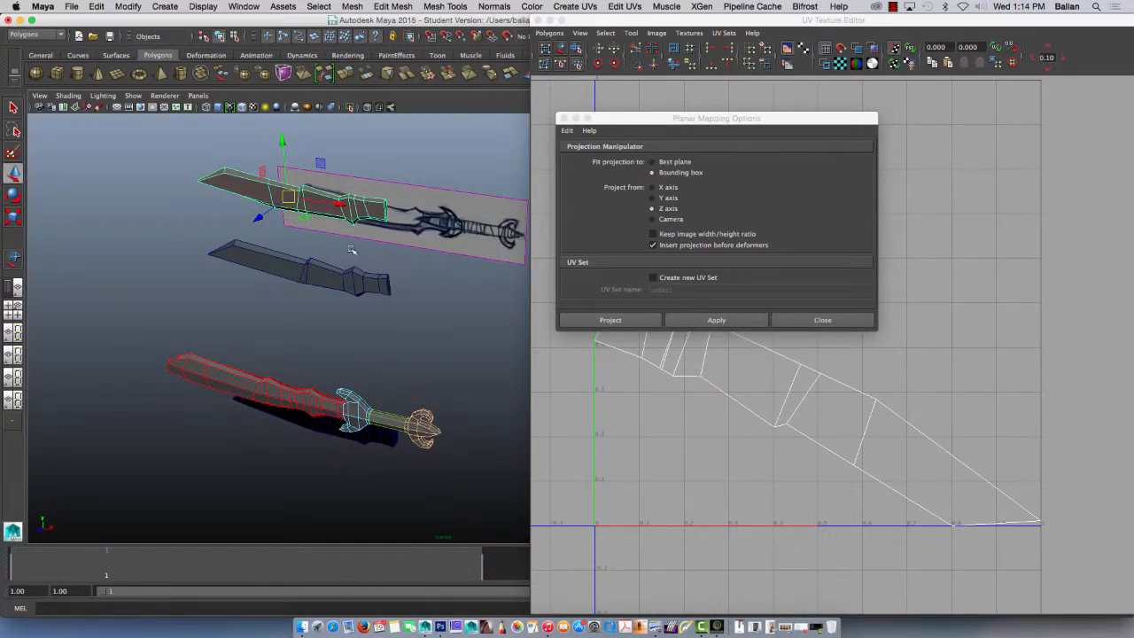
{"action": "mouse_move", "coordinate": [279, 219]}
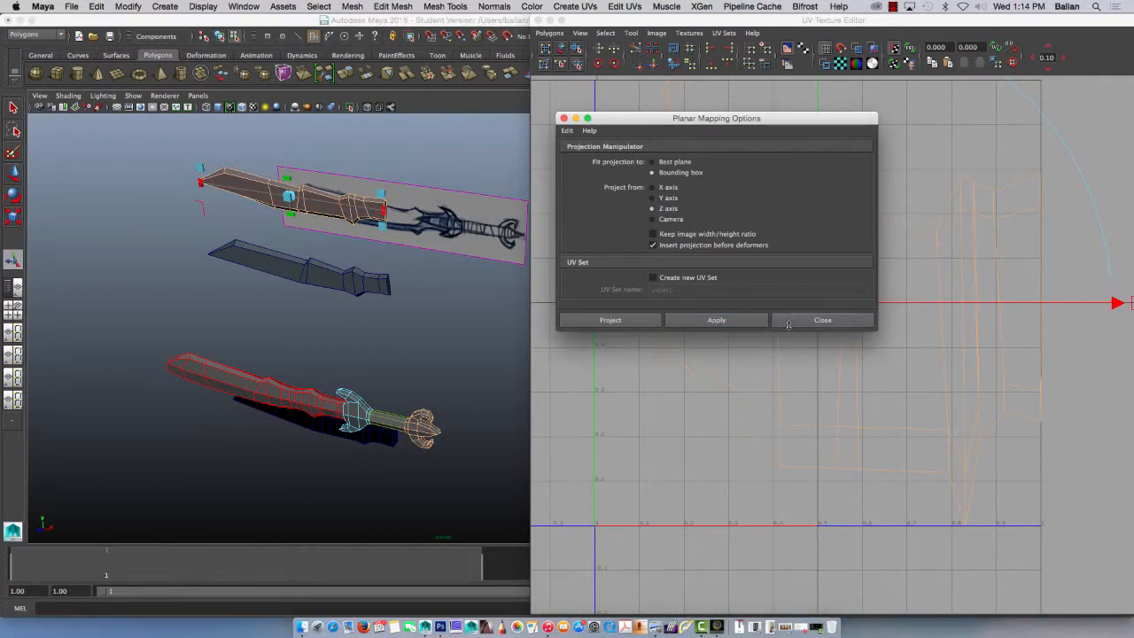
{"action": "left_click", "coordinate": [822, 320]}
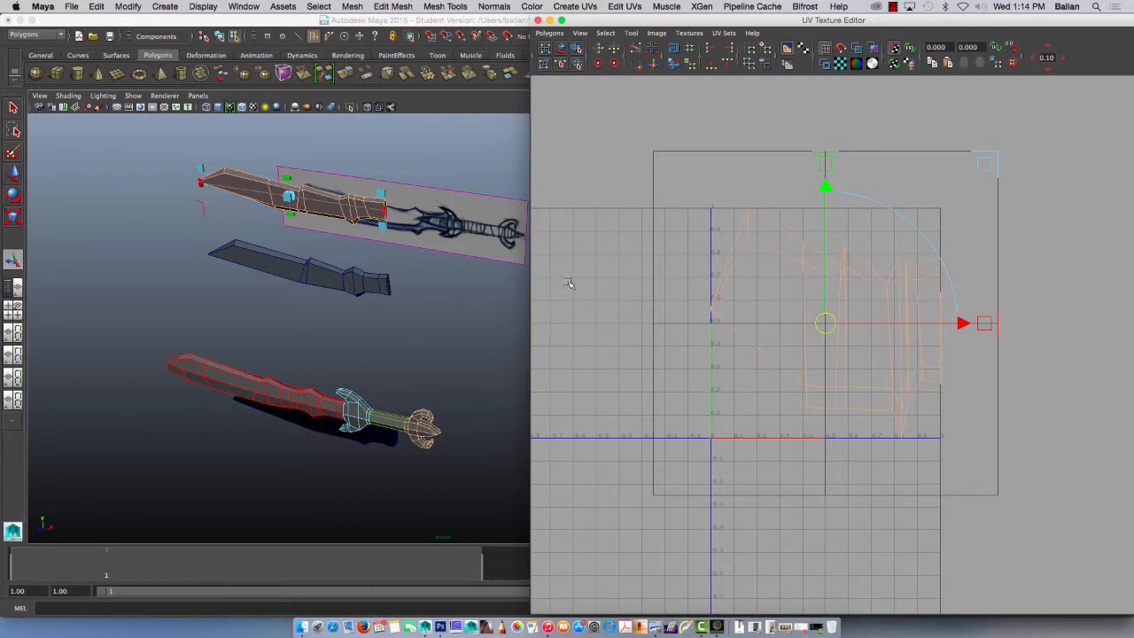
{"action": "mouse_move", "coordinate": [632, 260]}
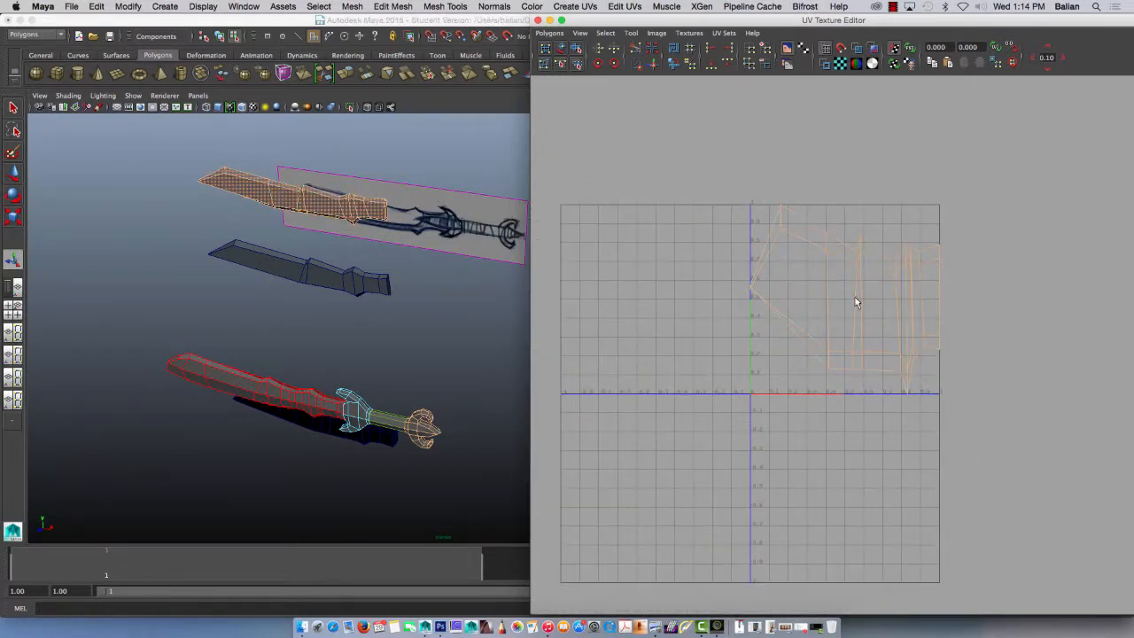
- Switch the blade to UV mode and scale its UVs horizontally to match the blade's length
{"action": "right_click", "coordinate": [824, 257]}
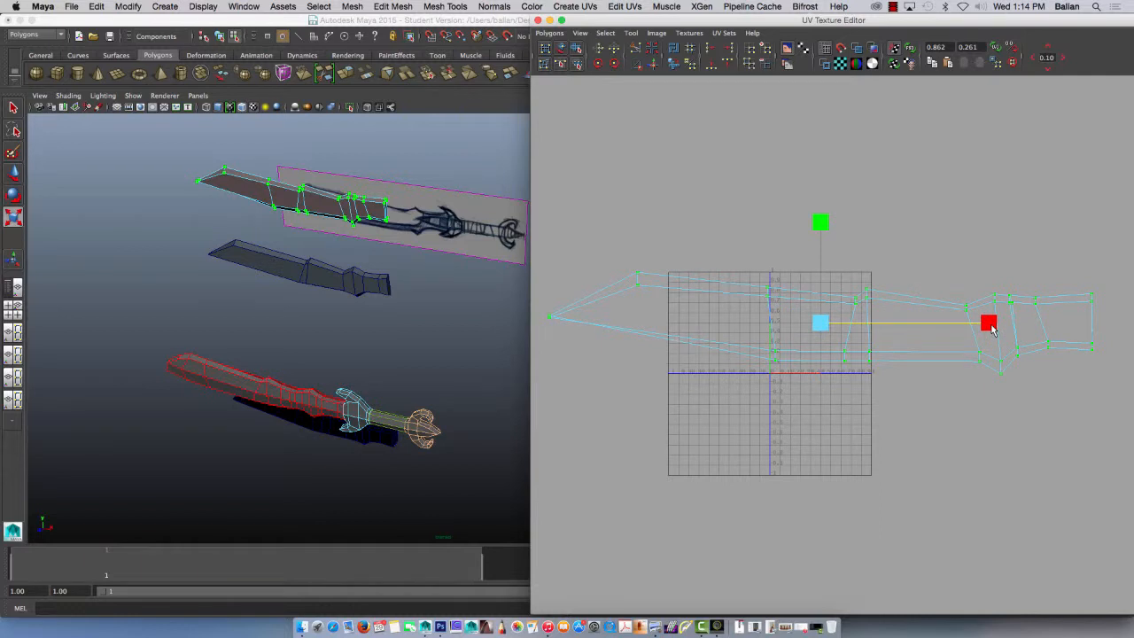
{"action": "left_click_drag", "start_coordinate": [988, 323], "coordinate": [922, 323]}
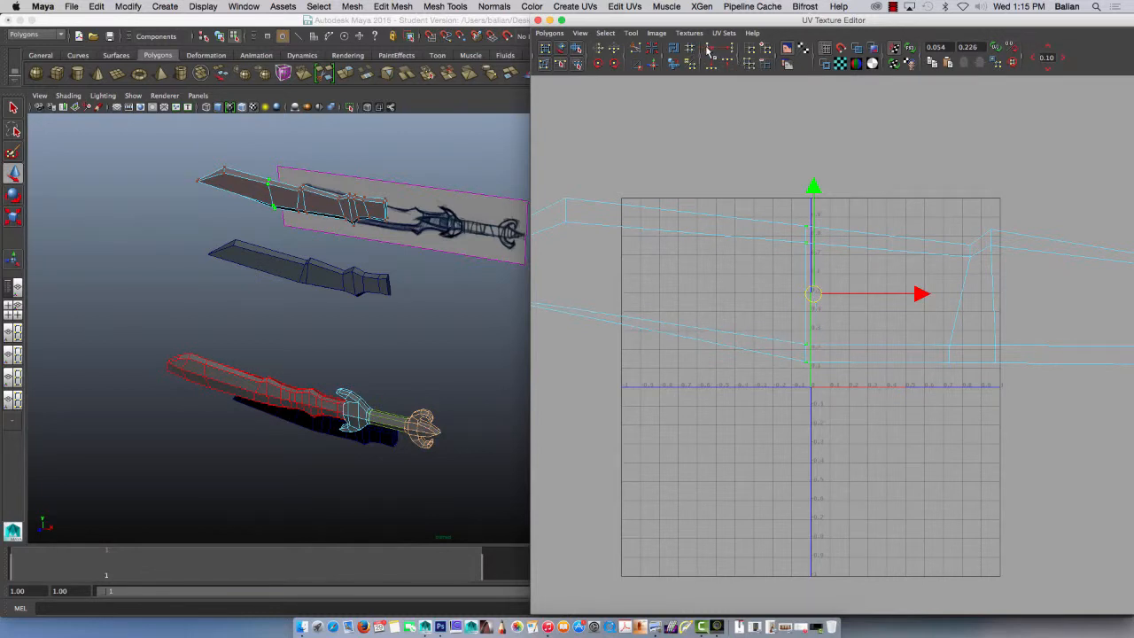
{"action": "mouse_move", "coordinate": [811, 252]}
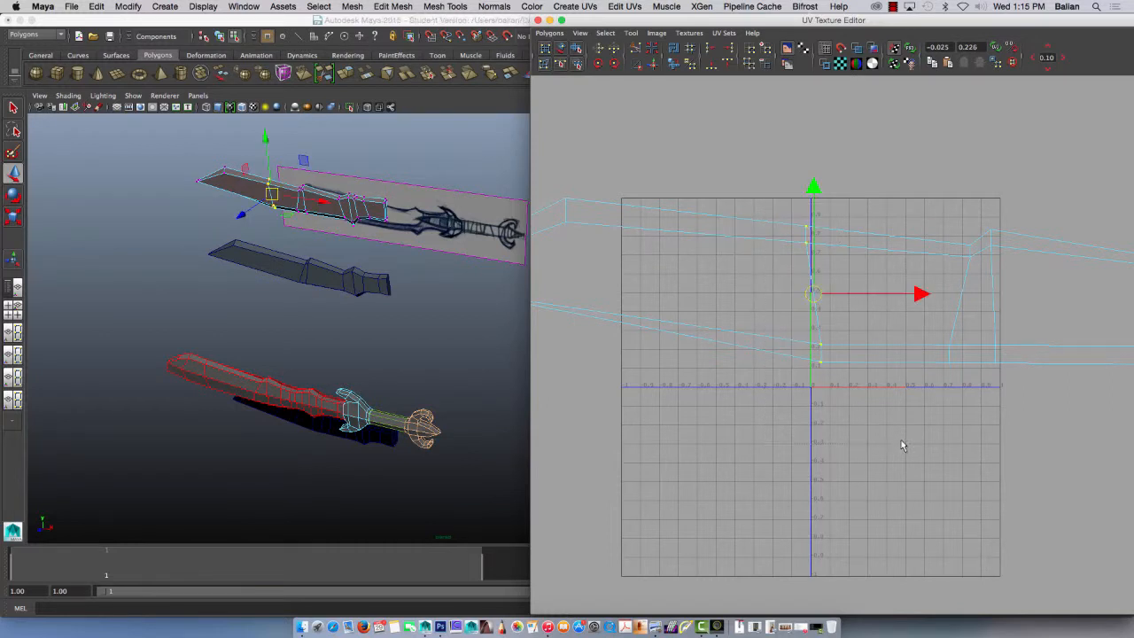
{"action": "mouse_move", "coordinate": [784, 199]}
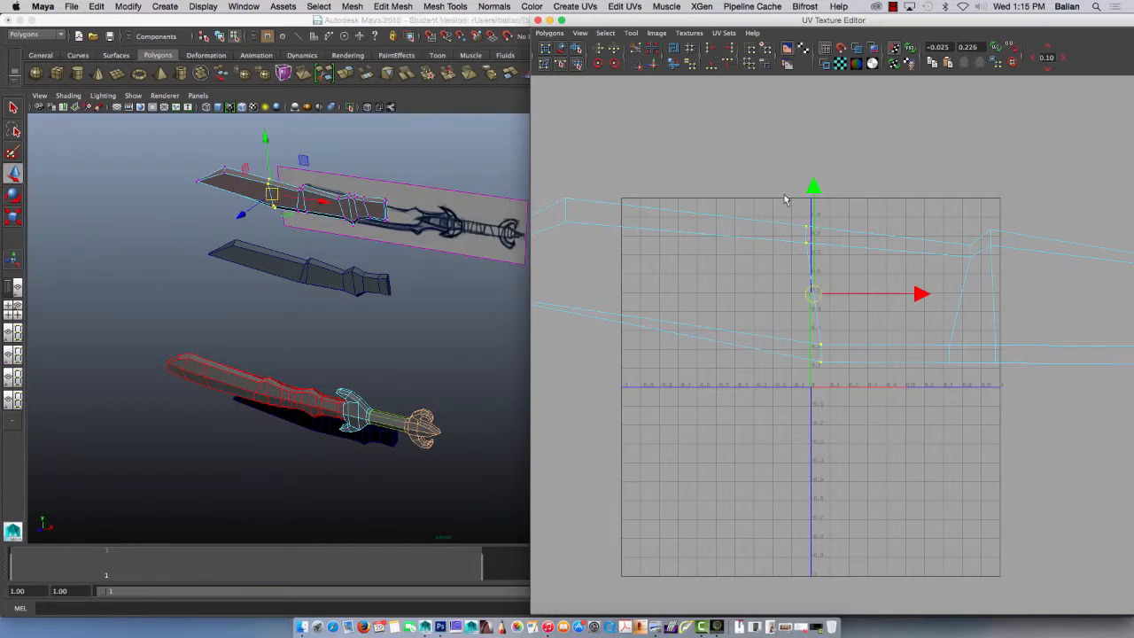
- Move the blade's UV columns and a row to even their spacing, then close the editor
{"action": "right_click", "coordinate": [807, 247]}
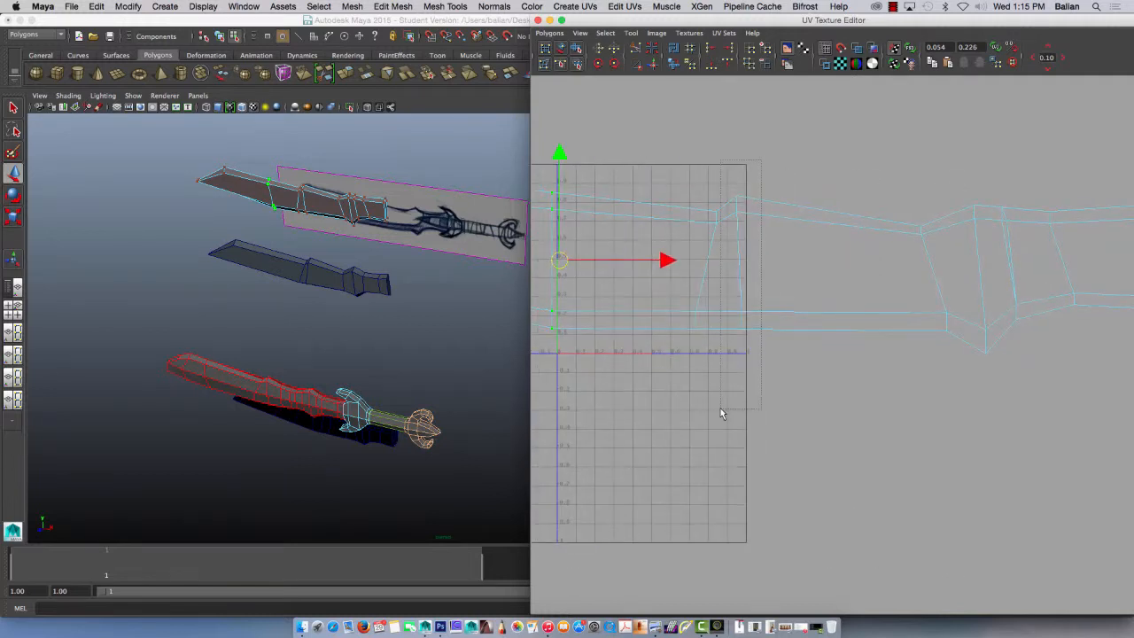
{"action": "left_click_drag", "start_coordinate": [558, 260], "coordinate": [740, 263]}
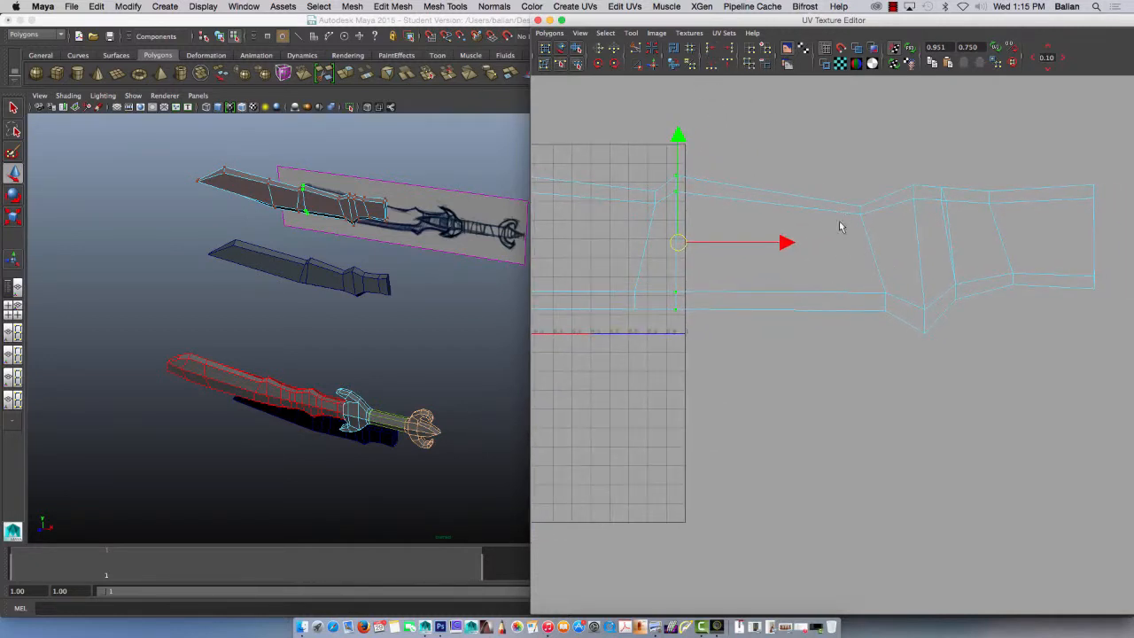
{"action": "left_click_drag", "start_coordinate": [678, 242], "coordinate": [872, 259]}
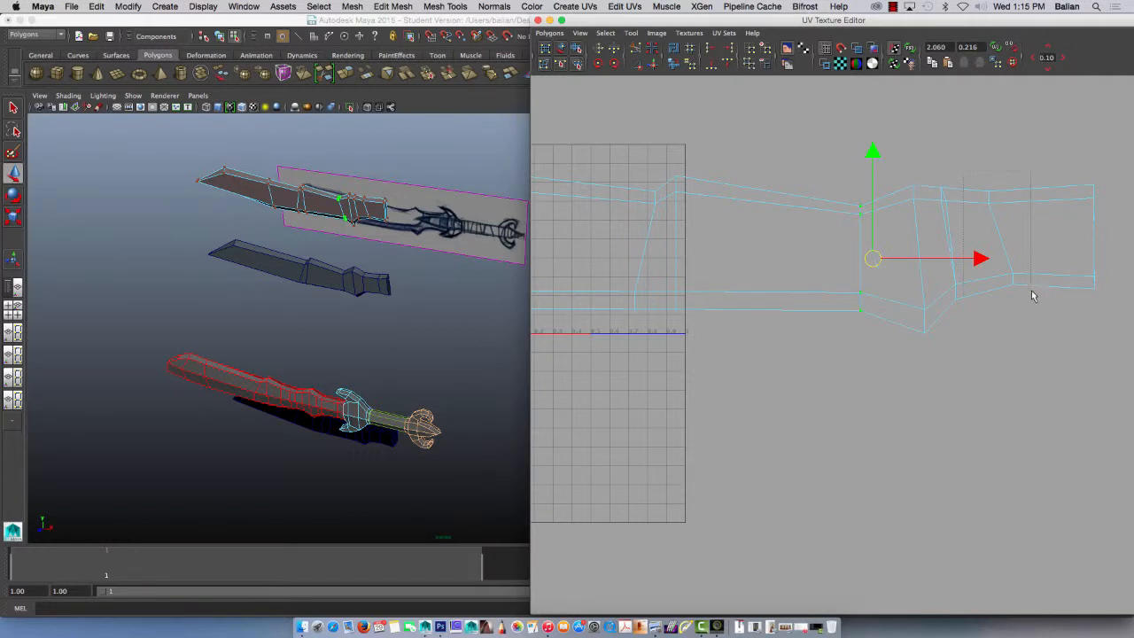
{"action": "left_click_drag", "start_coordinate": [873, 258], "coordinate": [1000, 238]}
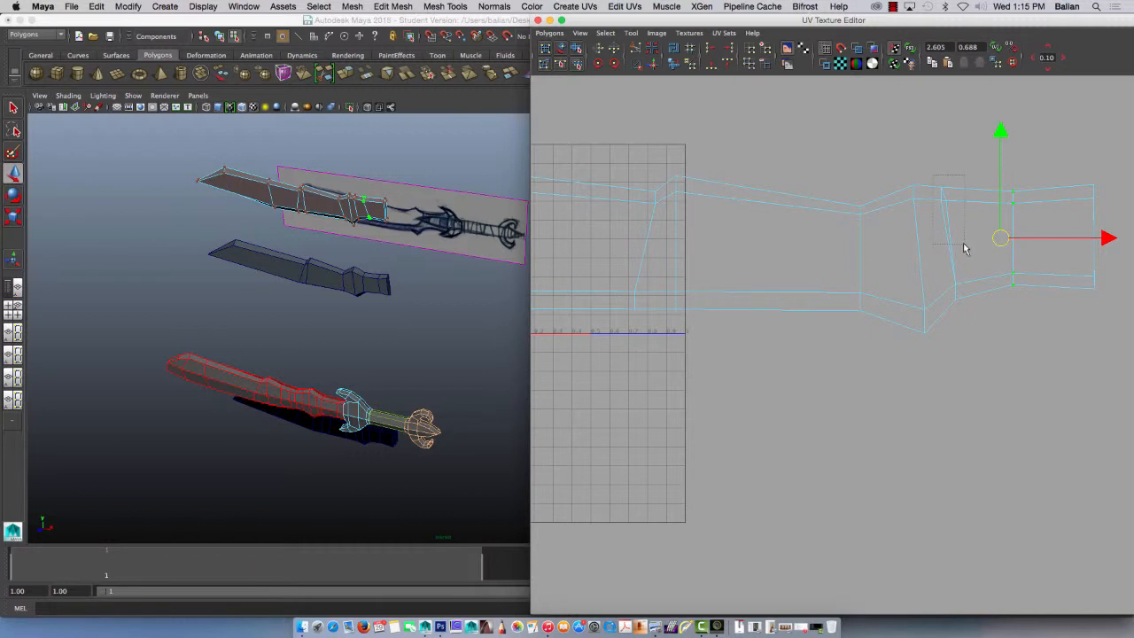
{"action": "mouse_move", "coordinate": [959, 222]}
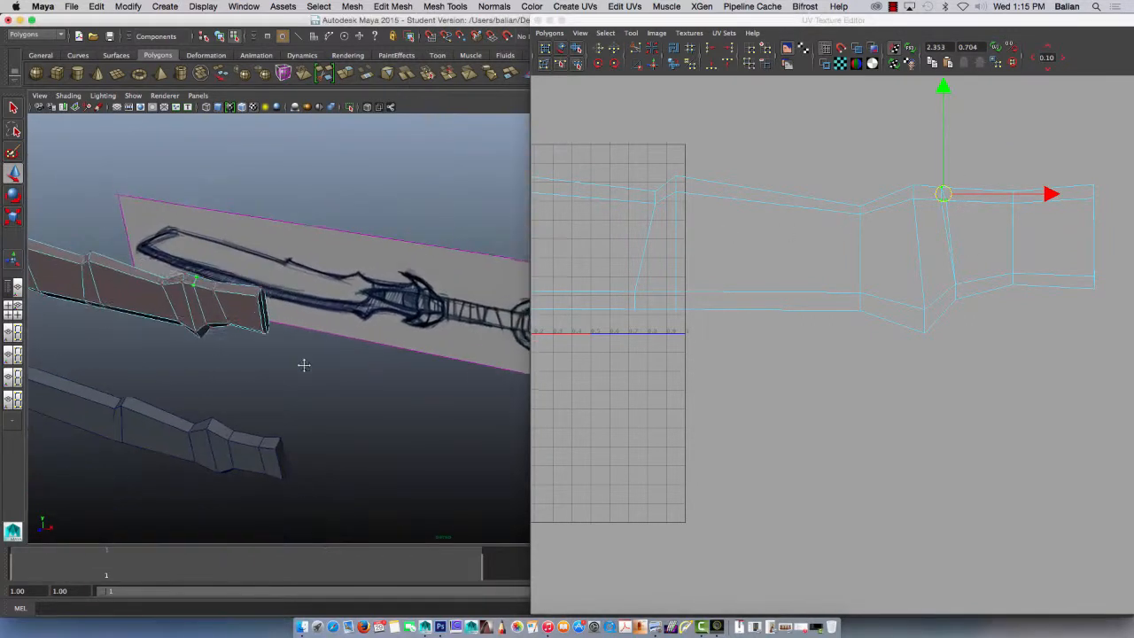
{"action": "left_click_drag", "start_coordinate": [304, 366], "coordinate": [271, 377]}
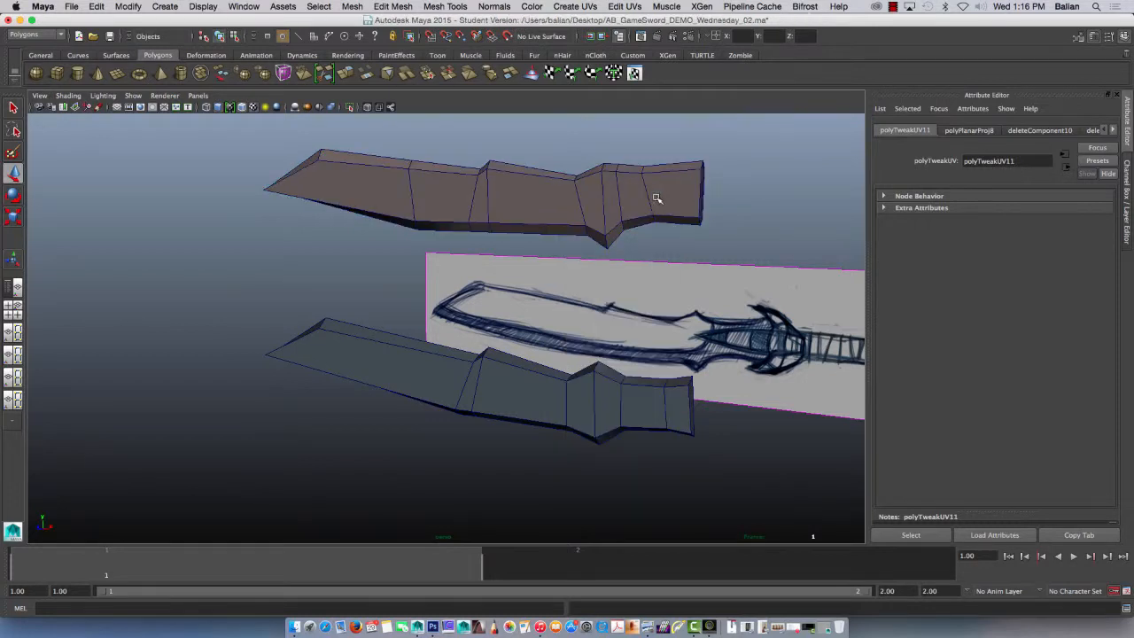
- Select the blade and return to the front view over the reference sketch
{"action": "left_click", "coordinate": [656, 197]}
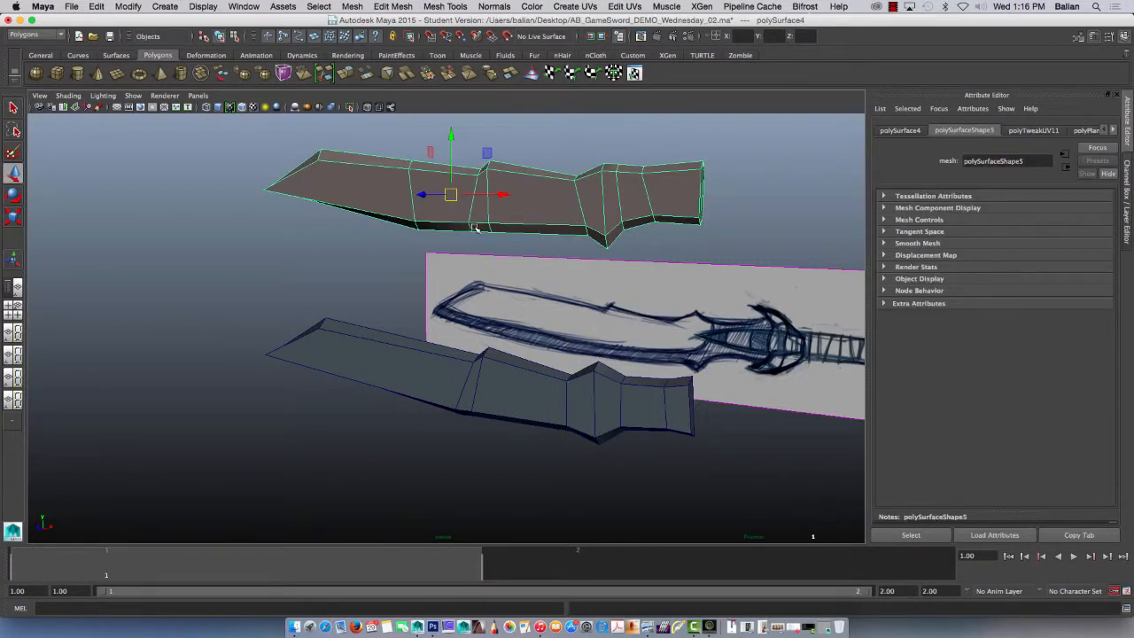
{"action": "key", "text": "space"}
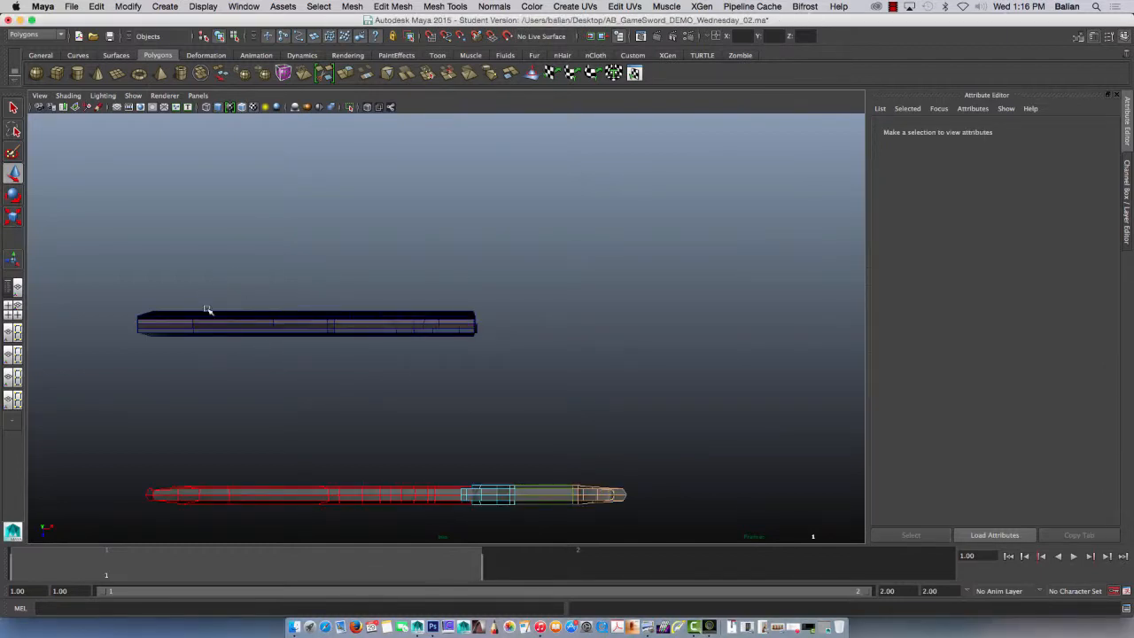
{"action": "left_click", "coordinate": [305, 323]}
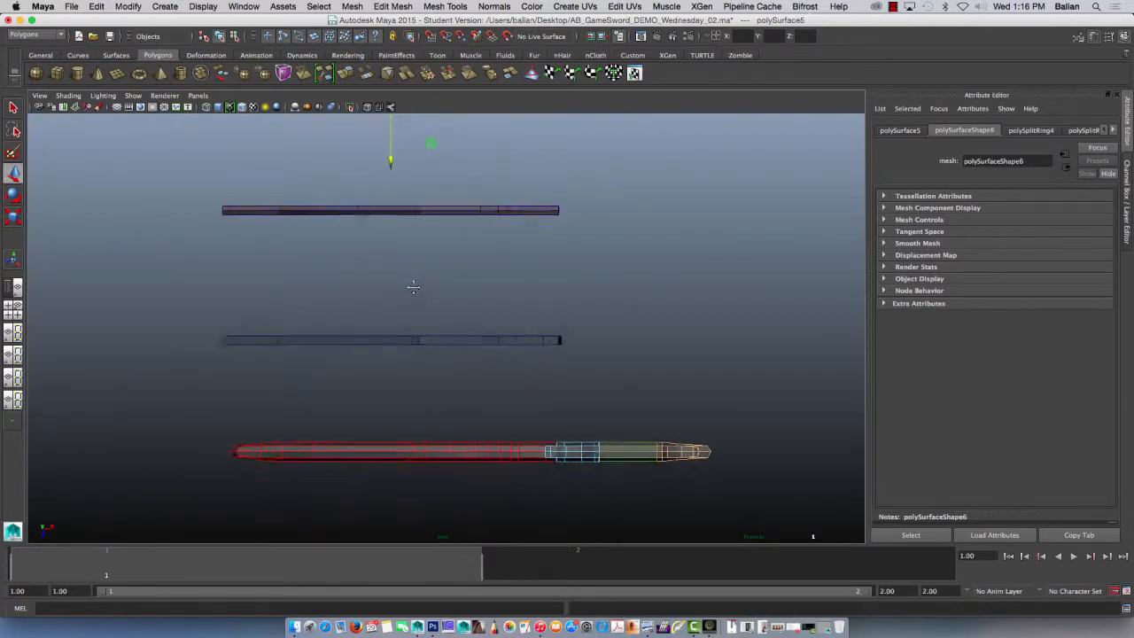
{"action": "left_click", "coordinate": [414, 286]}
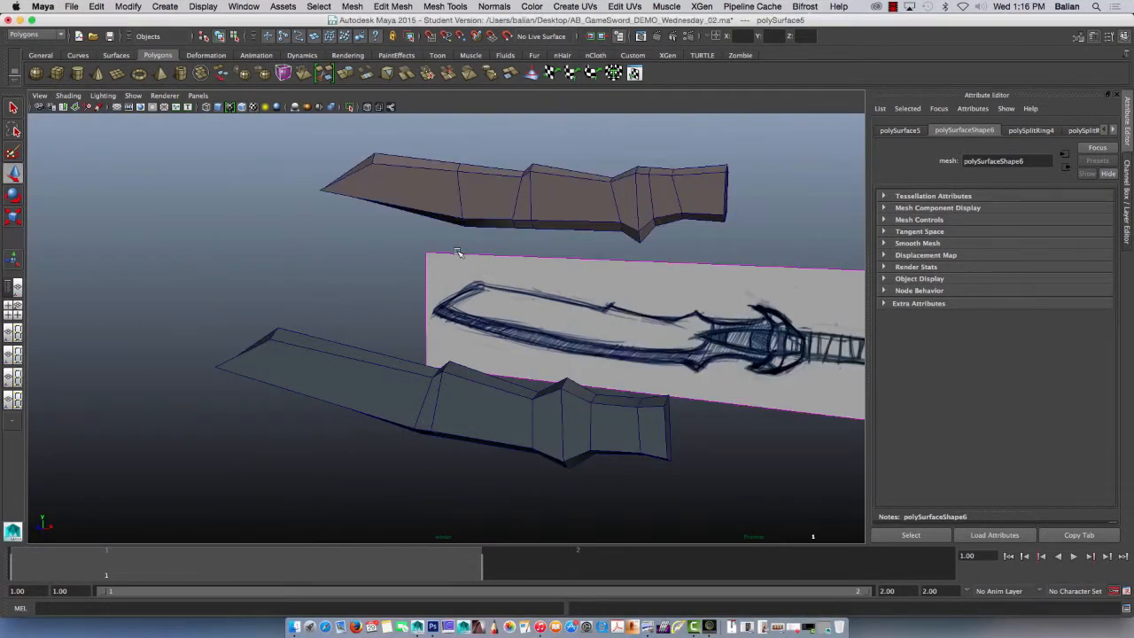
{"action": "left_click_drag", "start_coordinate": [458, 253], "coordinate": [357, 337]}
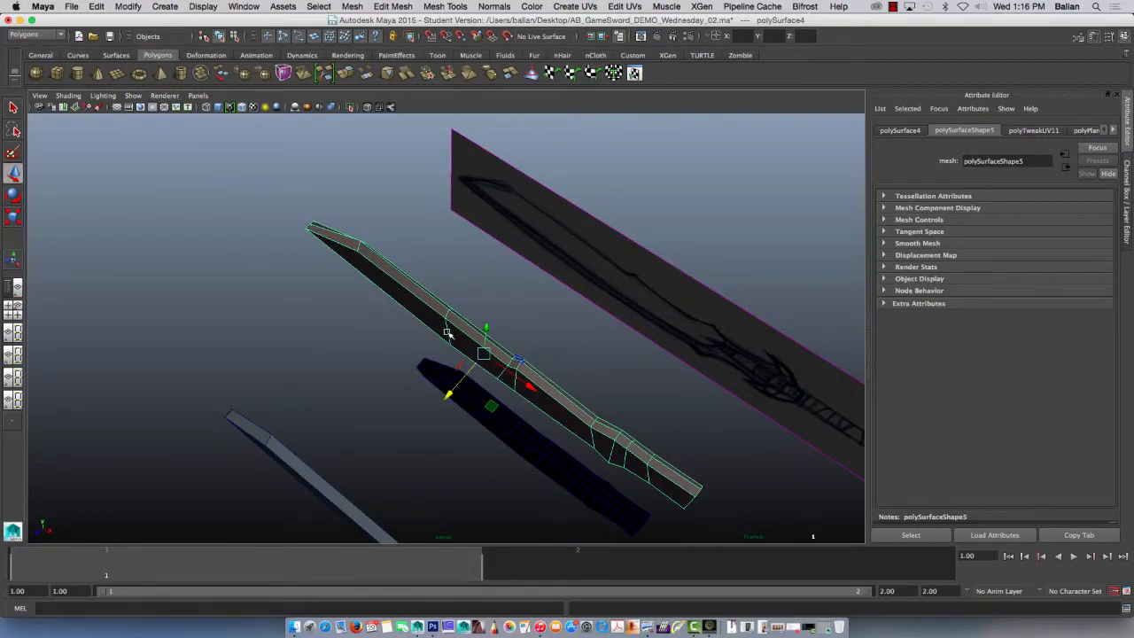
{"action": "key", "text": "space"}
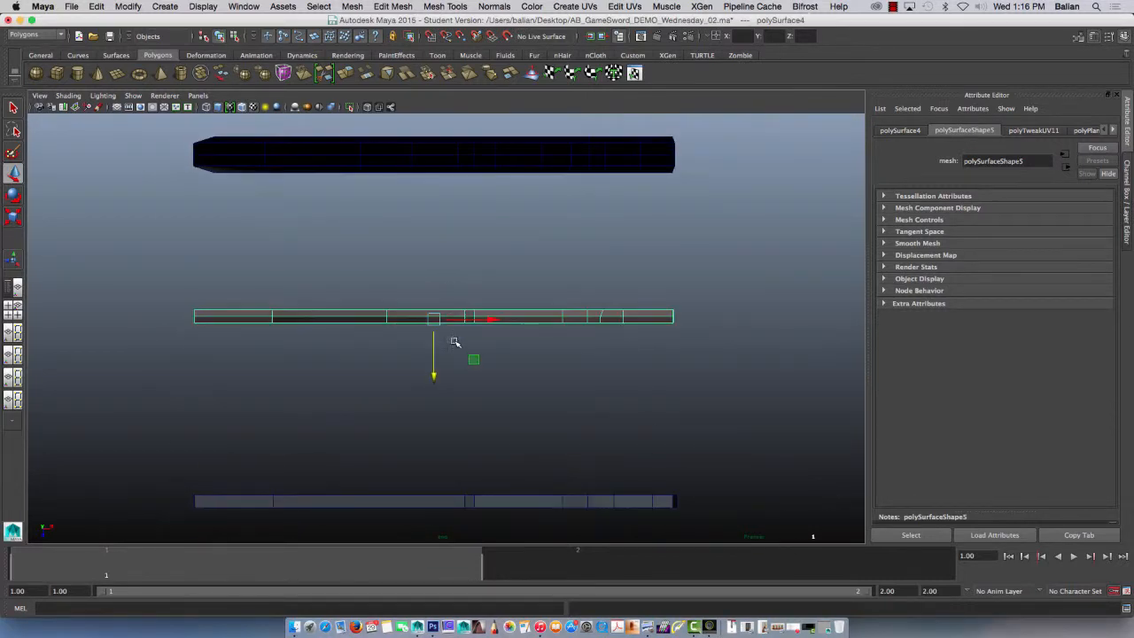
{"action": "right_click", "coordinate": [434, 317]}
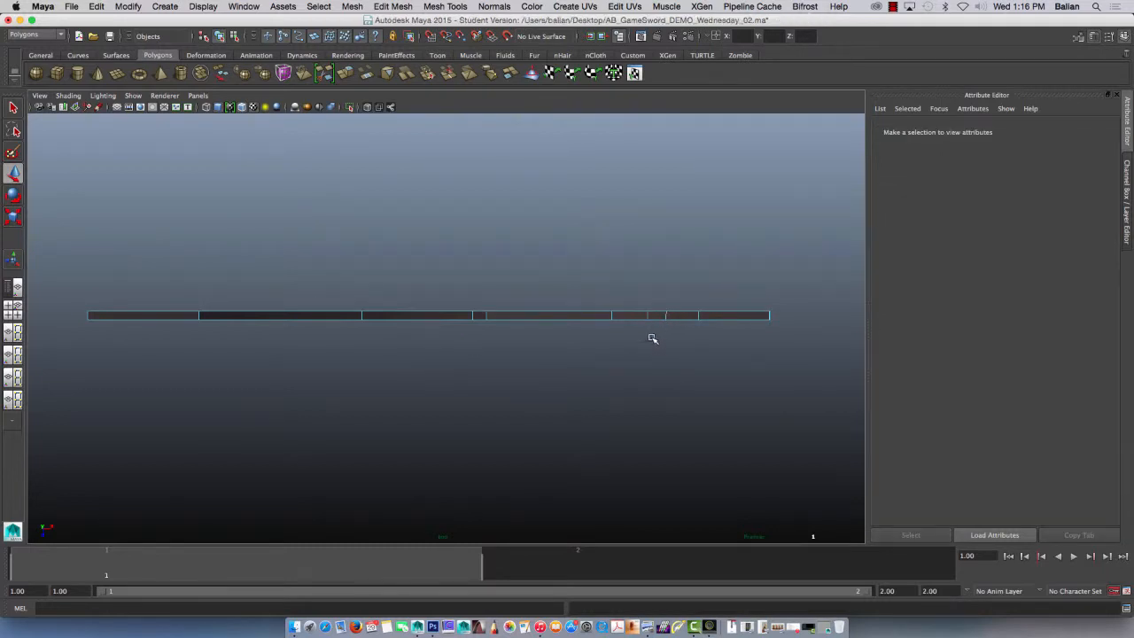
{"action": "key", "text": "space"}
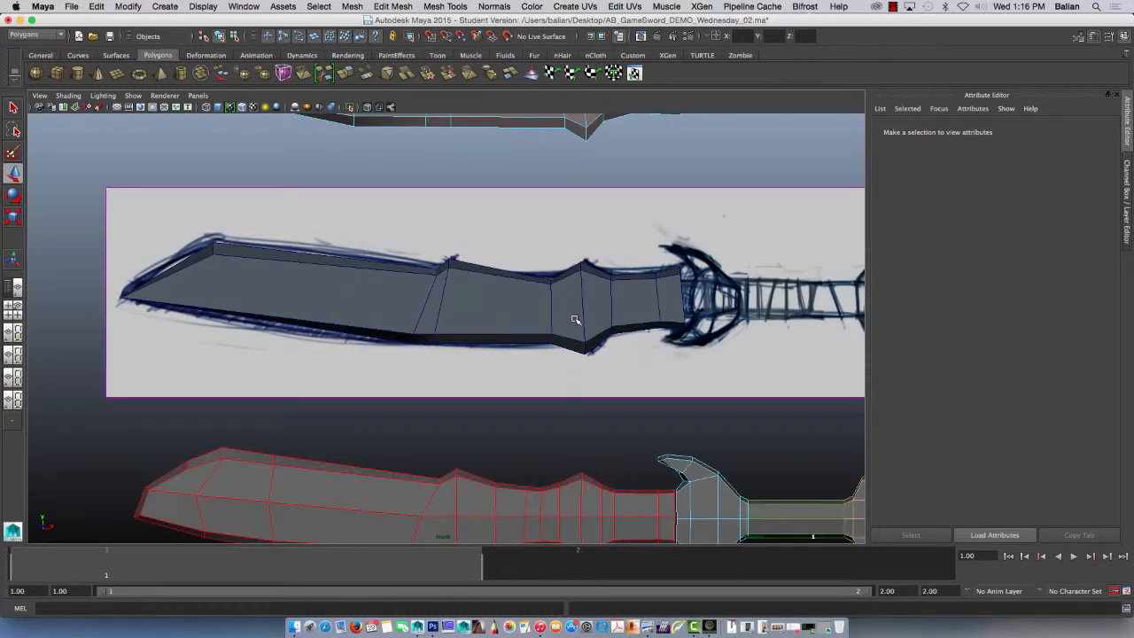
- Move the blade's UVs into the 0–1 texture square and begin Save Scene As
{"action": "left_click", "coordinate": [625, 6]}
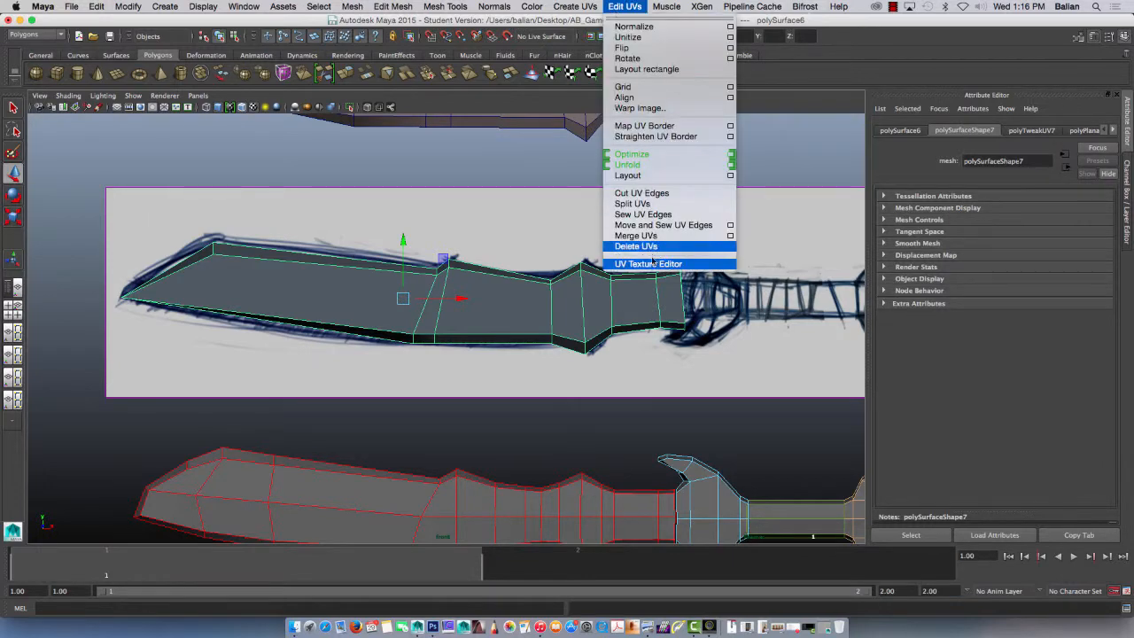
{"action": "left_click", "coordinate": [649, 264]}
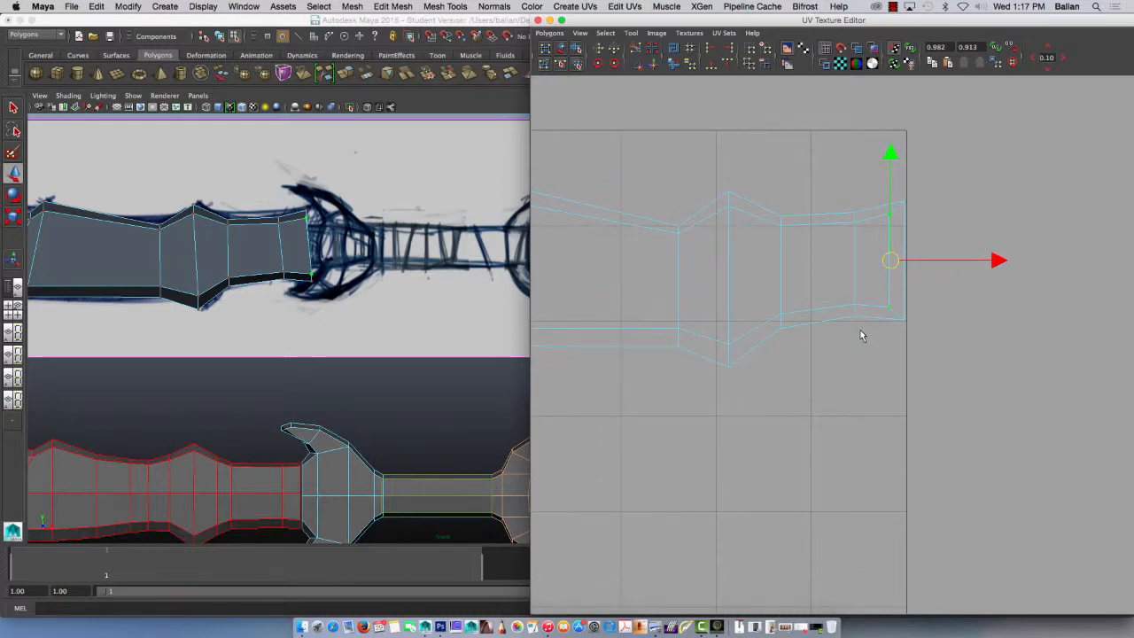
{"action": "mouse_move", "coordinate": [840, 268]}
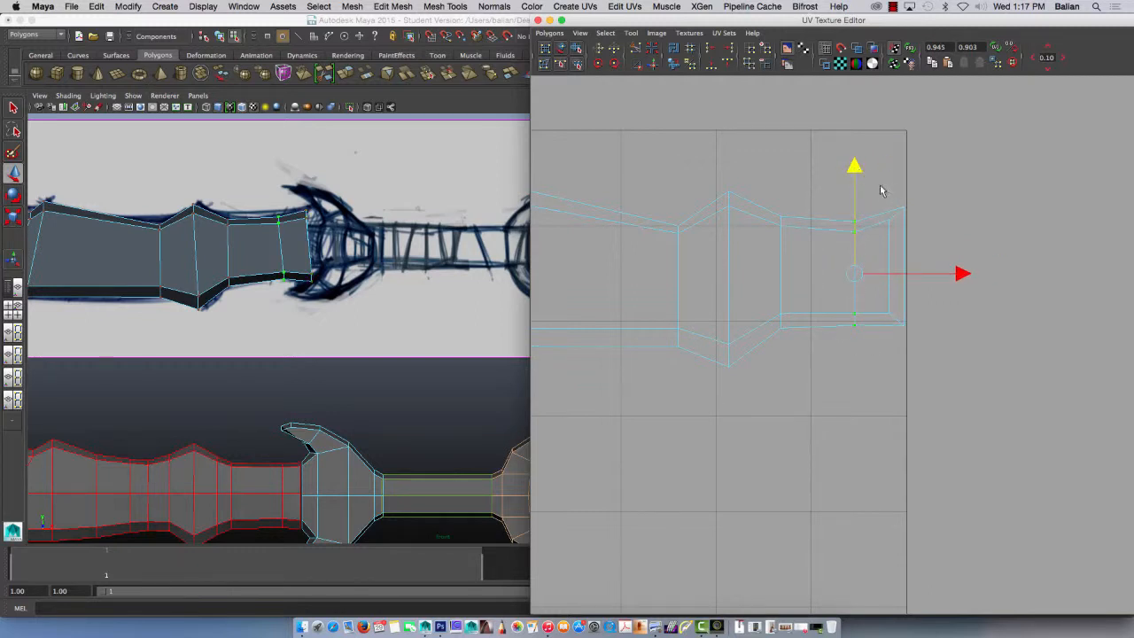
{"action": "left_click_drag", "start_coordinate": [855, 273], "coordinate": [897, 265]}
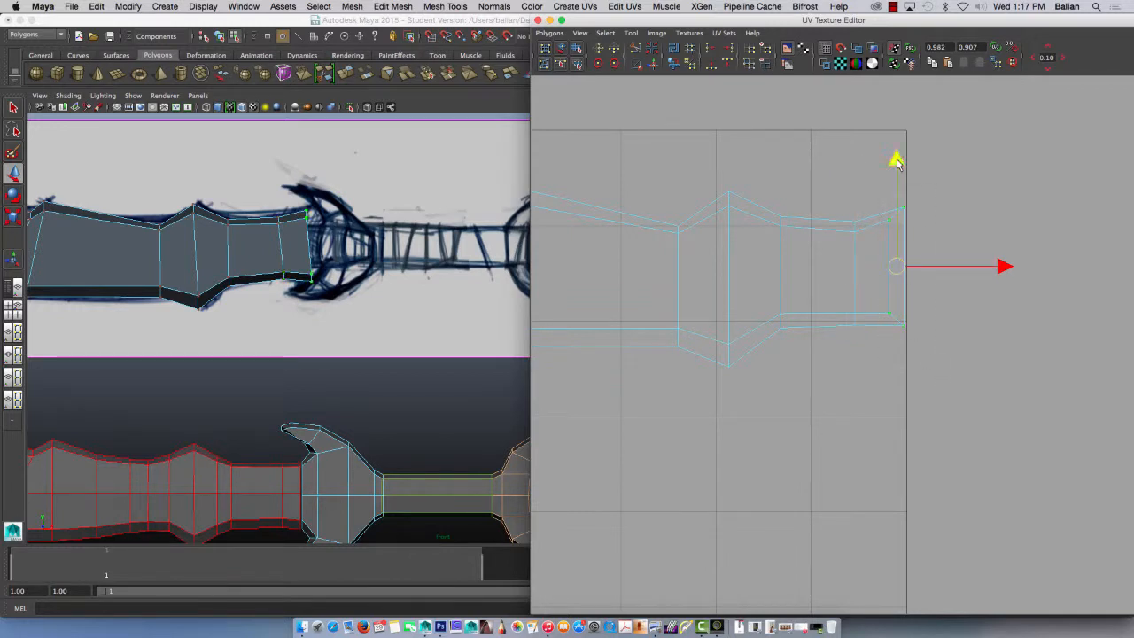
{"action": "left_click_drag", "start_coordinate": [897, 162], "coordinate": [897, 216]}
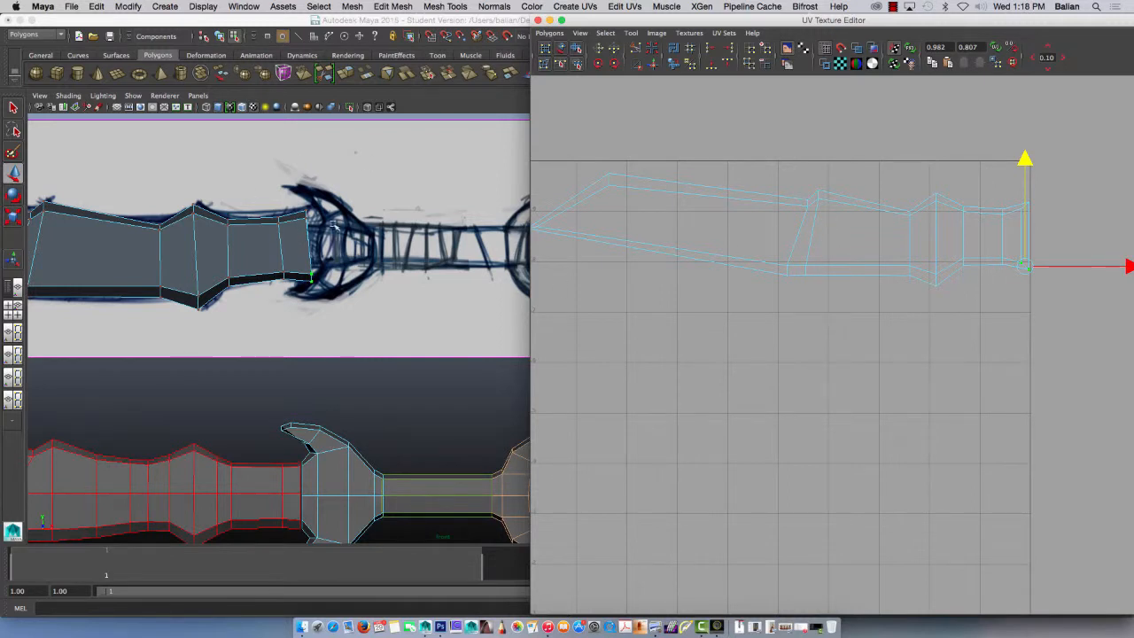
{"action": "mouse_move", "coordinate": [341, 257]}
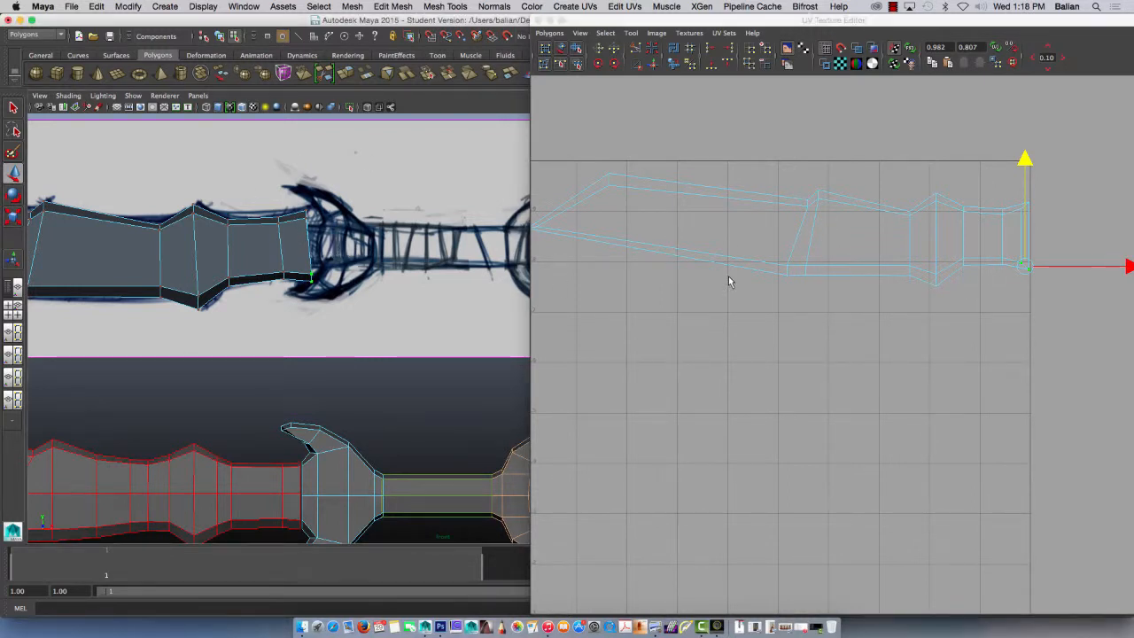
{"action": "left_click", "coordinate": [71, 6]}
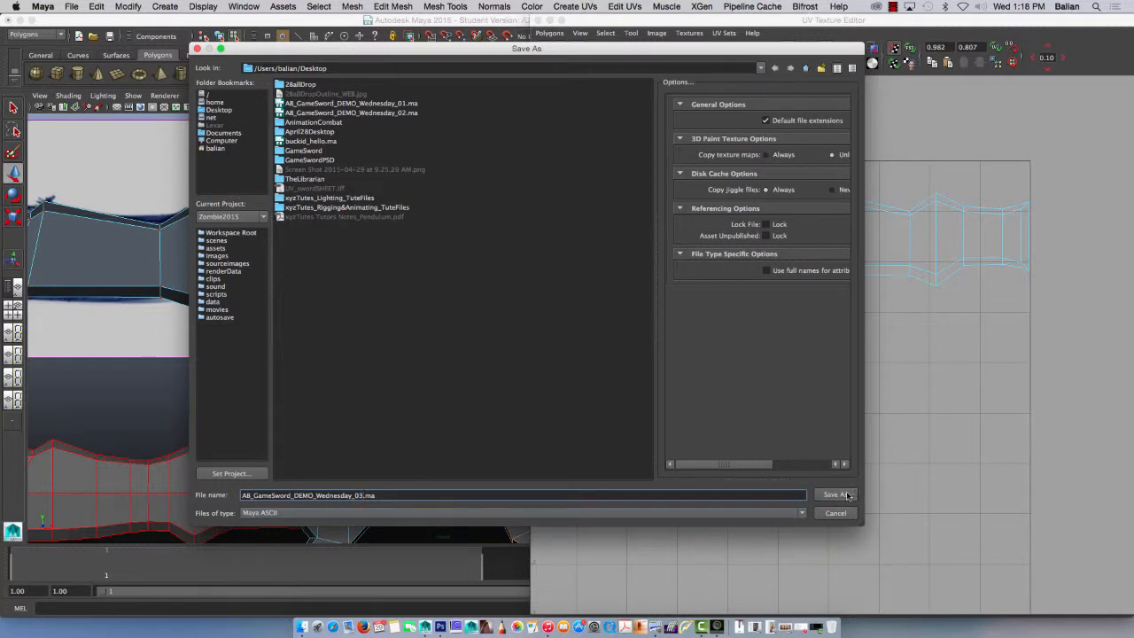
- Save the scene as version _03 and delete the blade's construction history in Object Mode
{"action": "left_click", "coordinate": [834, 494]}
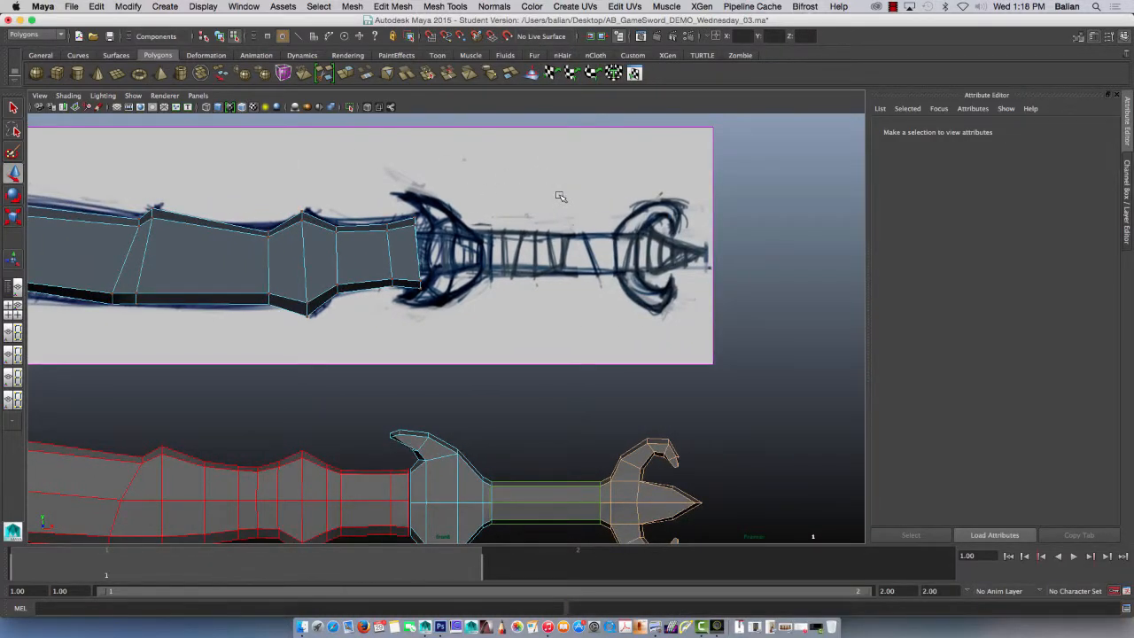
{"action": "right_click", "coordinate": [358, 255]}
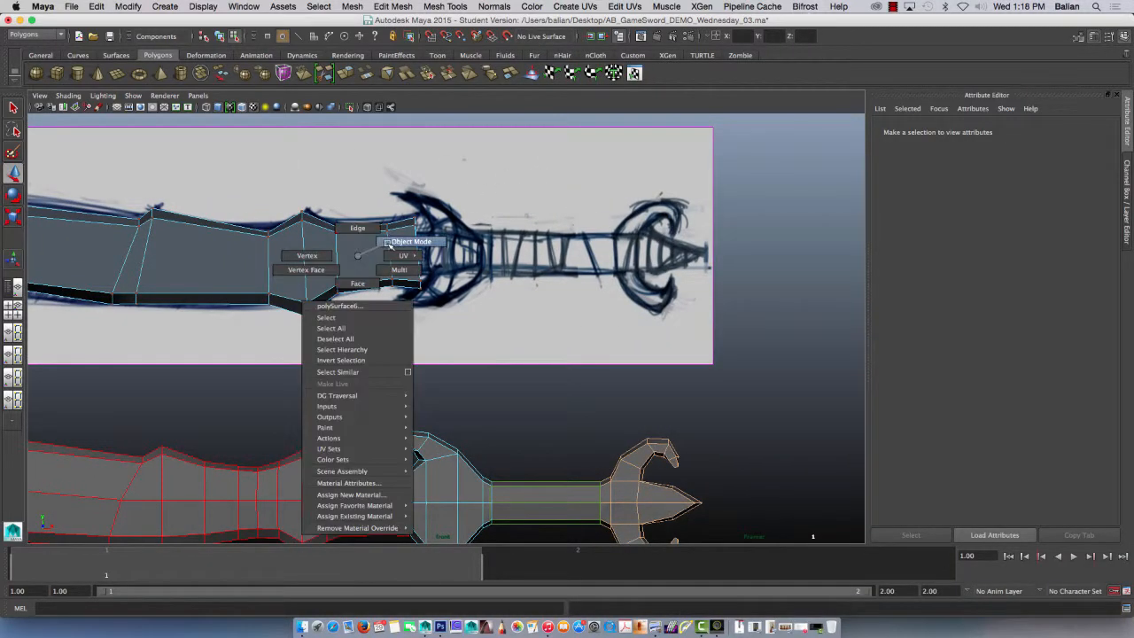
{"action": "left_click", "coordinate": [410, 241]}
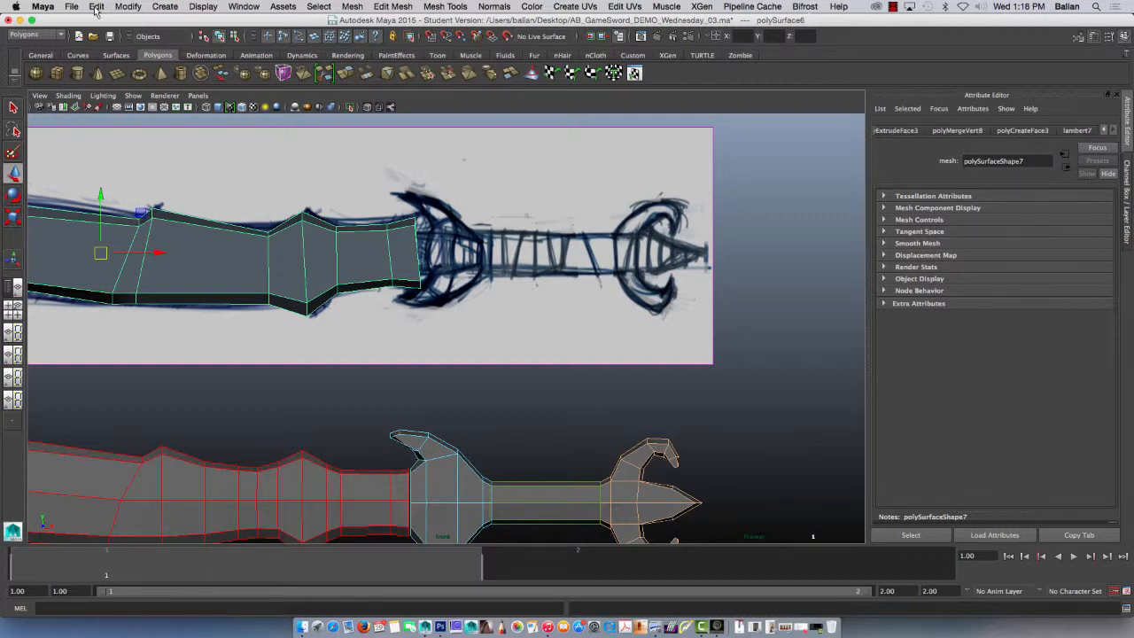
{"action": "left_click", "coordinate": [97, 6]}
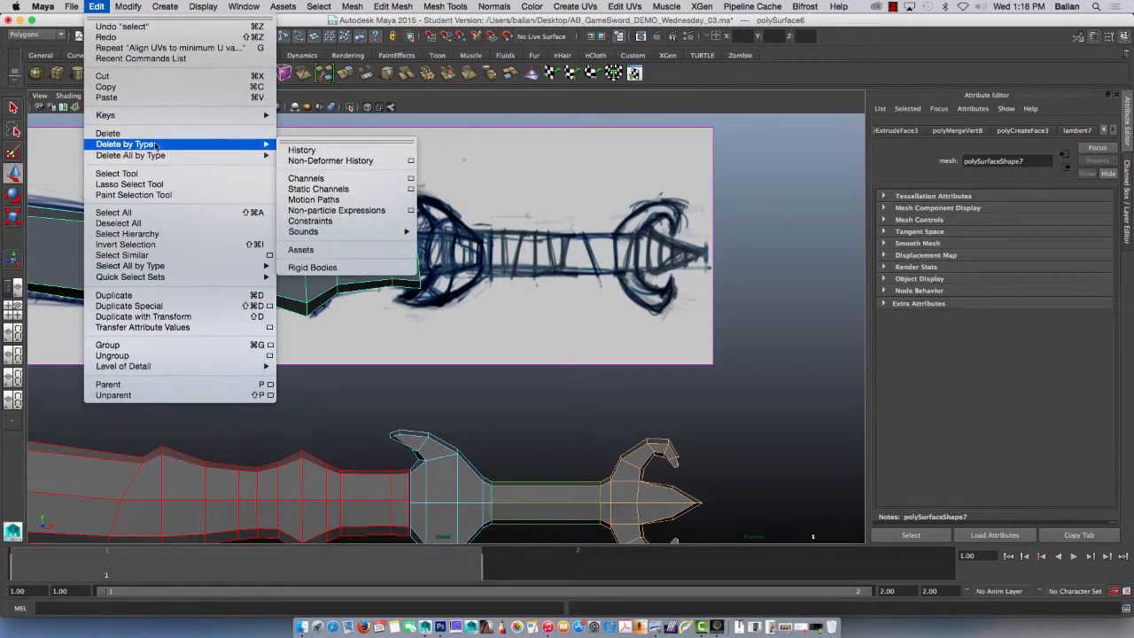
{"action": "left_click", "coordinate": [301, 150]}
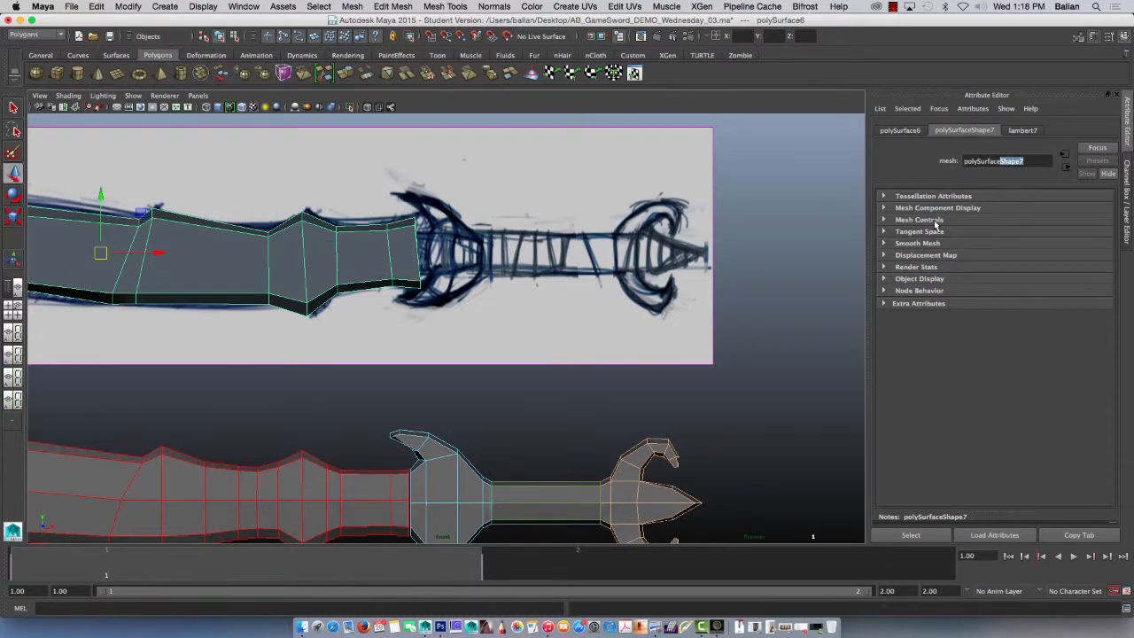
- Rename the blade's lambert7 material to Blde02
{"action": "left_click", "coordinate": [1022, 130]}
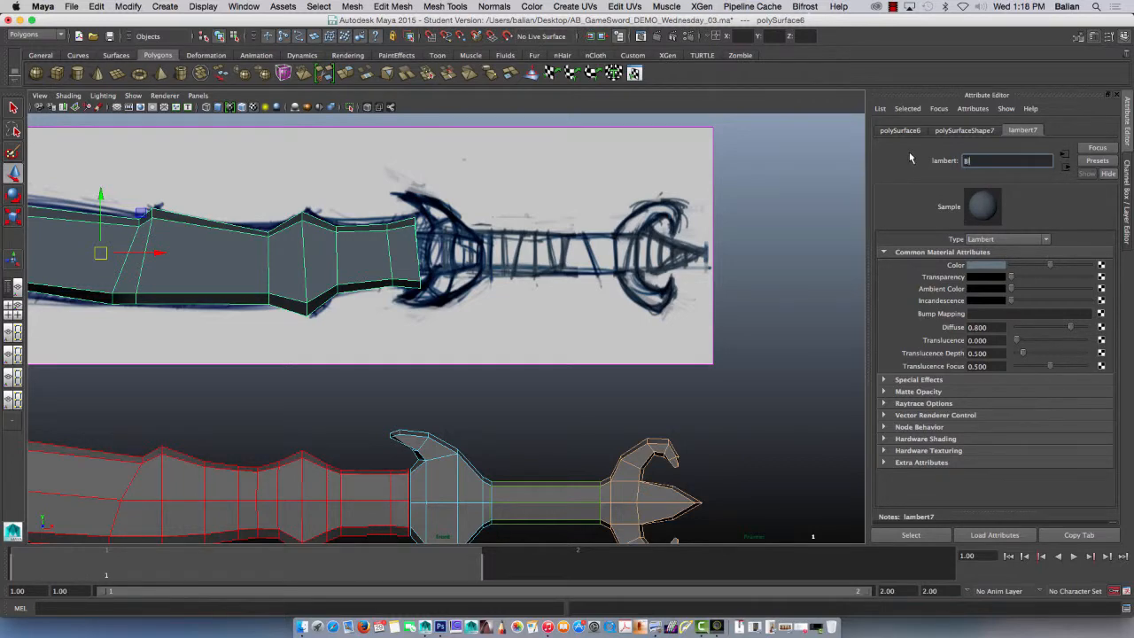
{"action": "type", "text": "Blde02"}
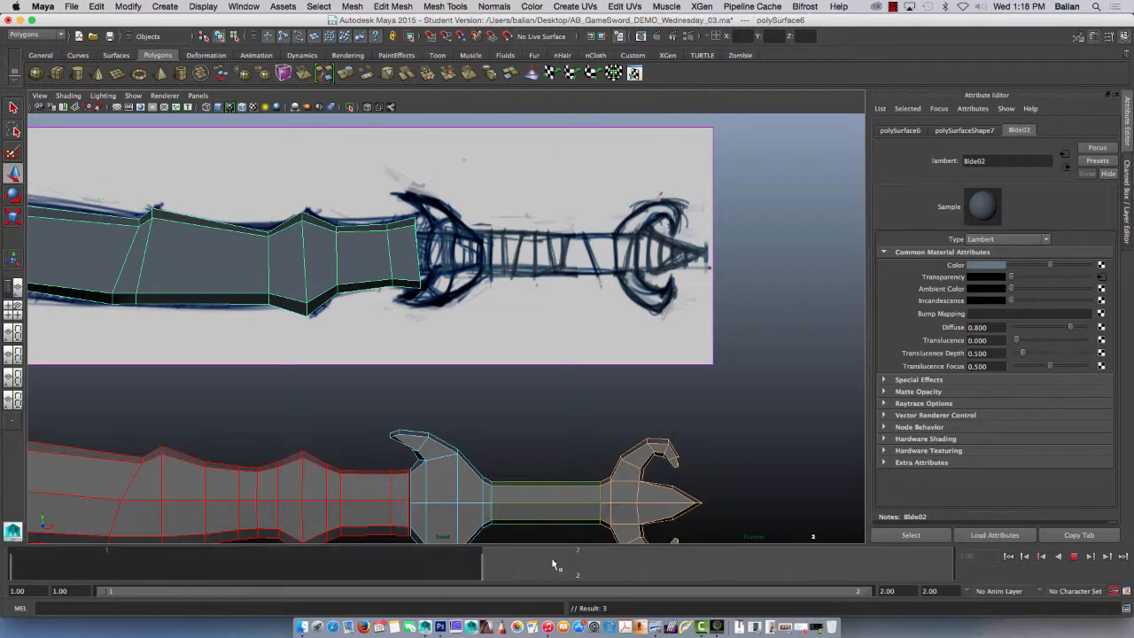
{"action": "right_click", "coordinate": [1010, 265]}
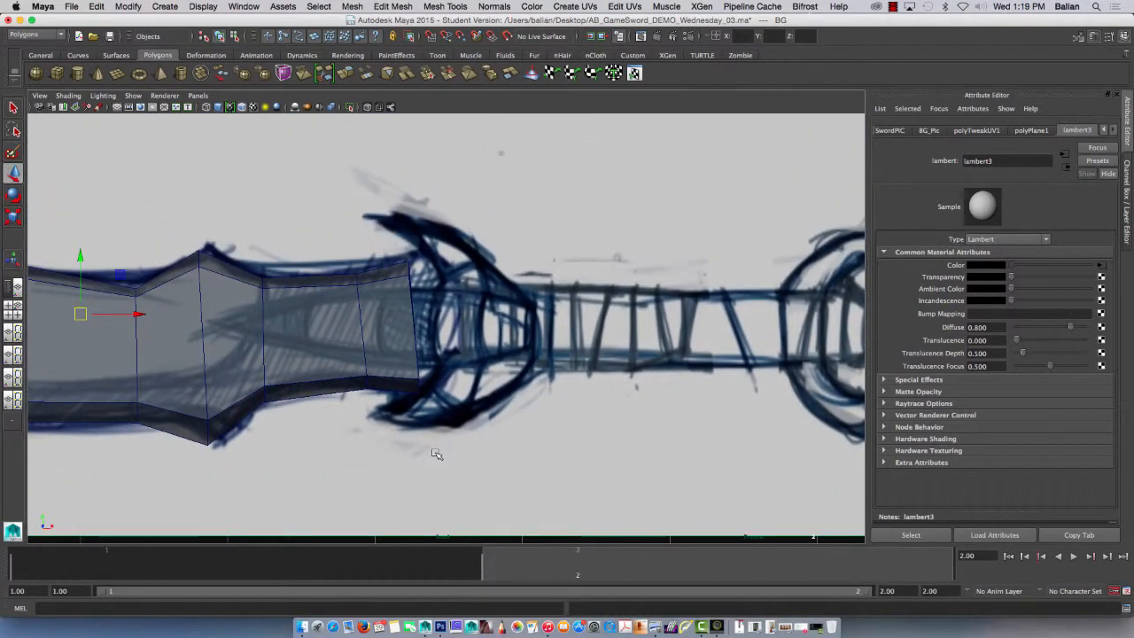
- Set the BG_Pic display layer to Reference so the sketch is locked
{"action": "left_click", "coordinate": [1108, 95]}
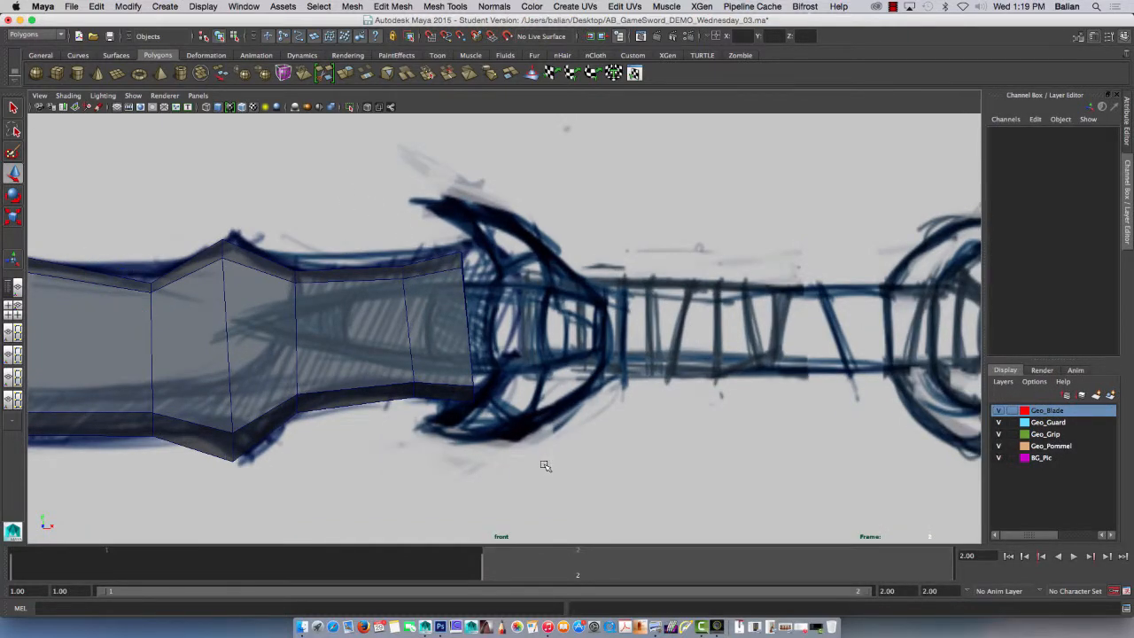
{"action": "left_click", "coordinate": [1000, 457]}
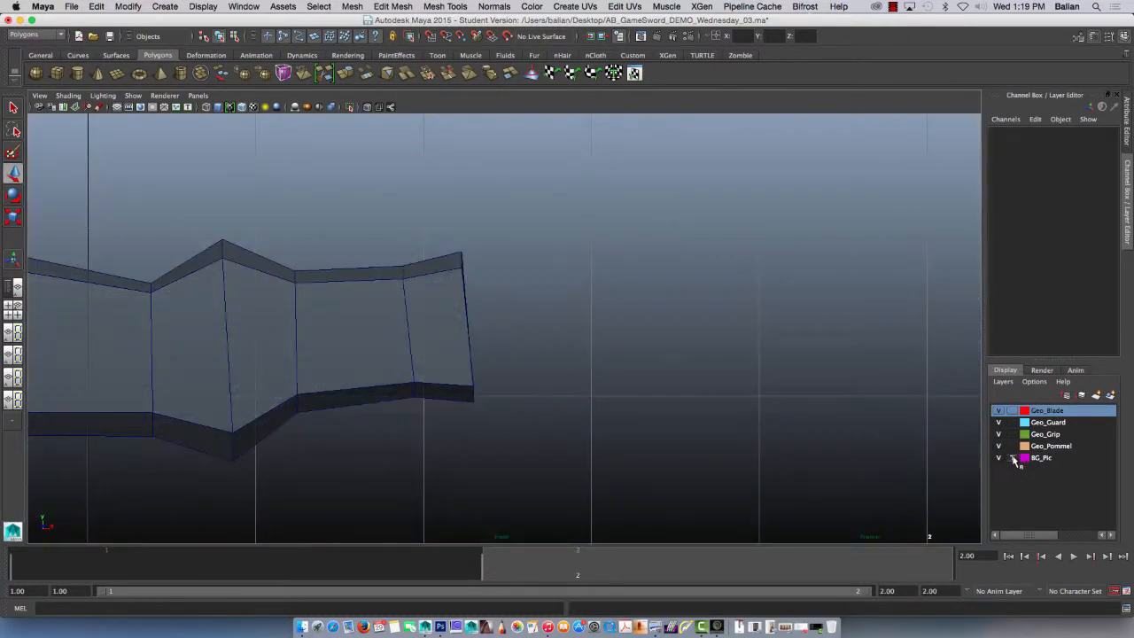
{"action": "left_click", "coordinate": [1012, 458]}
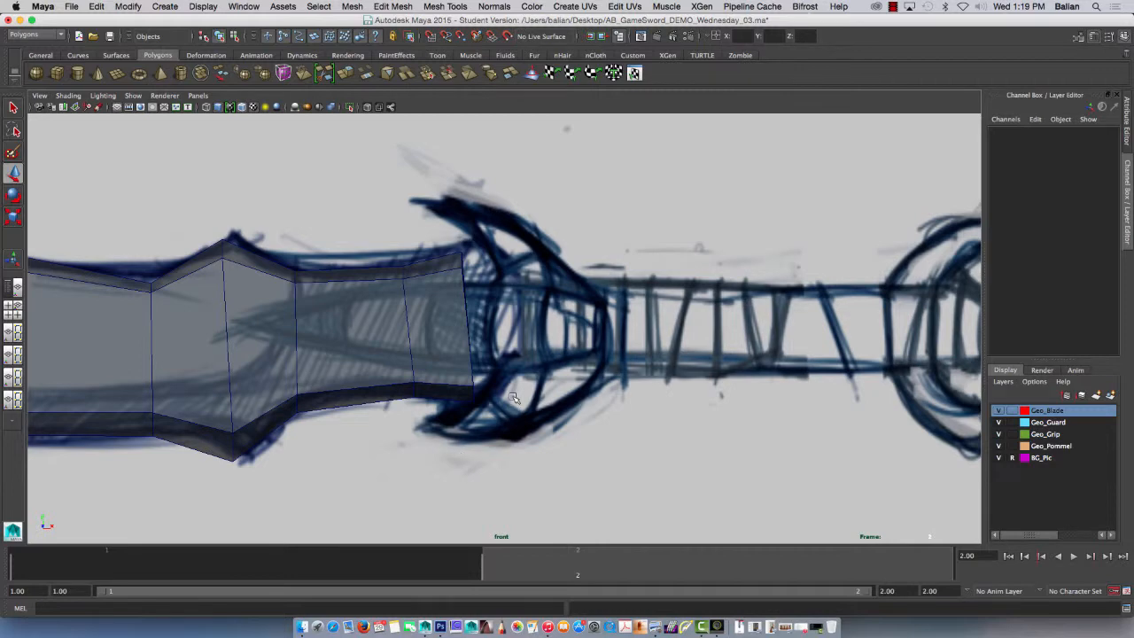
- Start the Create Polygon Tool to trace points around the guard drawing
{"action": "left_click", "coordinate": [393, 6]}
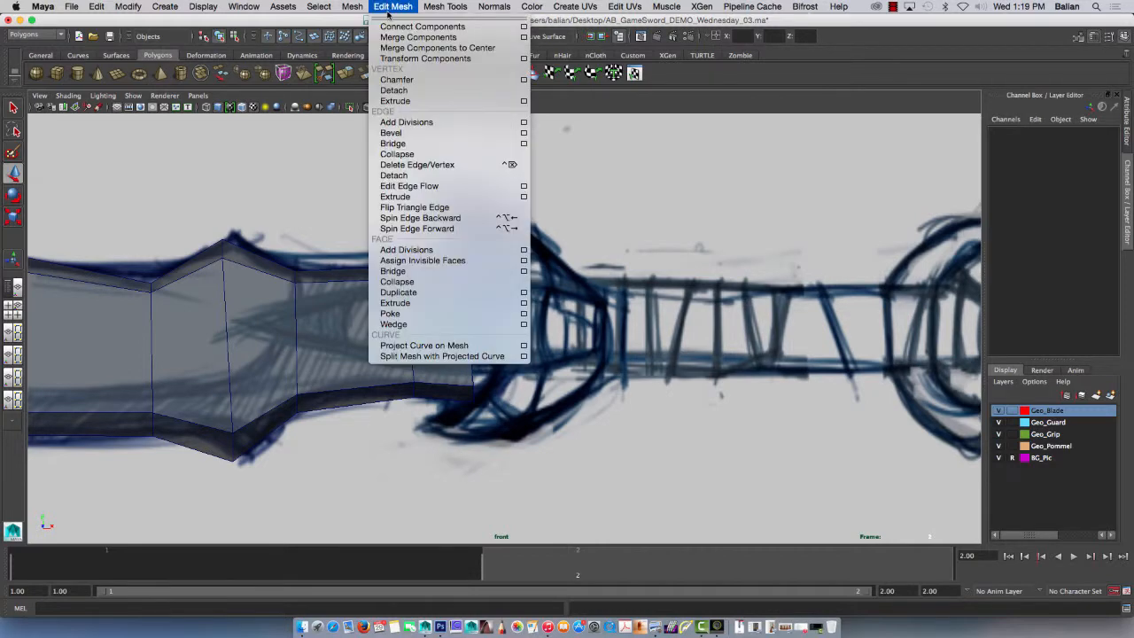
{"action": "left_click", "coordinate": [446, 6]}
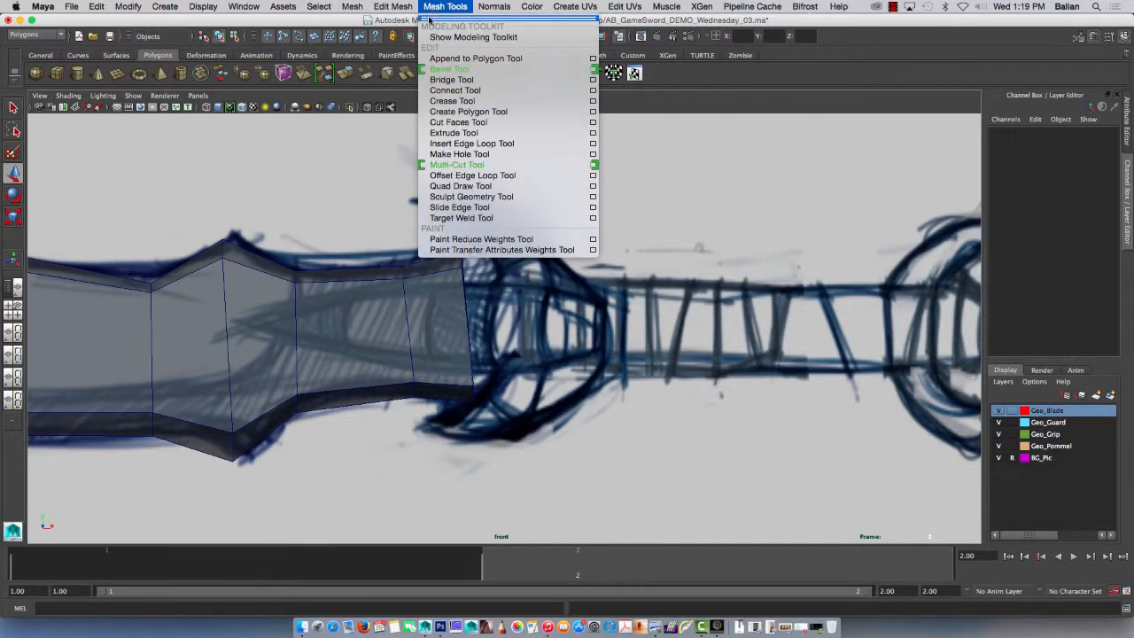
{"action": "mouse_move", "coordinate": [468, 111]}
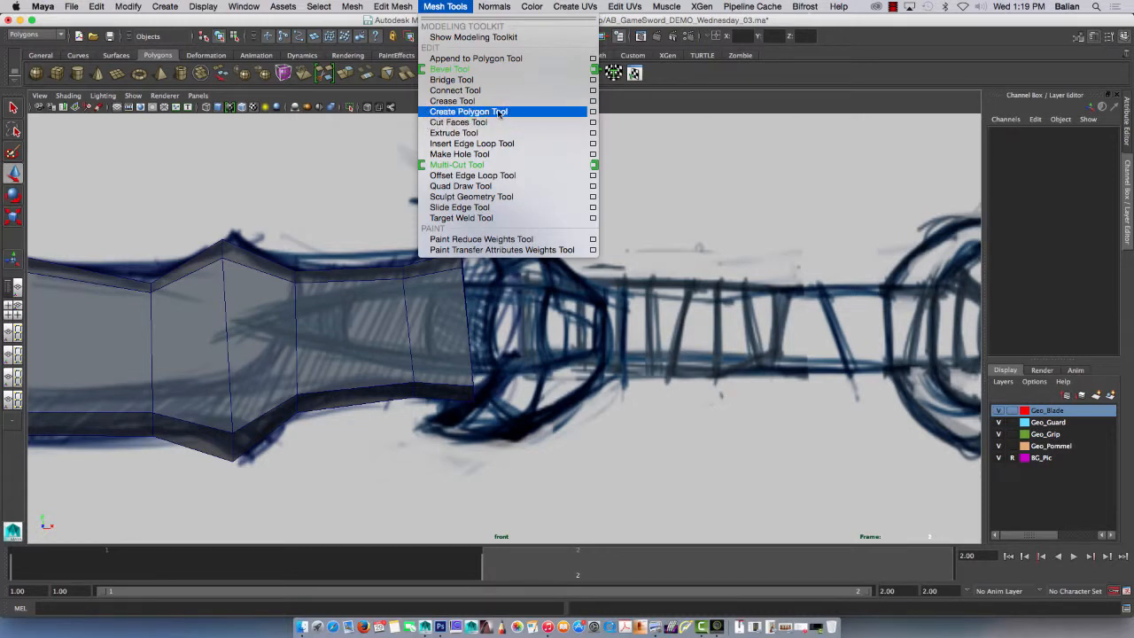
{"action": "left_click", "coordinate": [468, 111]}
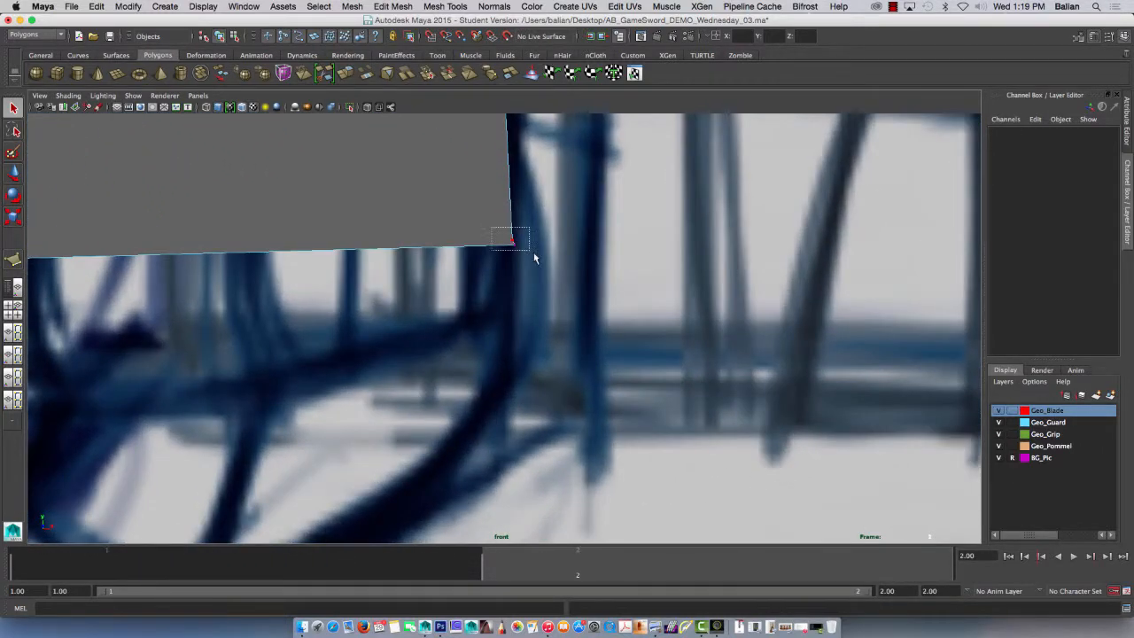
- Place the final guard outline point to complete the flat upper-guard polygon face
{"action": "left_click", "coordinate": [393, 6]}
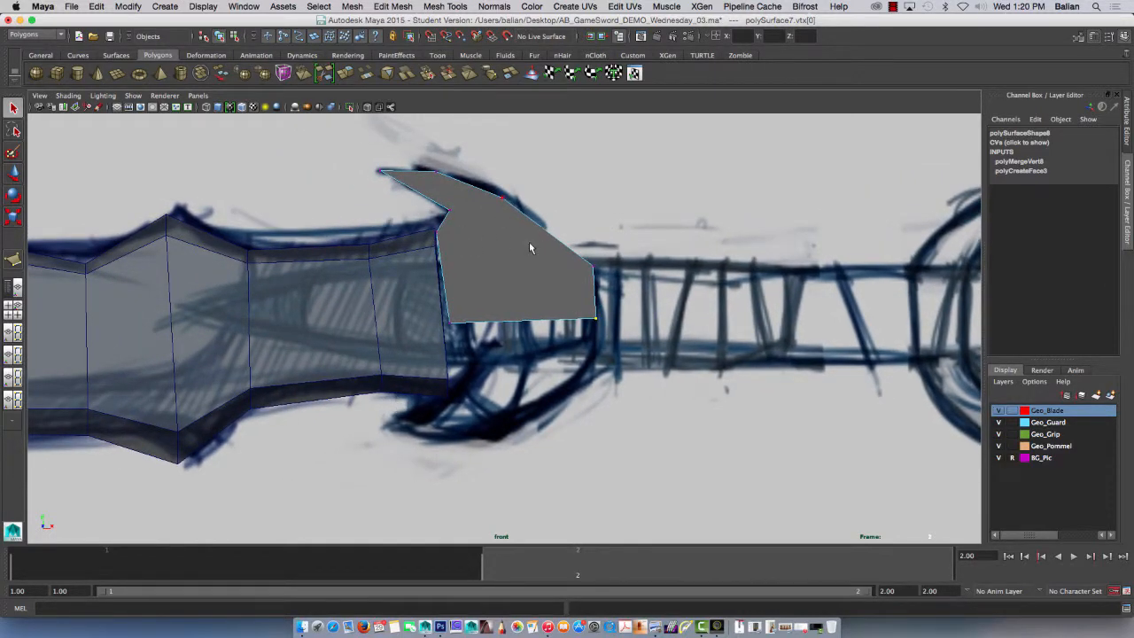
{"action": "mouse_move", "coordinate": [431, 279]}
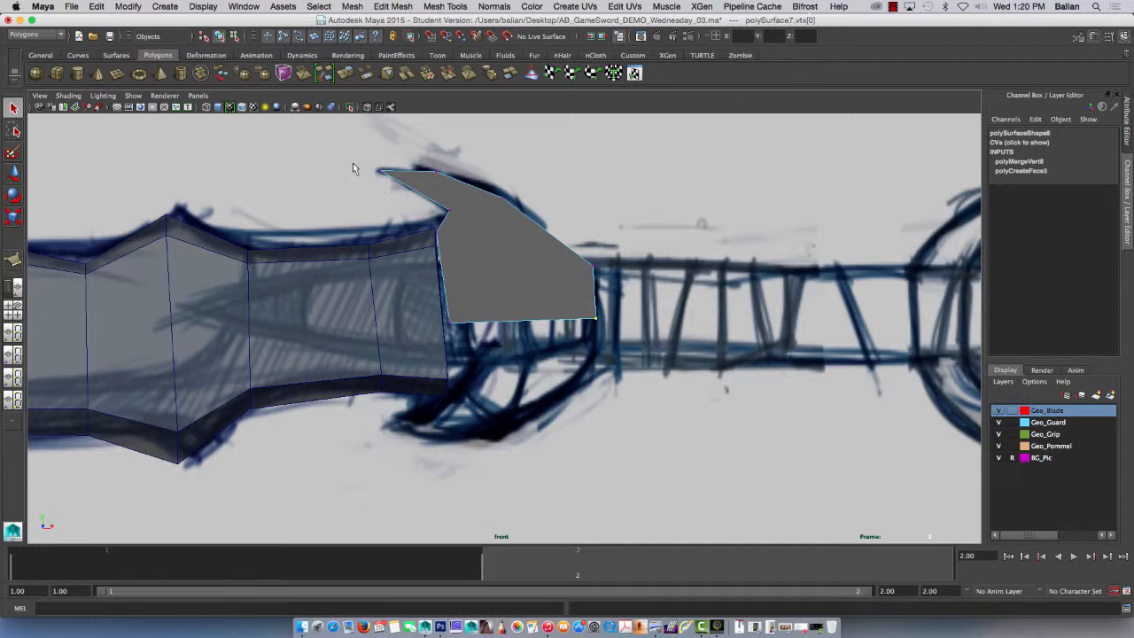
{"action": "mouse_move", "coordinate": [1079, 37]}
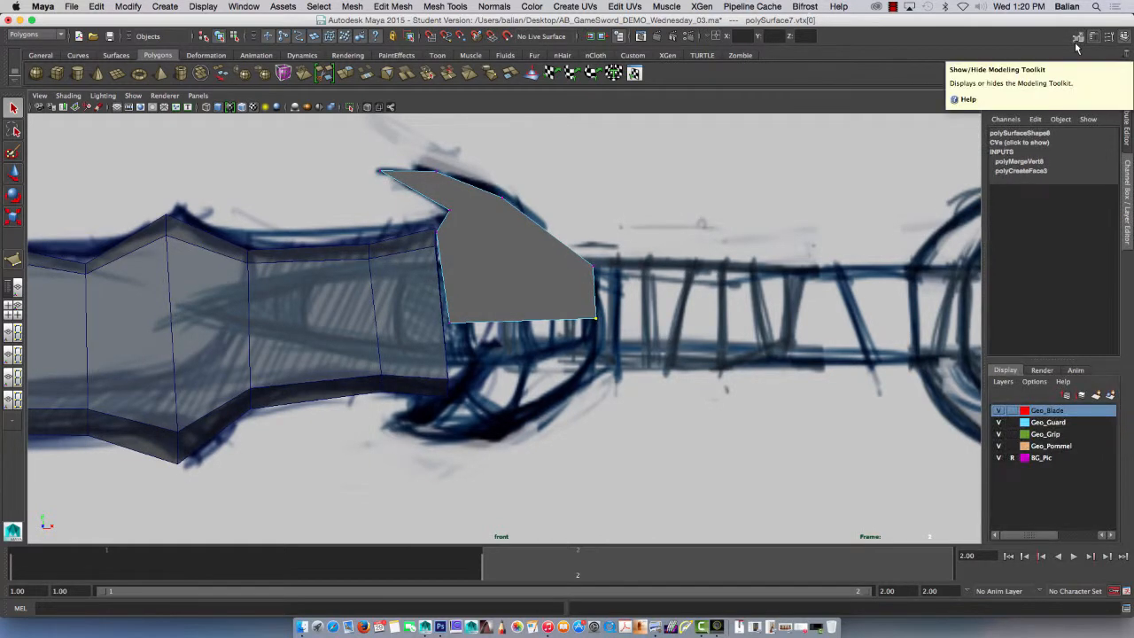
- Multi-Cut edges across the guard's upper, lower and tip sections, then nudge a lower vertex
{"action": "left_click", "coordinate": [1078, 37]}
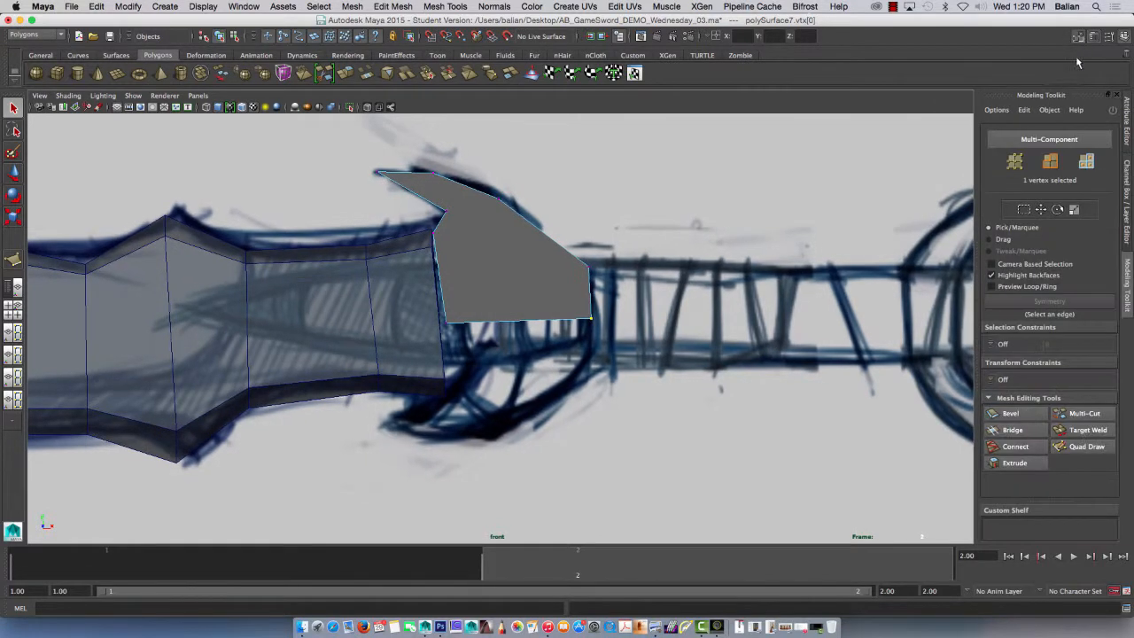
{"action": "mouse_move", "coordinate": [1084, 413]}
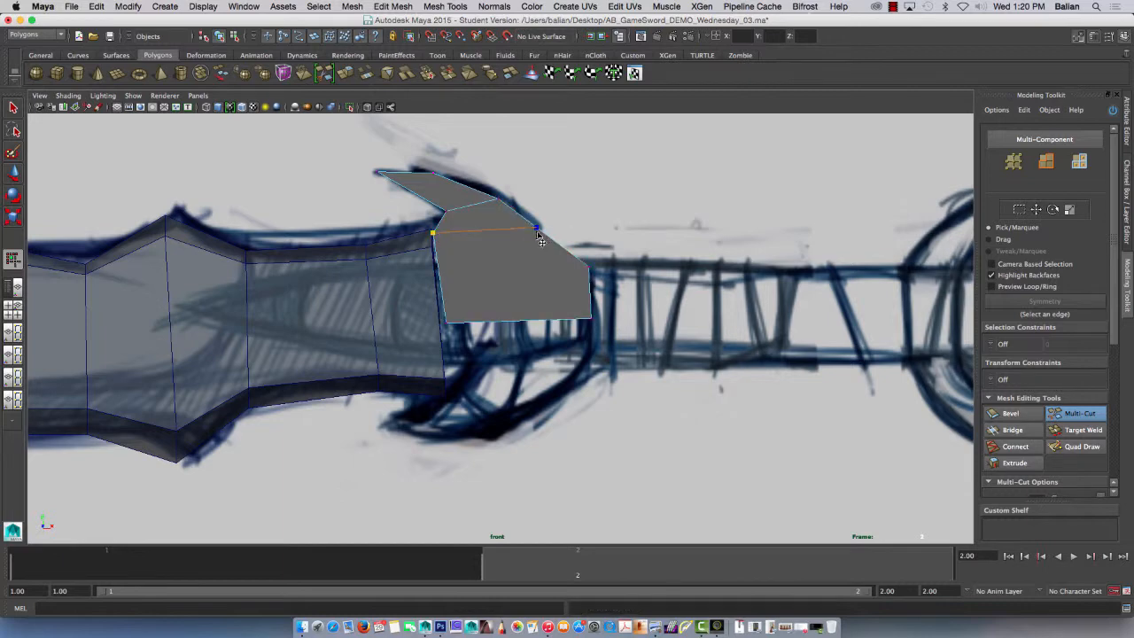
{"action": "left_click", "coordinate": [585, 264]}
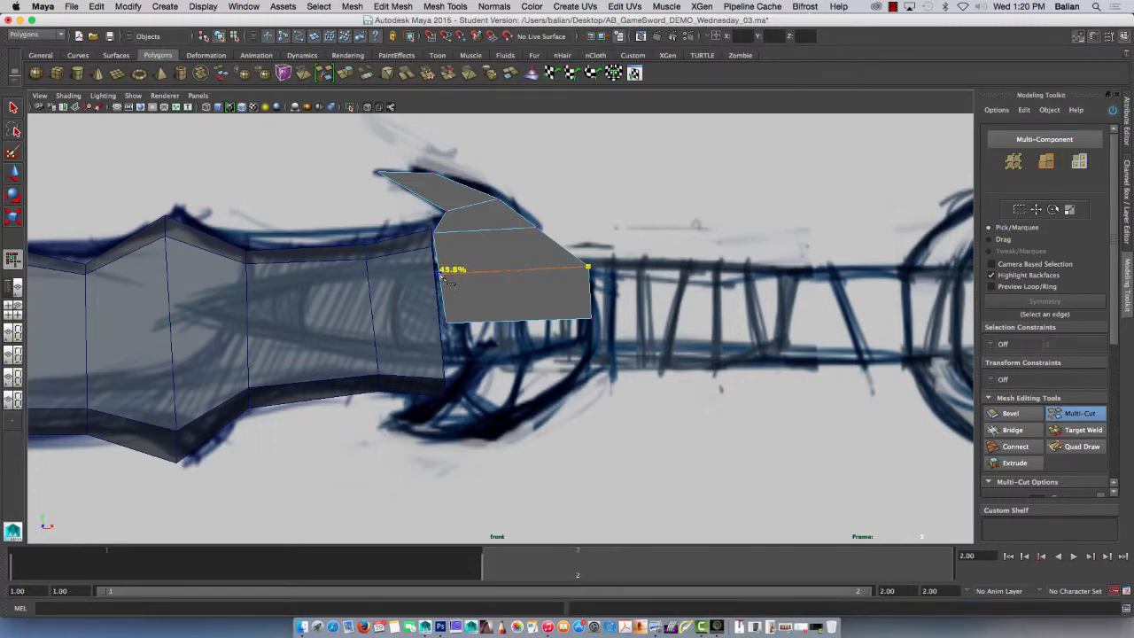
{"action": "left_click", "coordinate": [452, 269]}
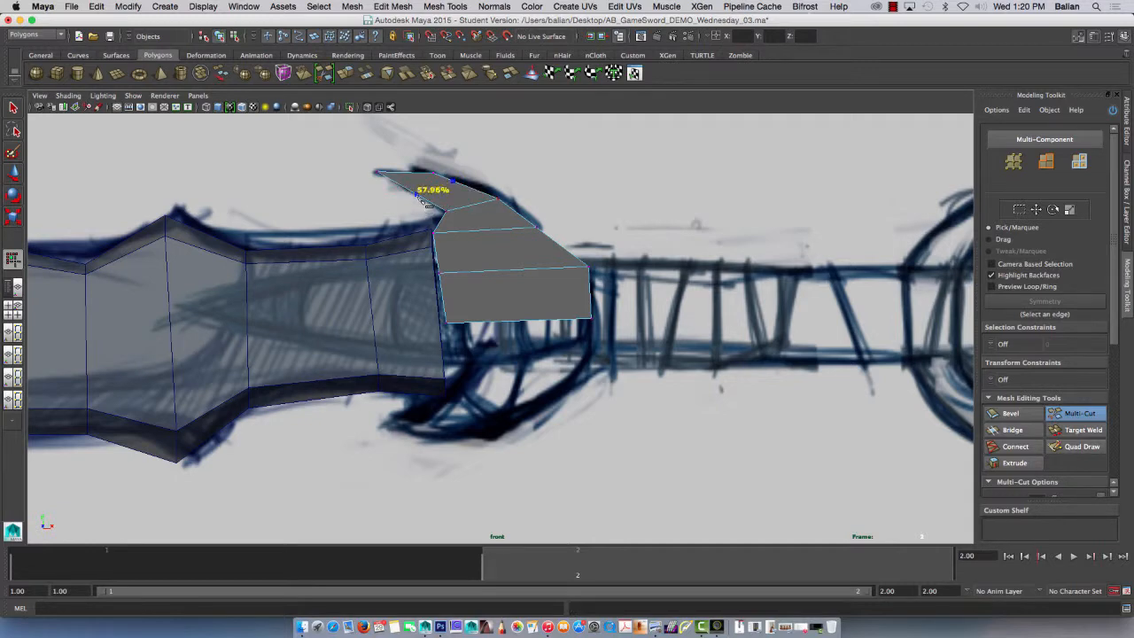
{"action": "left_click", "coordinate": [443, 226]}
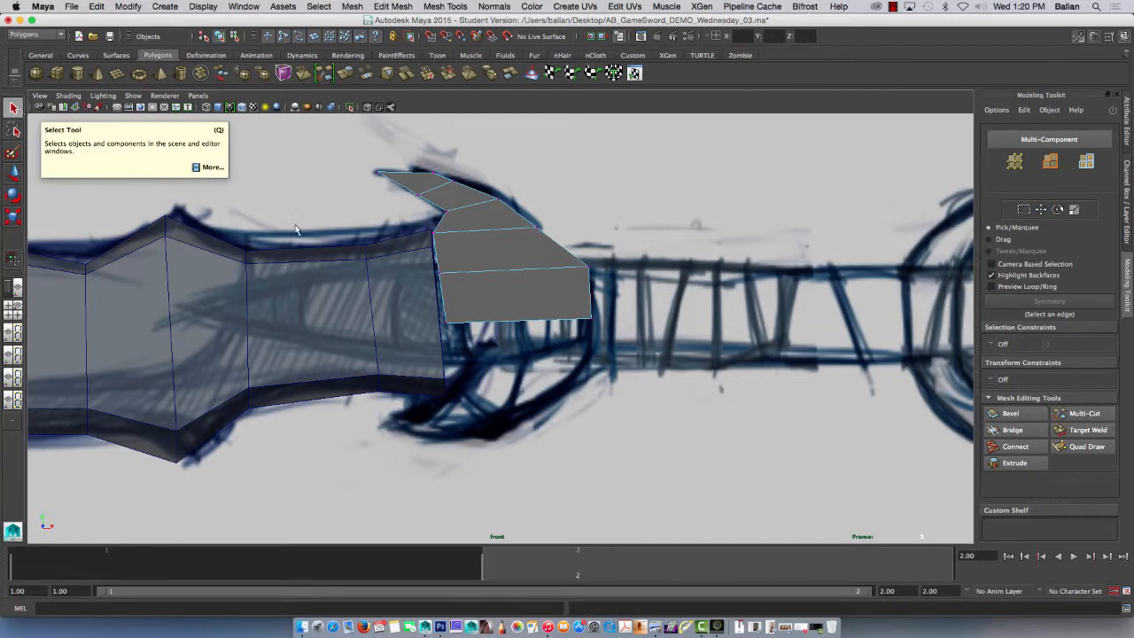
{"action": "mouse_move", "coordinate": [423, 237]}
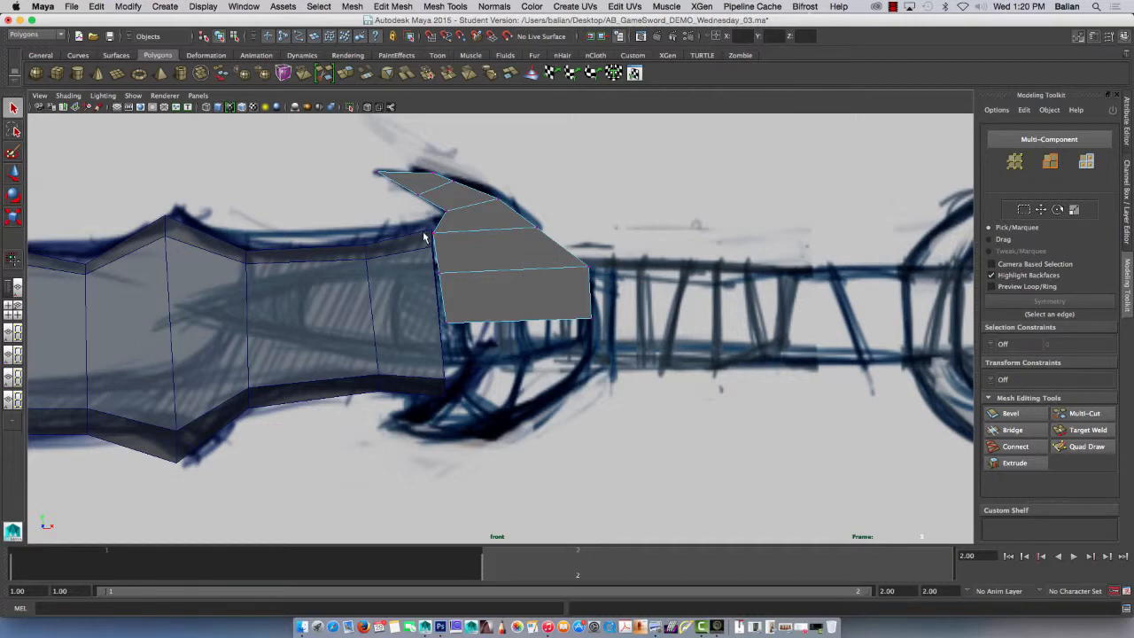
{"action": "left_click", "coordinate": [446, 323]}
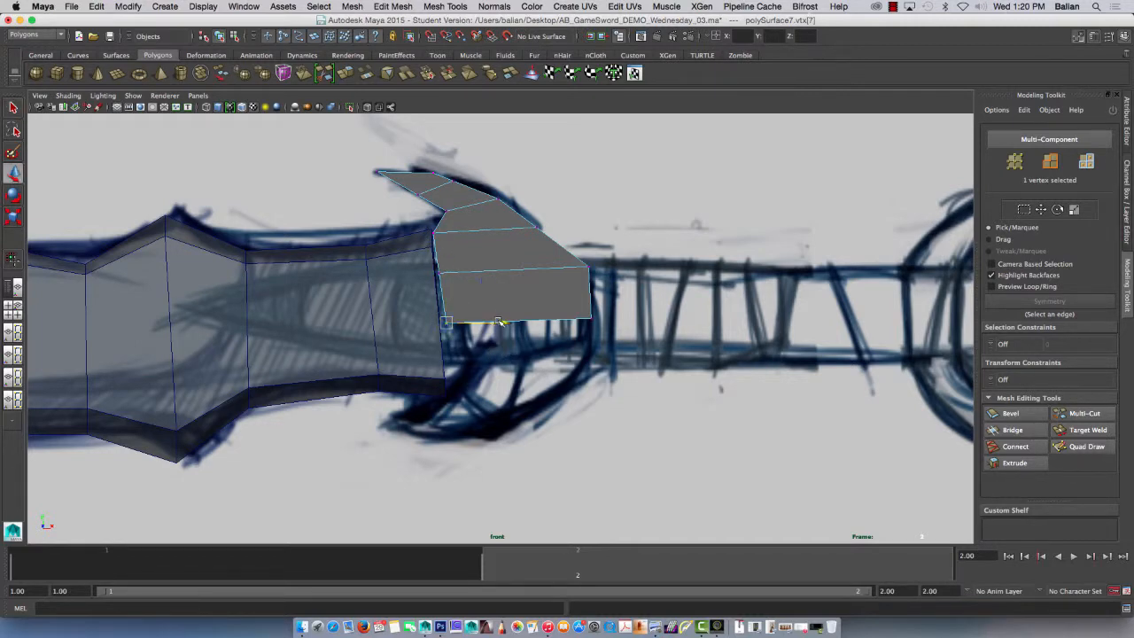
{"action": "left_click_drag", "start_coordinate": [445, 322], "coordinate": [440, 270]}
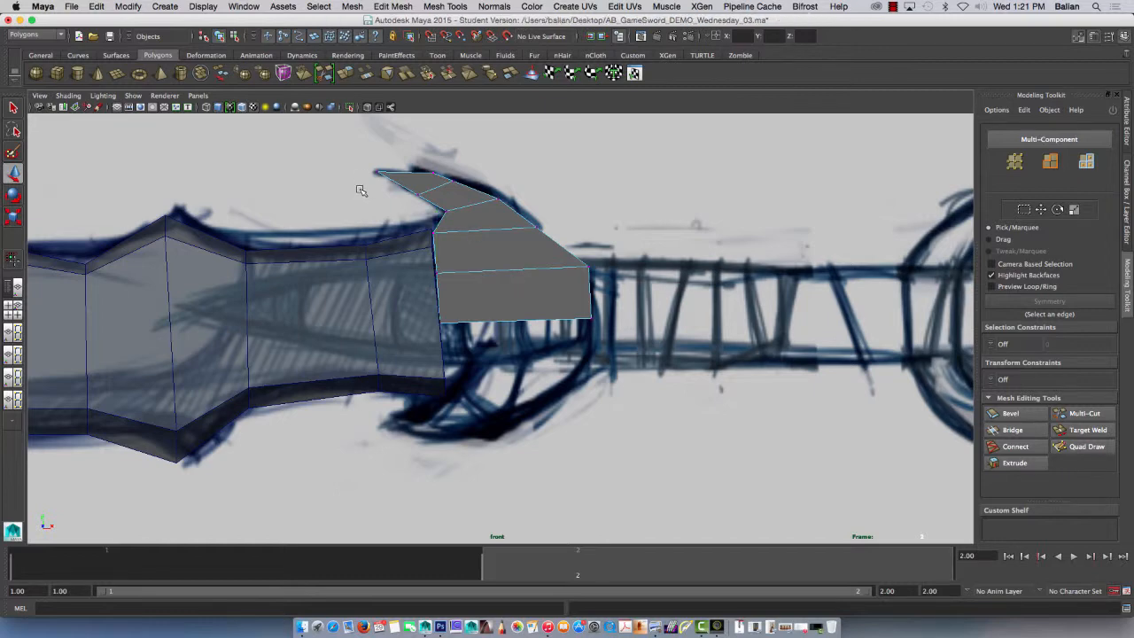
- Switch to perspective, orbit out to the whole sword, and put the guard in Object Mode
{"action": "key", "text": "space"}
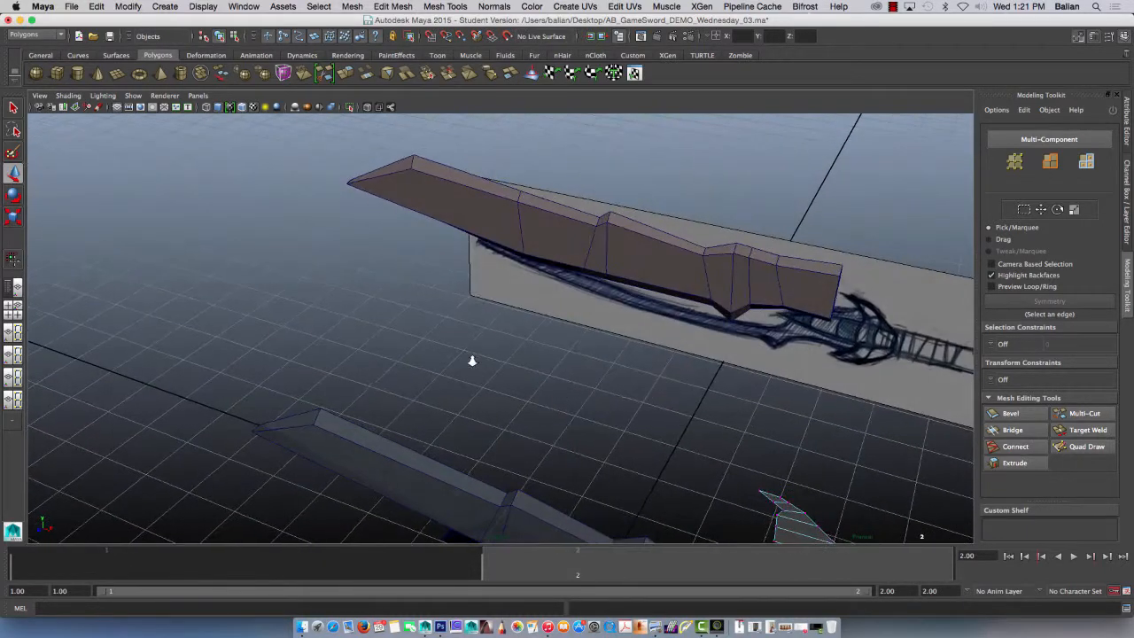
{"action": "left_click_drag", "start_coordinate": [472, 360], "coordinate": [347, 269]}
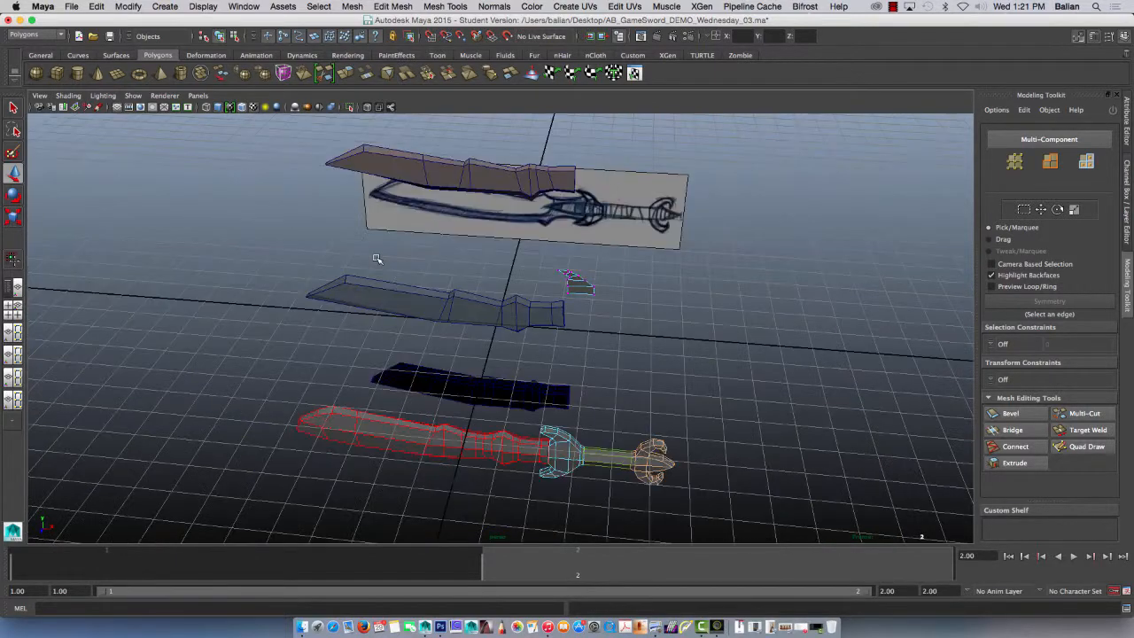
{"action": "right_click", "coordinate": [576, 284]}
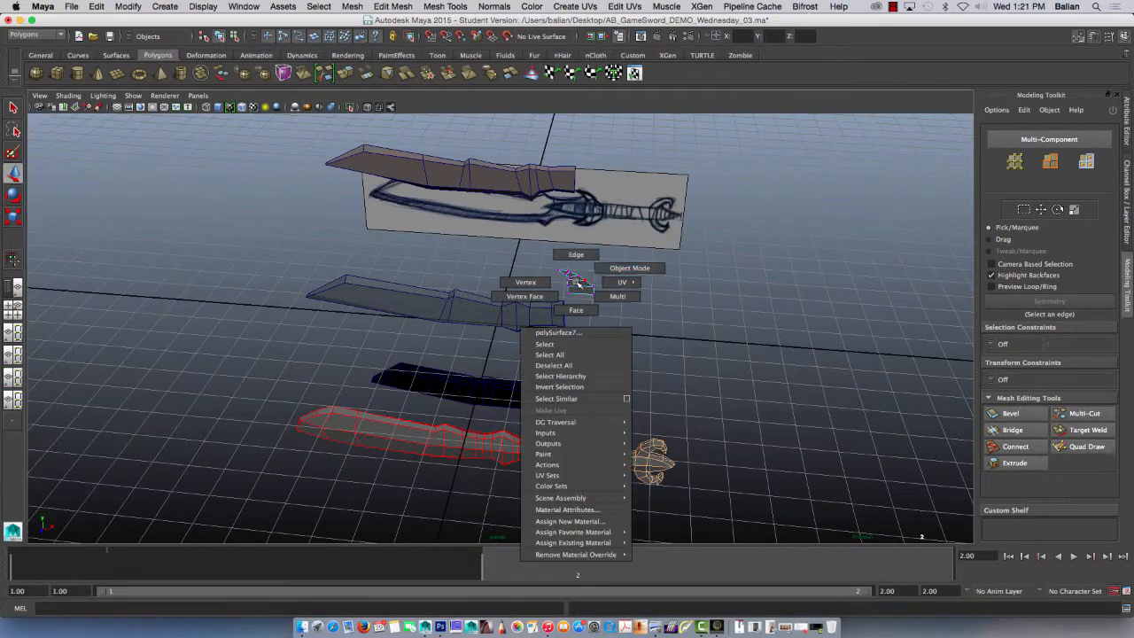
{"action": "left_click", "coordinate": [544, 344]}
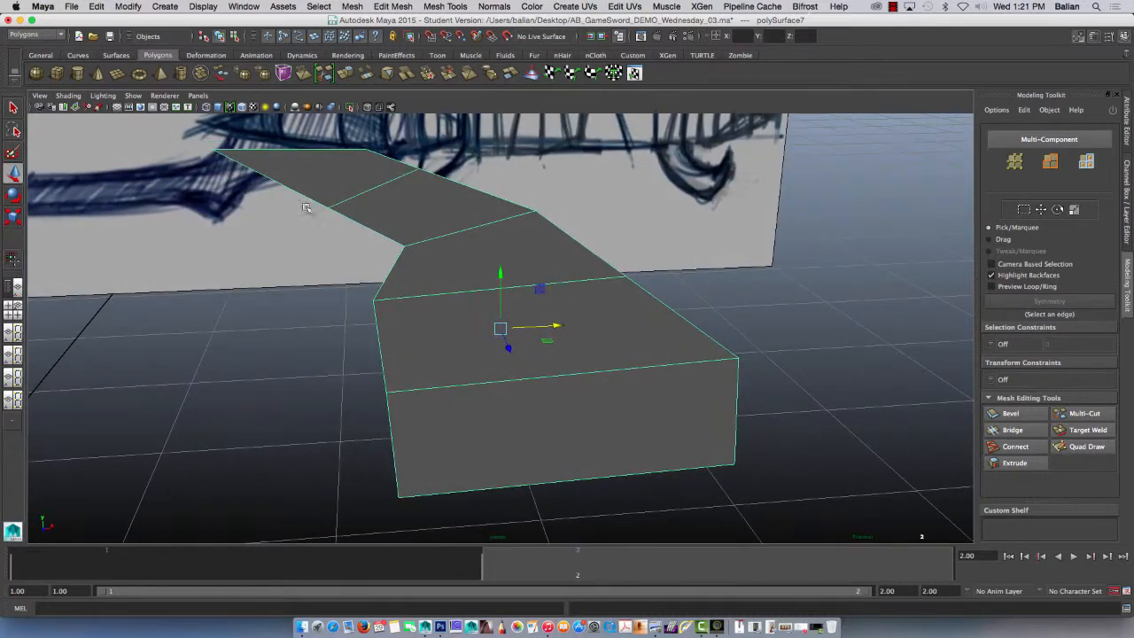
- Extrude the end edge of the guard's tip outward, then return to the front view
{"action": "left_click", "coordinate": [283, 186]}
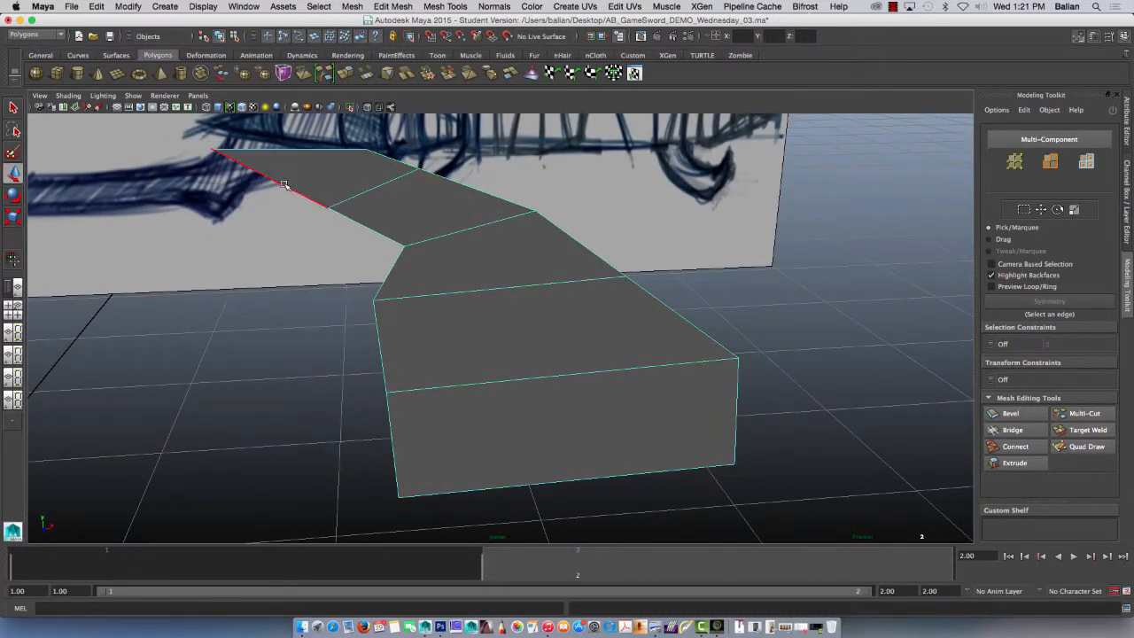
{"action": "left_click", "coordinate": [283, 184]}
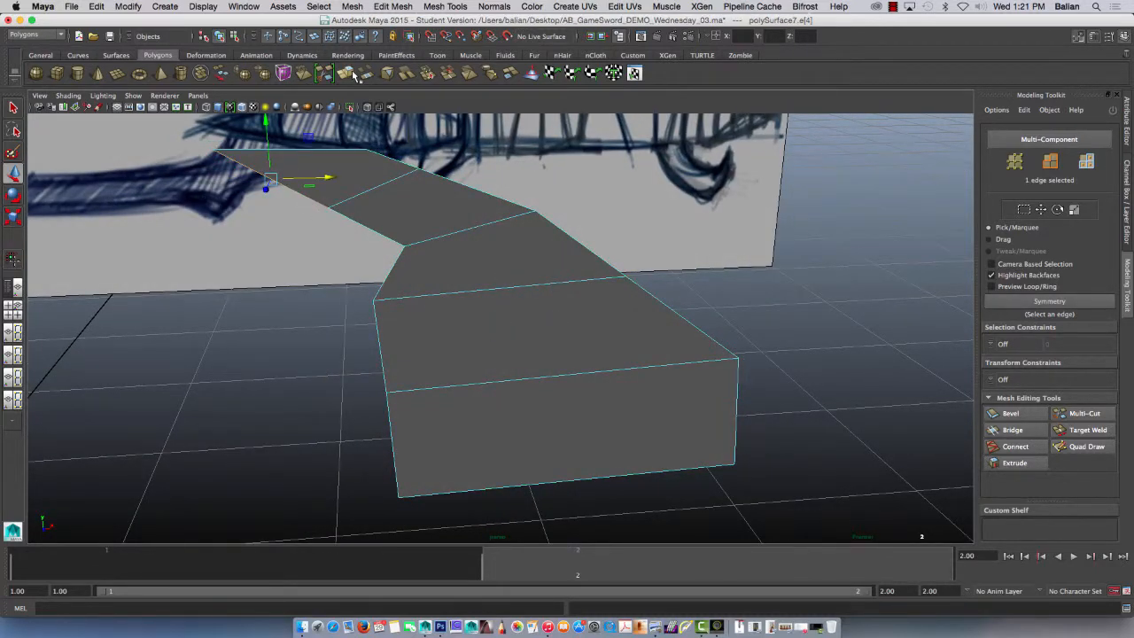
{"action": "left_click", "coordinate": [1015, 462]}
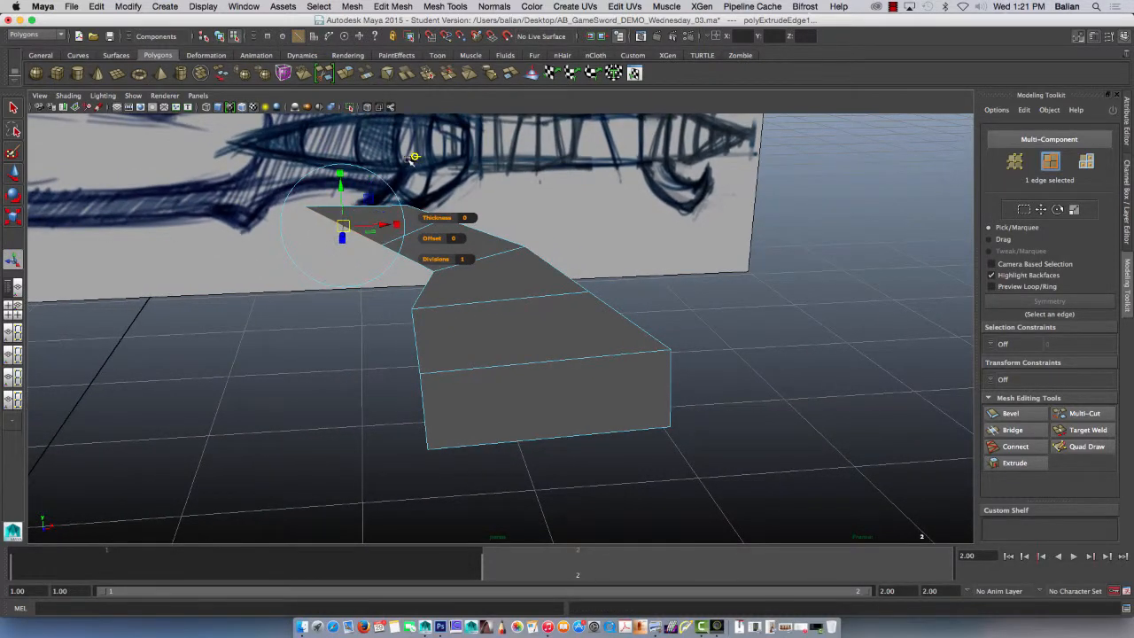
{"action": "mouse_move", "coordinate": [314, 377]}
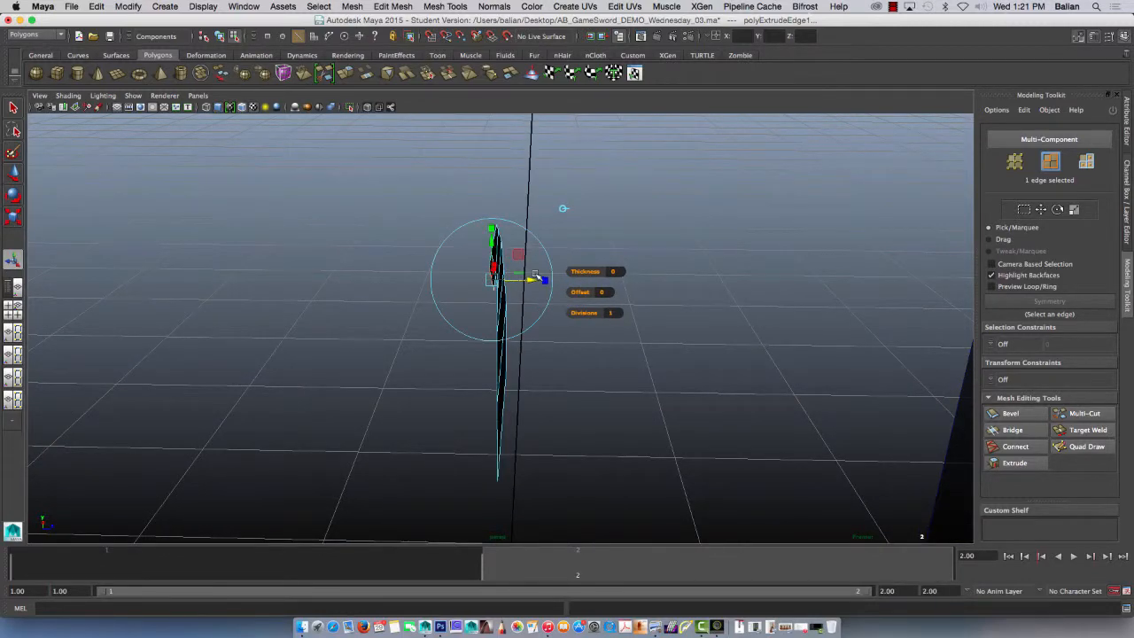
{"action": "key", "text": "space"}
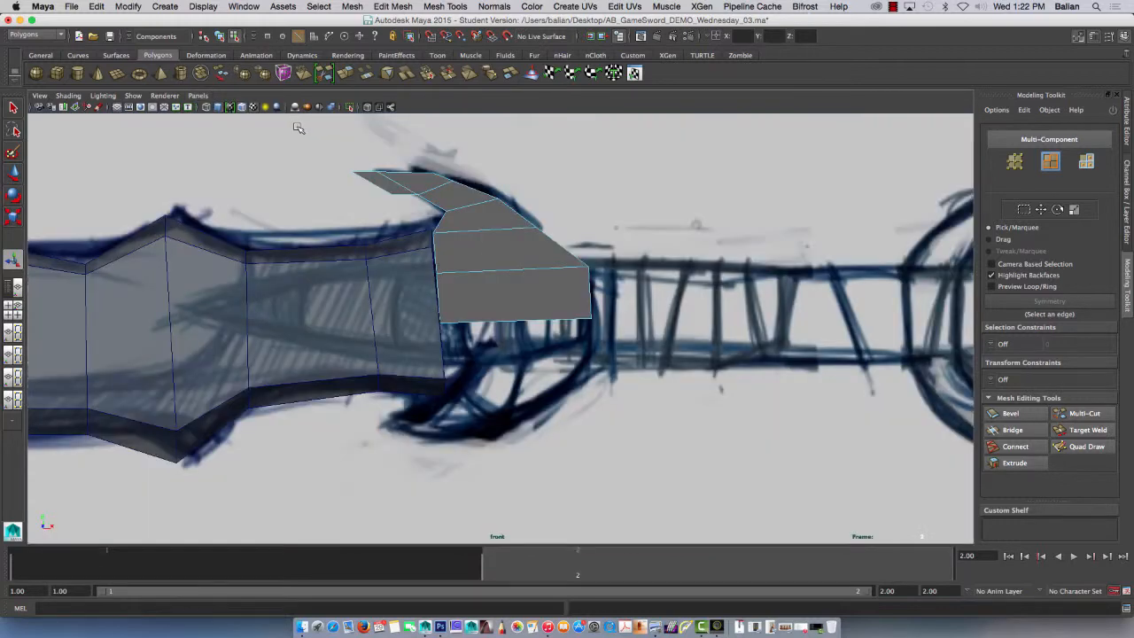
- Save the scene as AB_GameSword_DEMO_Wednesday_04, accepting the Student Version warning
{"action": "right_click", "coordinate": [397, 183]}
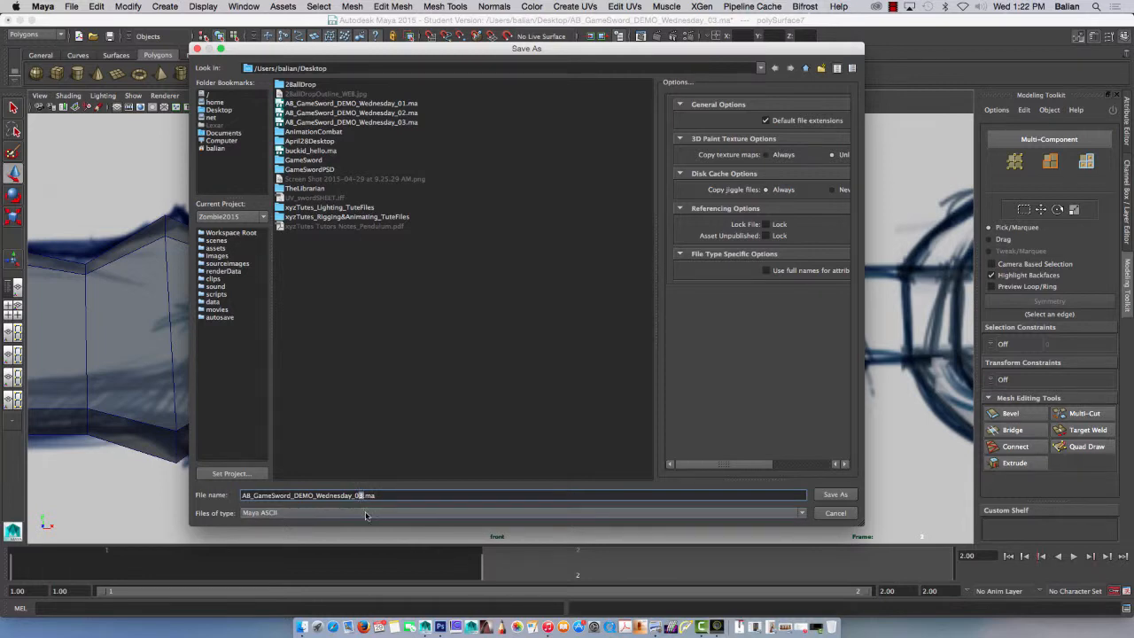
{"action": "left_click", "coordinate": [834, 494]}
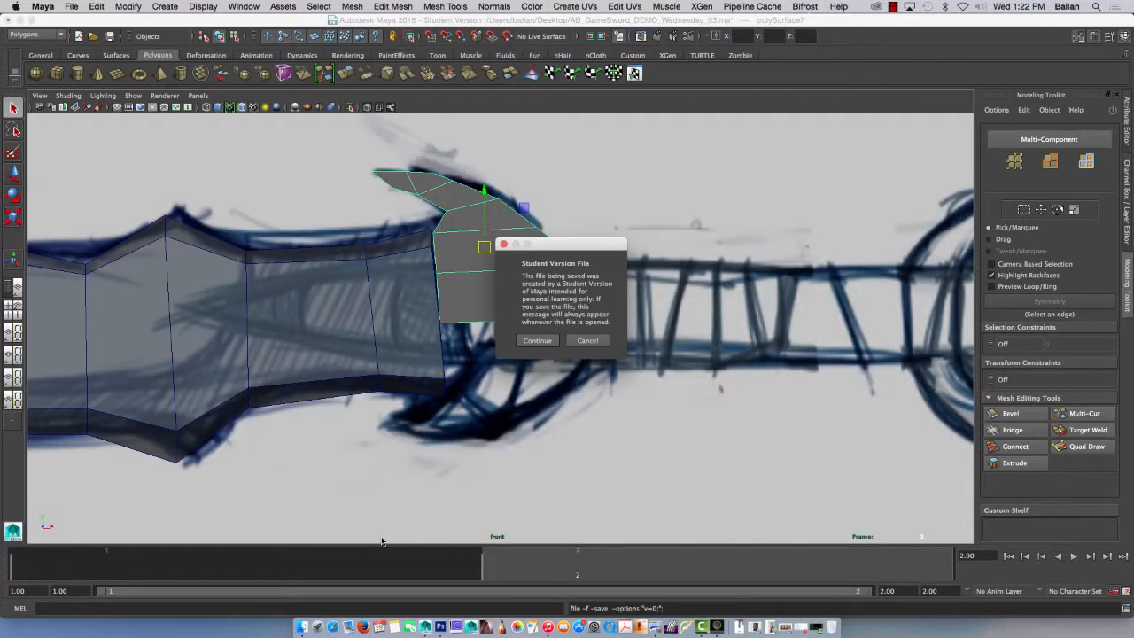
{"action": "left_click", "coordinate": [537, 340]}
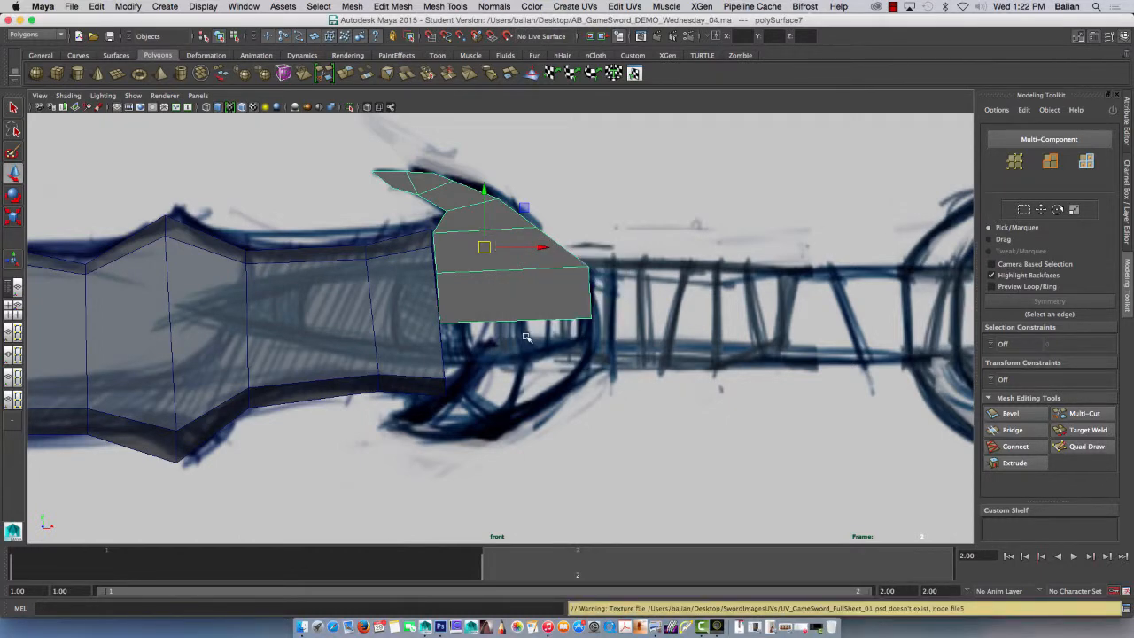
{"action": "mouse_move", "coordinate": [266, 95]}
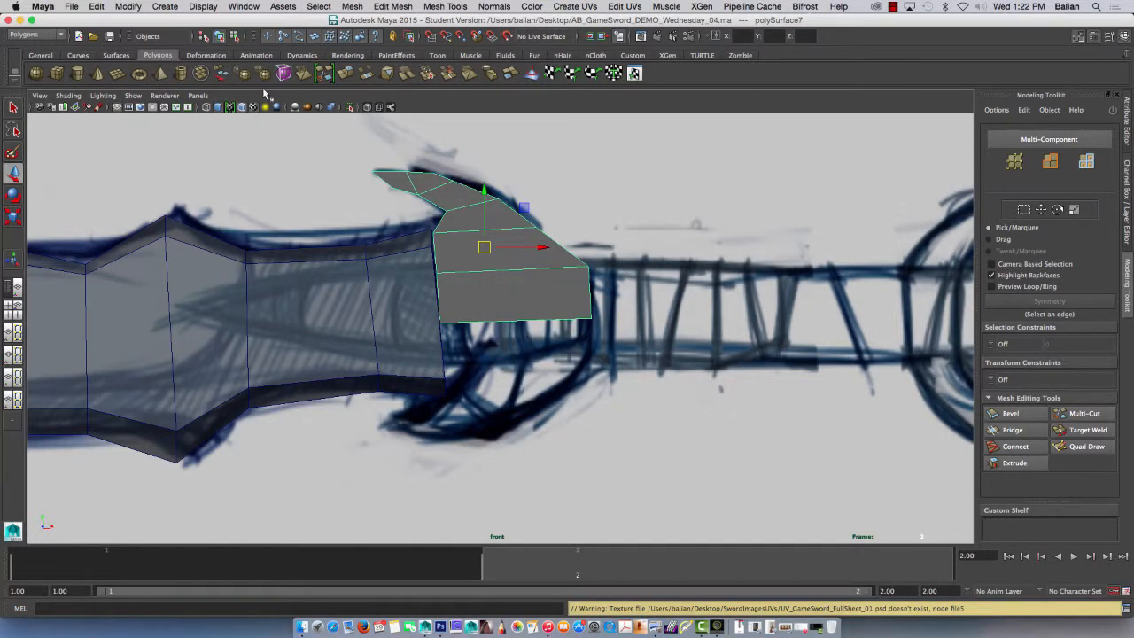
- Mirror the guard geometry along -Y, merging it with the original half
{"action": "right_click", "coordinate": [495, 266]}
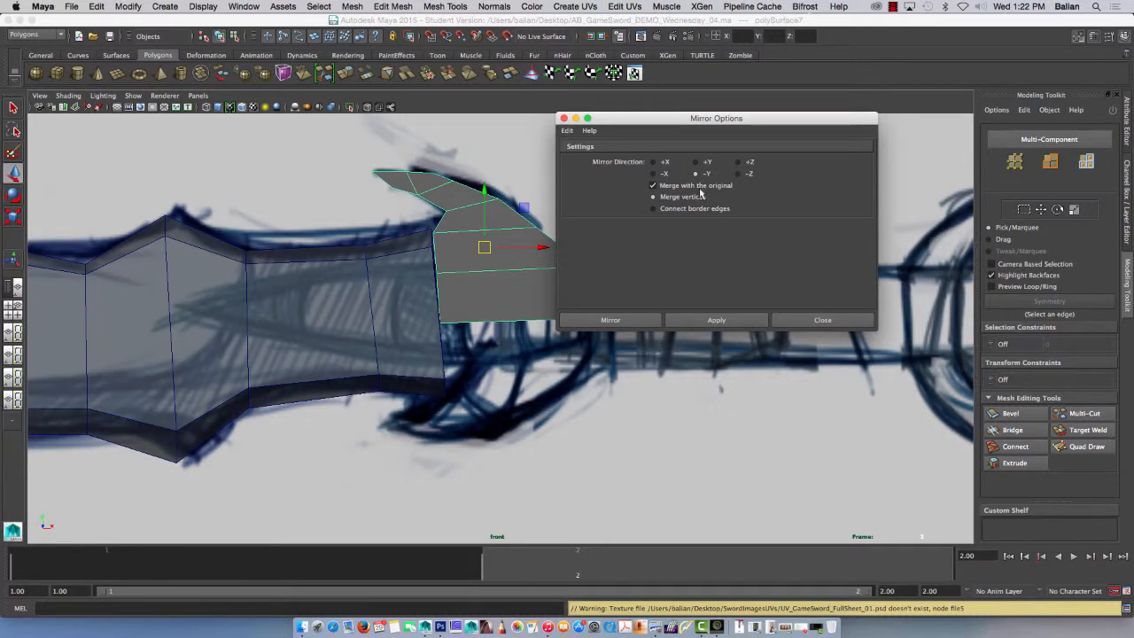
{"action": "left_click", "coordinate": [715, 320]}
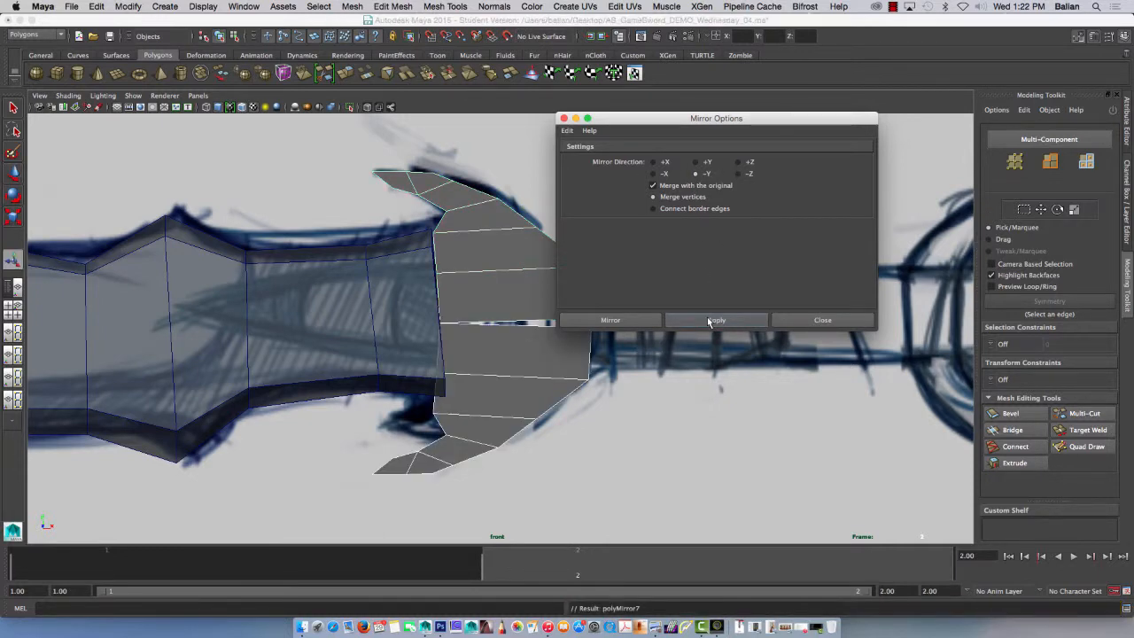
{"action": "left_click", "coordinate": [821, 319]}
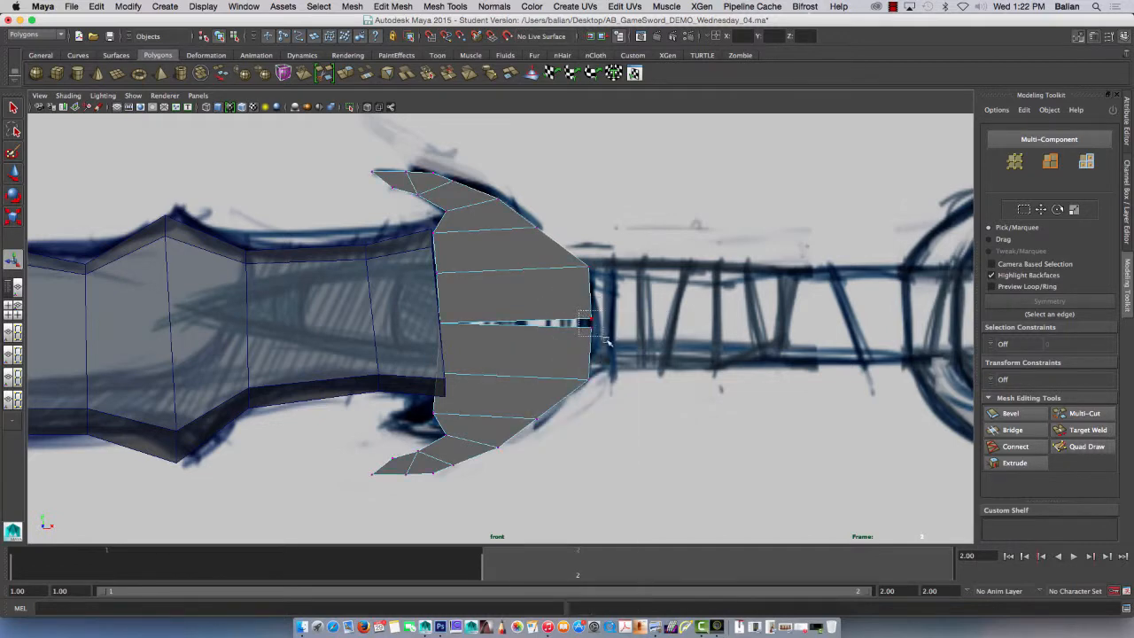
- Merge the two center vertices and move lower guard vertices to follow the sketch outline
{"action": "left_click", "coordinate": [392, 6]}
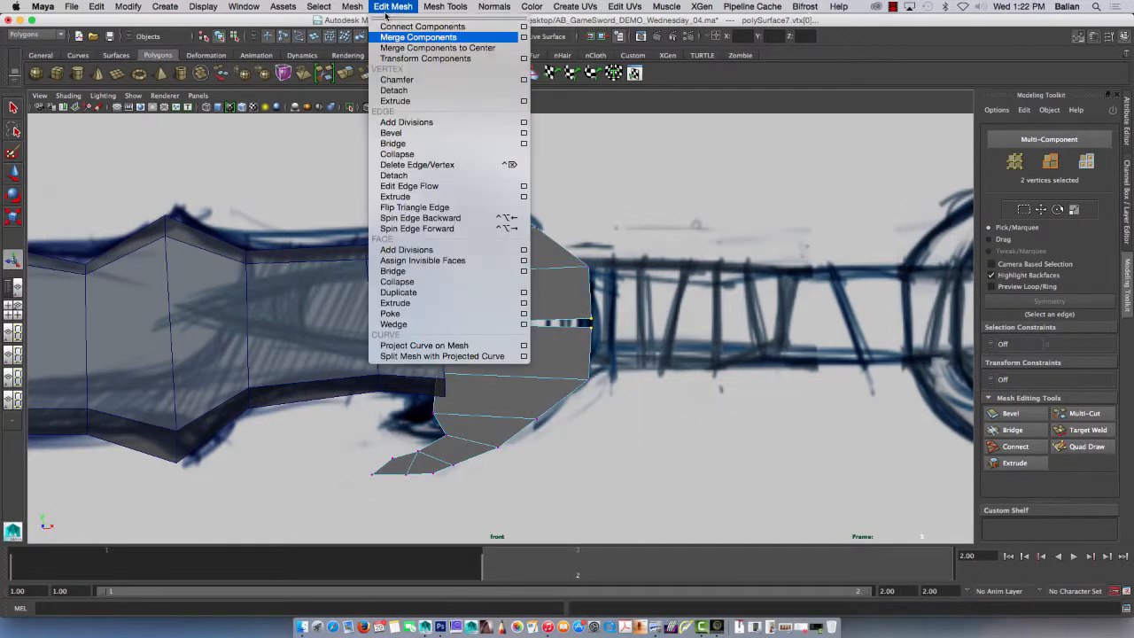
{"action": "left_click", "coordinate": [419, 37]}
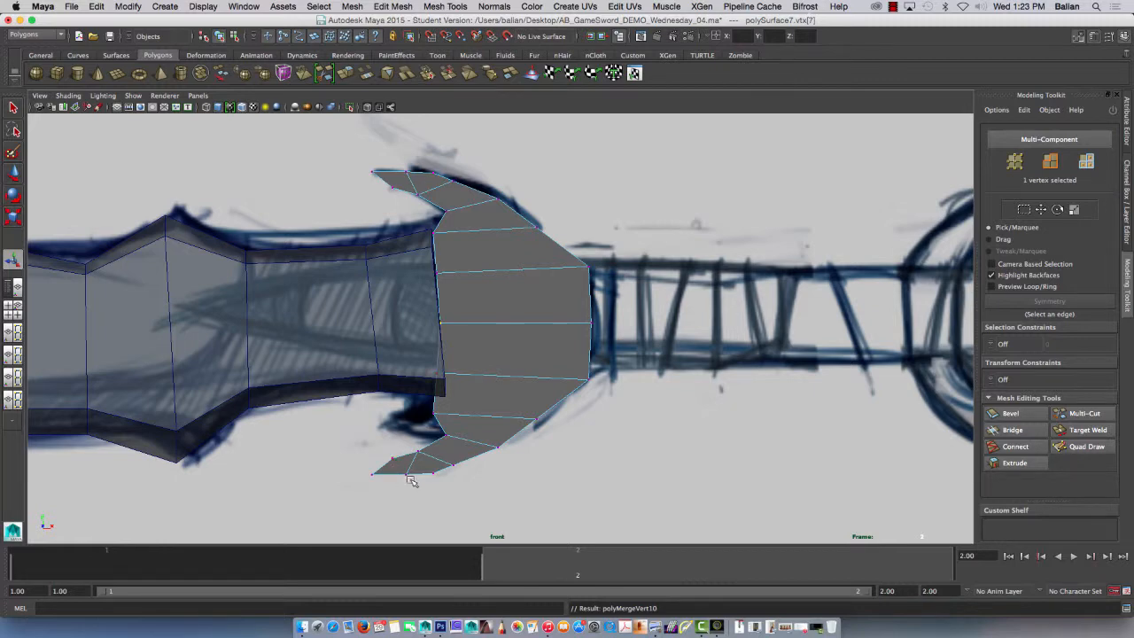
{"action": "mouse_move", "coordinate": [486, 471]}
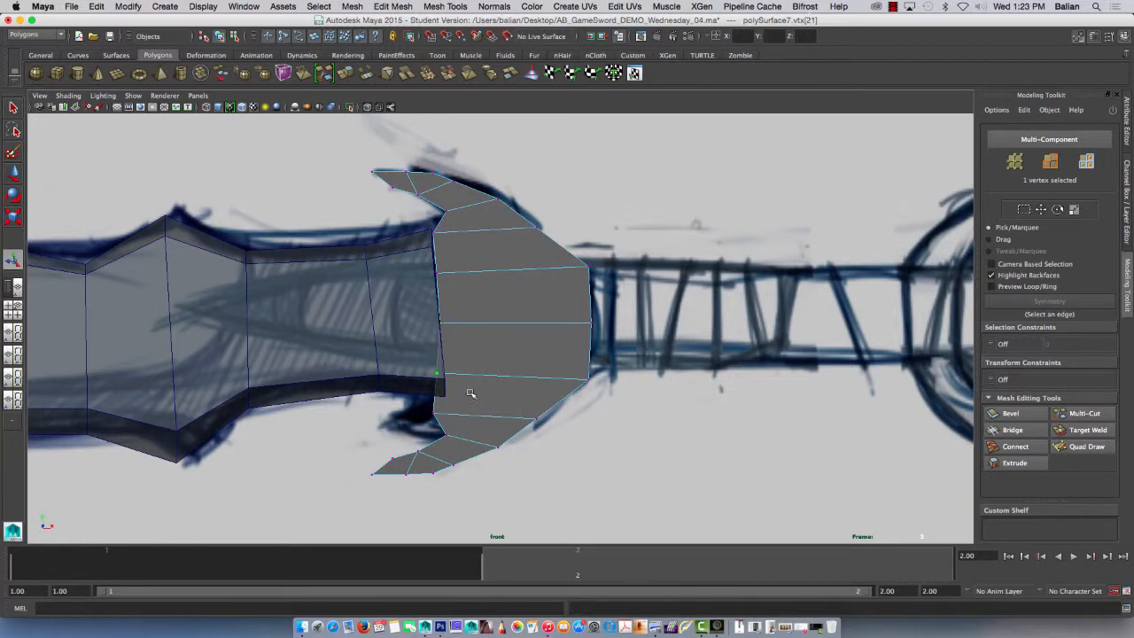
{"action": "right_click", "coordinate": [481, 383]}
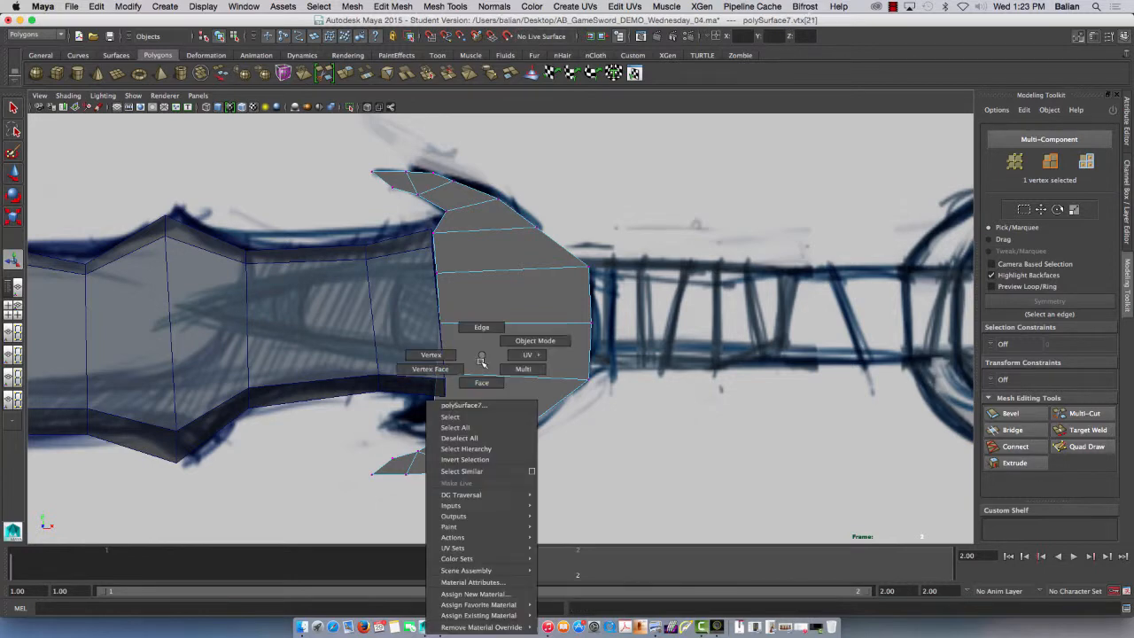
{"action": "left_click", "coordinate": [431, 354]}
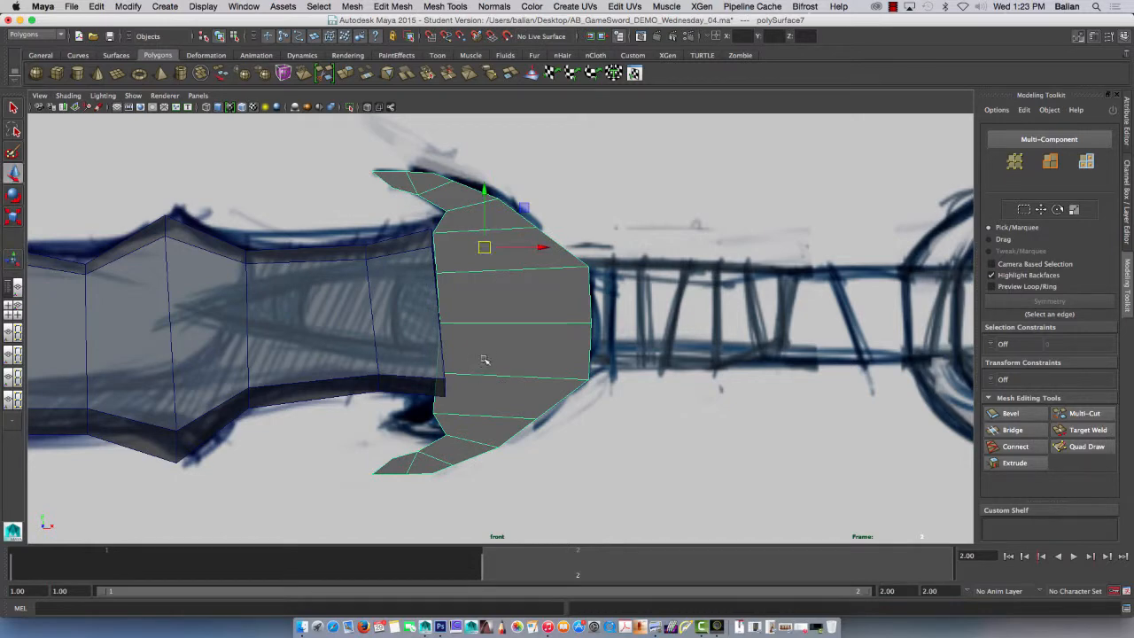
{"action": "left_click", "coordinate": [128, 6]}
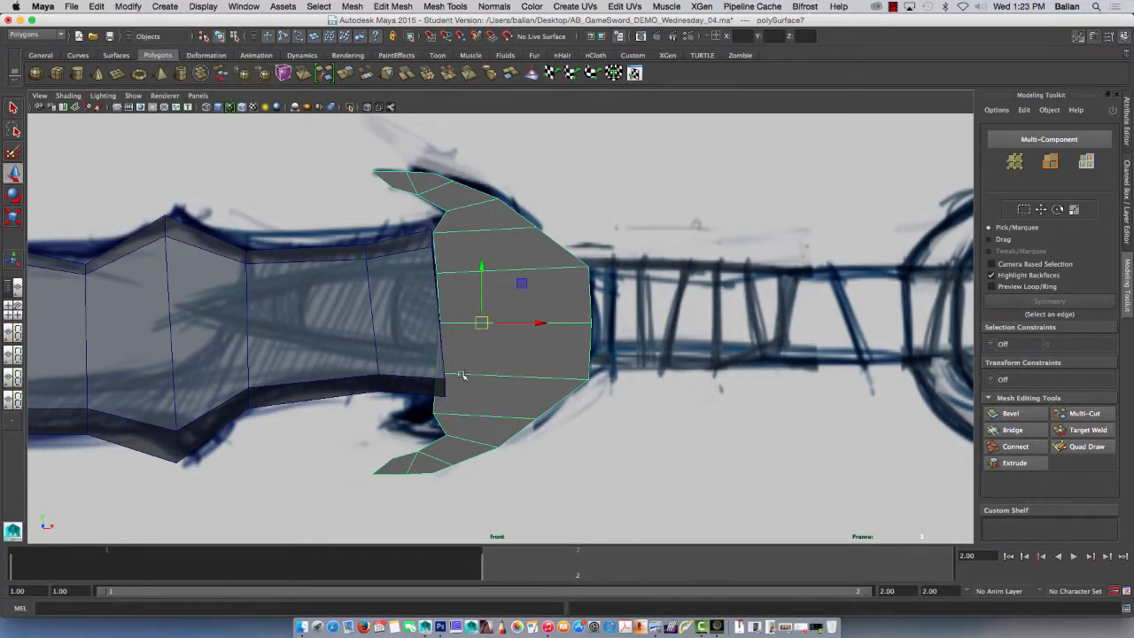
{"action": "left_click", "coordinate": [436, 372]}
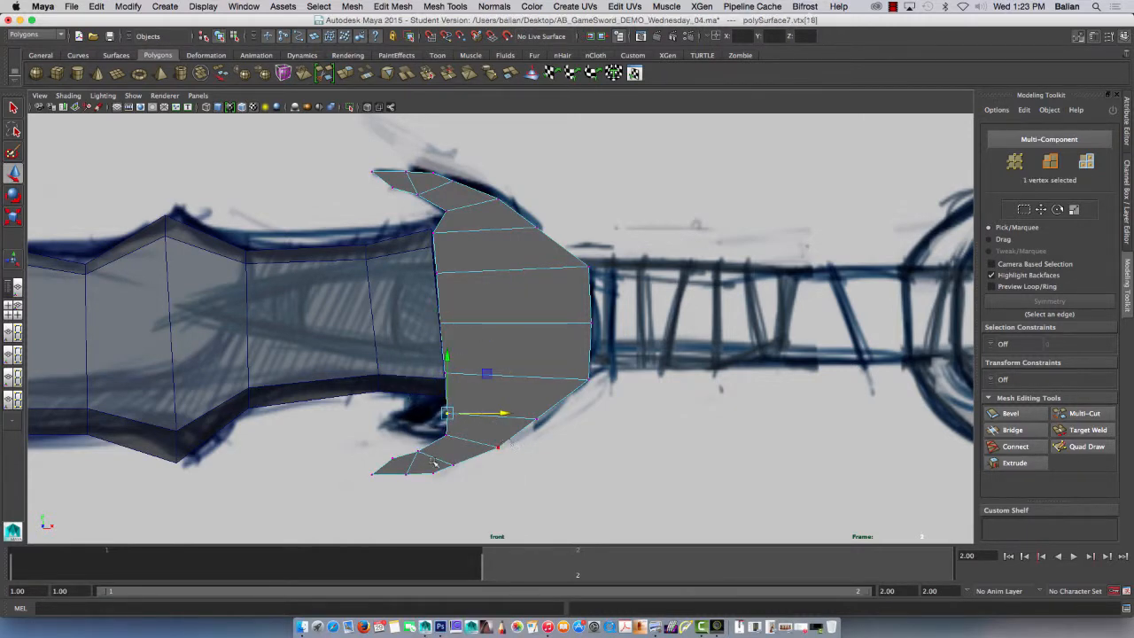
{"action": "left_click_drag", "start_coordinate": [447, 412], "coordinate": [455, 434]}
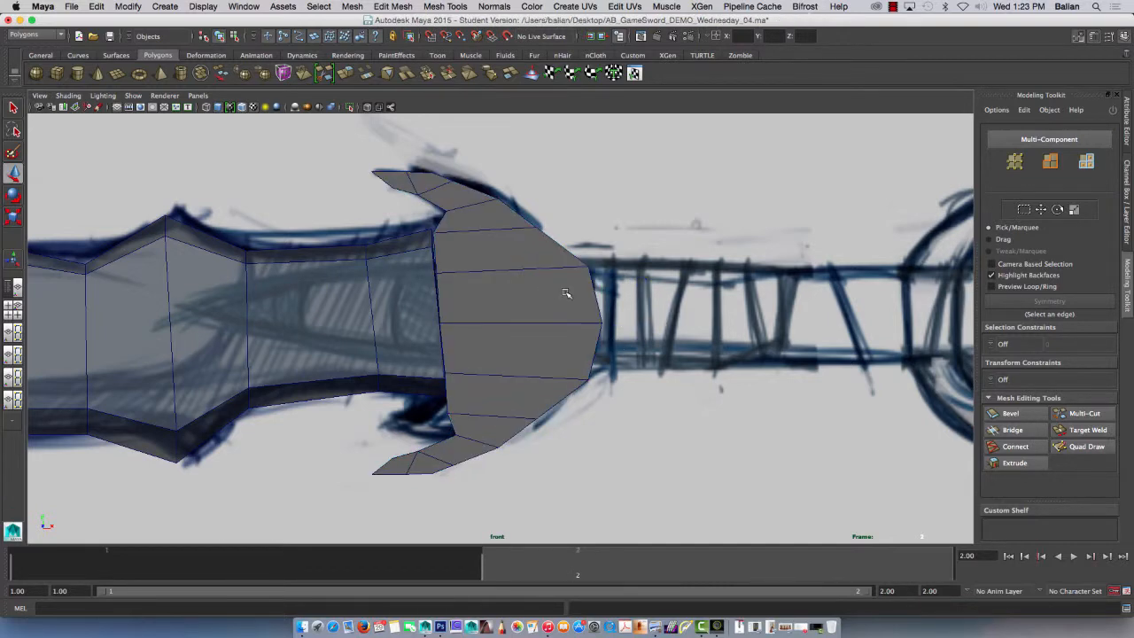
- Select the whole guard and resave the scene past the Student Version warnings
{"action": "left_click", "coordinate": [549, 292]}
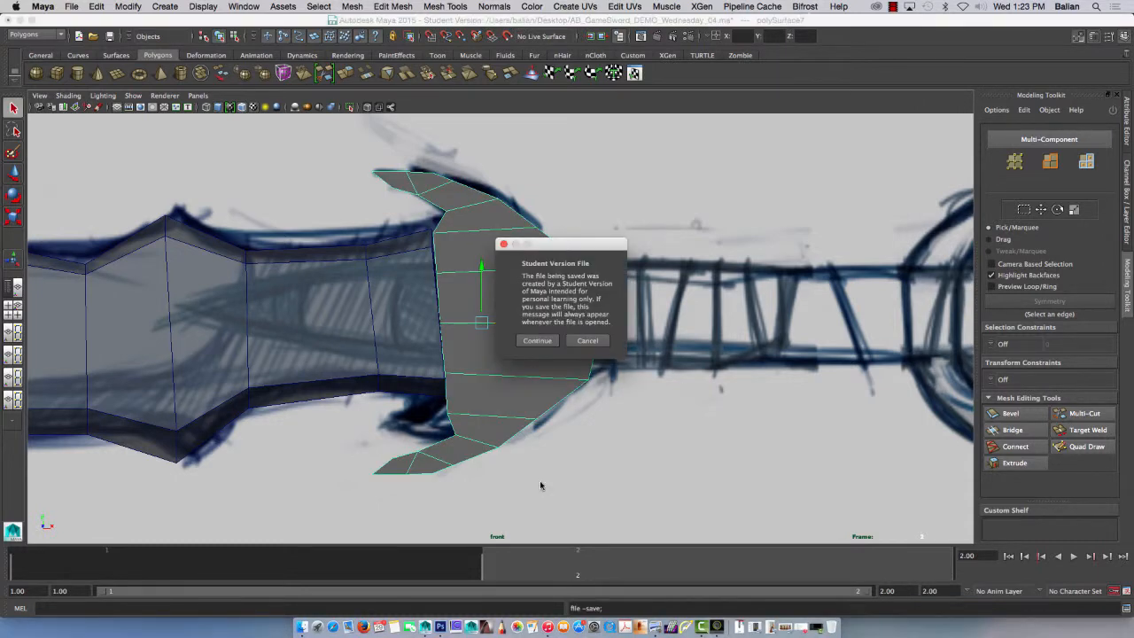
{"action": "left_click", "coordinate": [537, 341]}
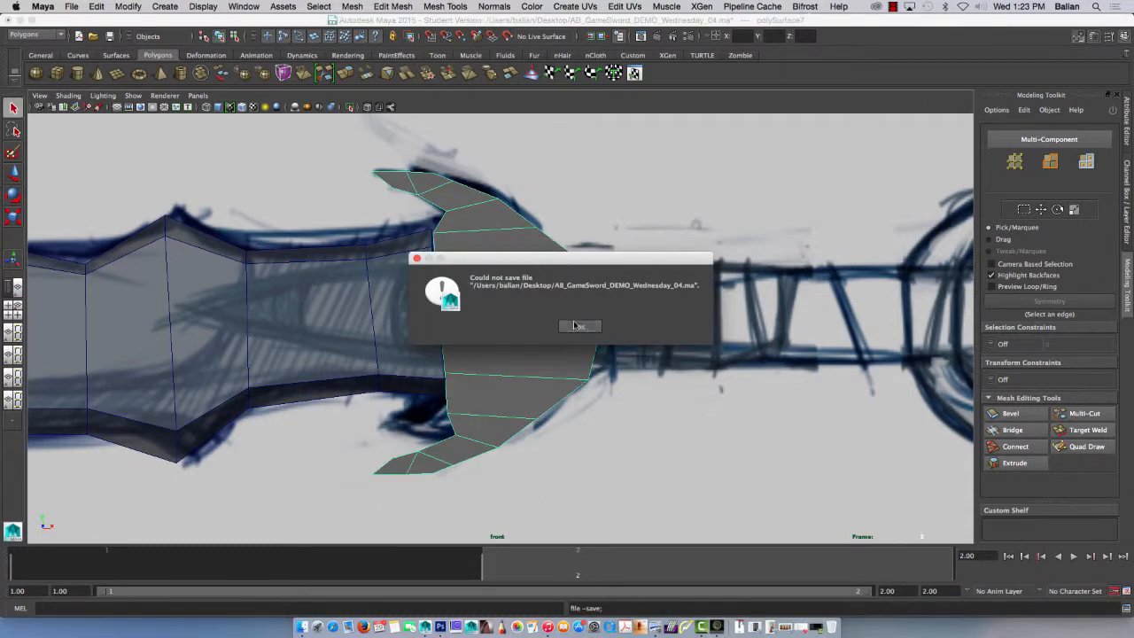
{"action": "left_click", "coordinate": [579, 326]}
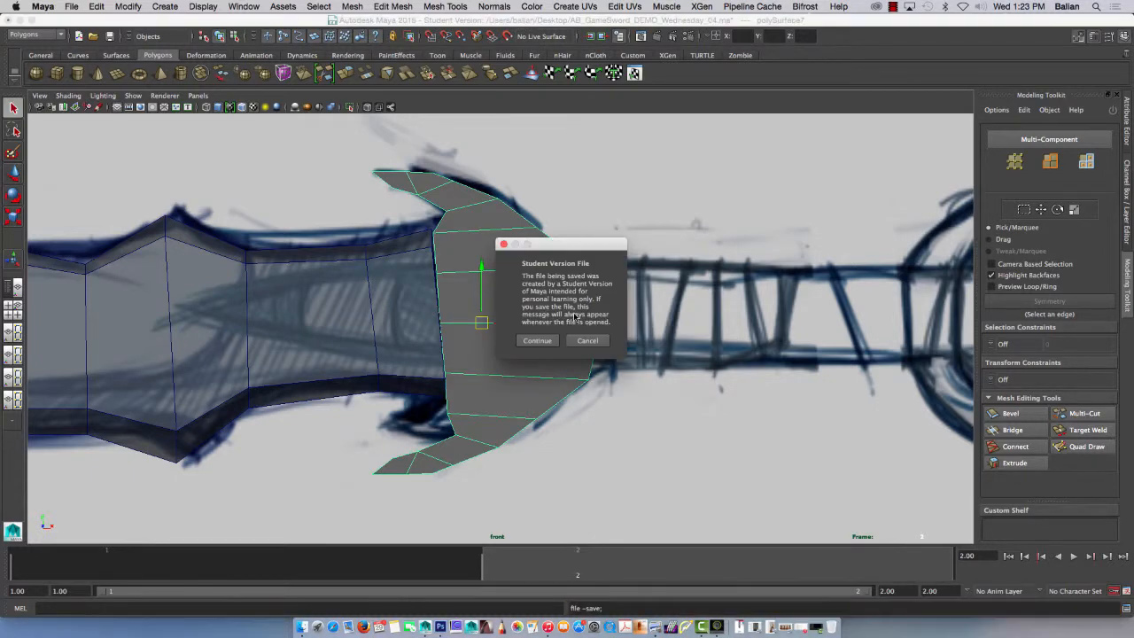
{"action": "left_click", "coordinate": [537, 340]}
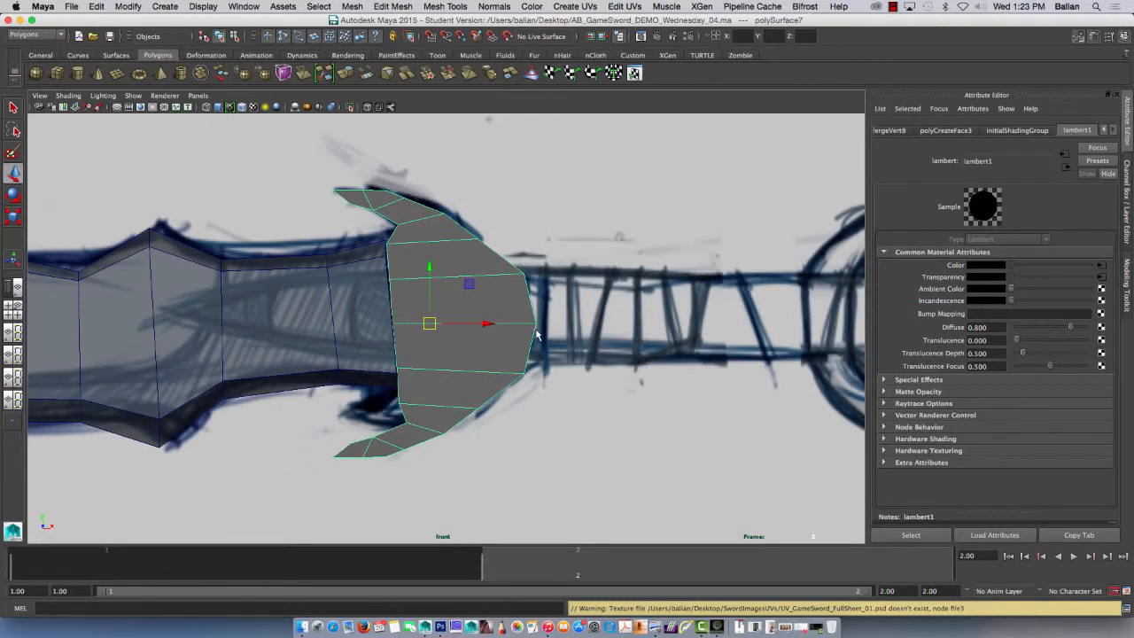
{"action": "mouse_move", "coordinate": [540, 571]}
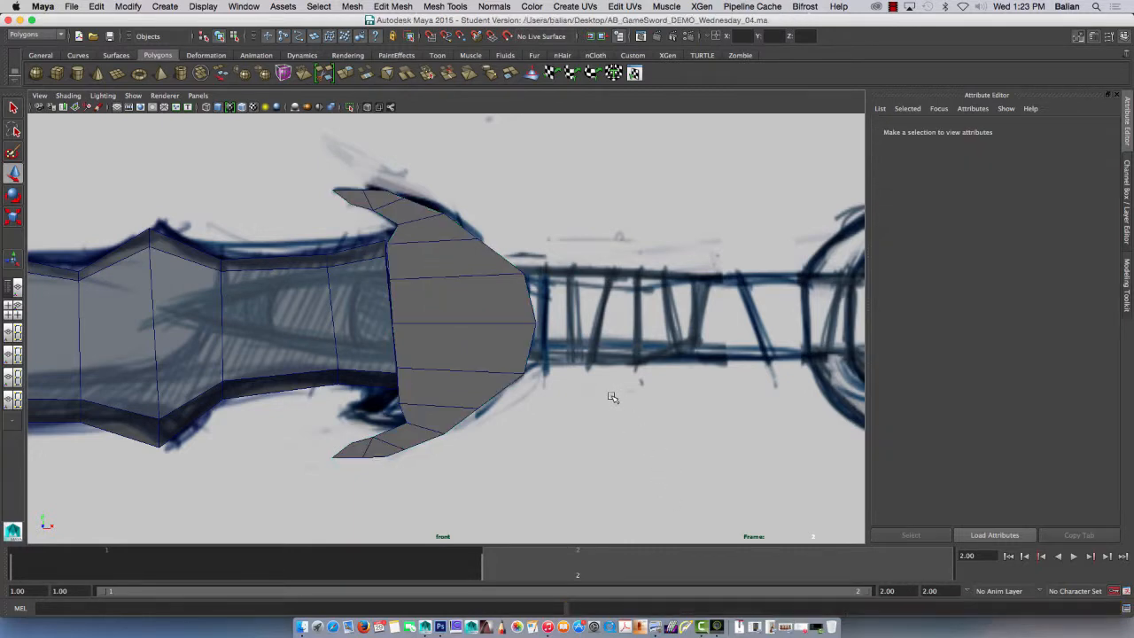
{"action": "left_click", "coordinate": [457, 324]}
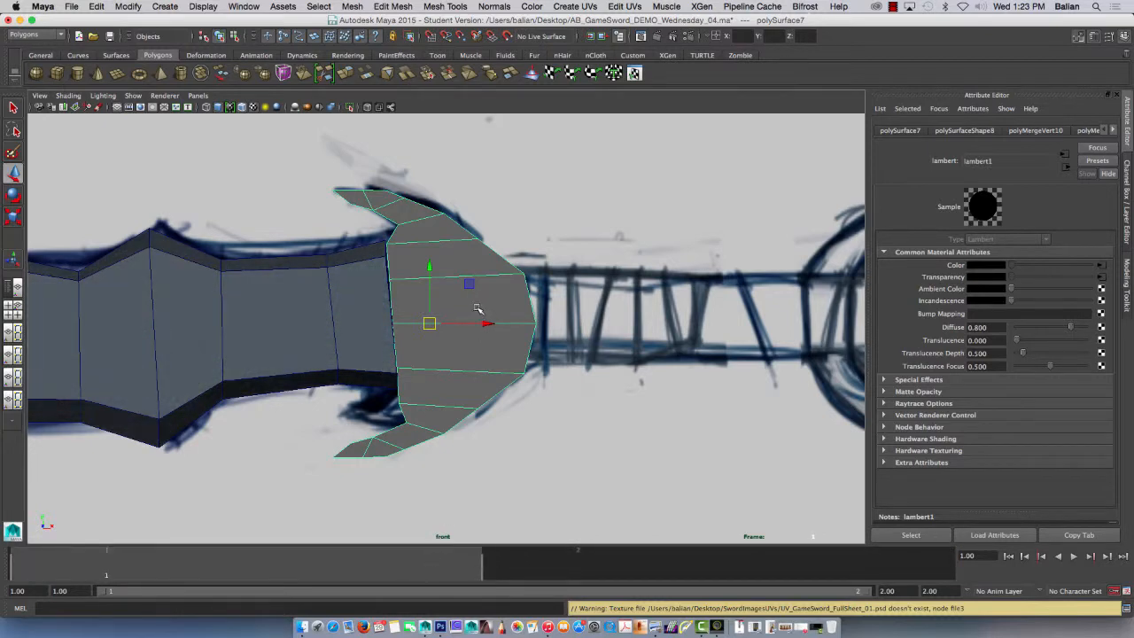
{"action": "right_click", "coordinate": [944, 276]}
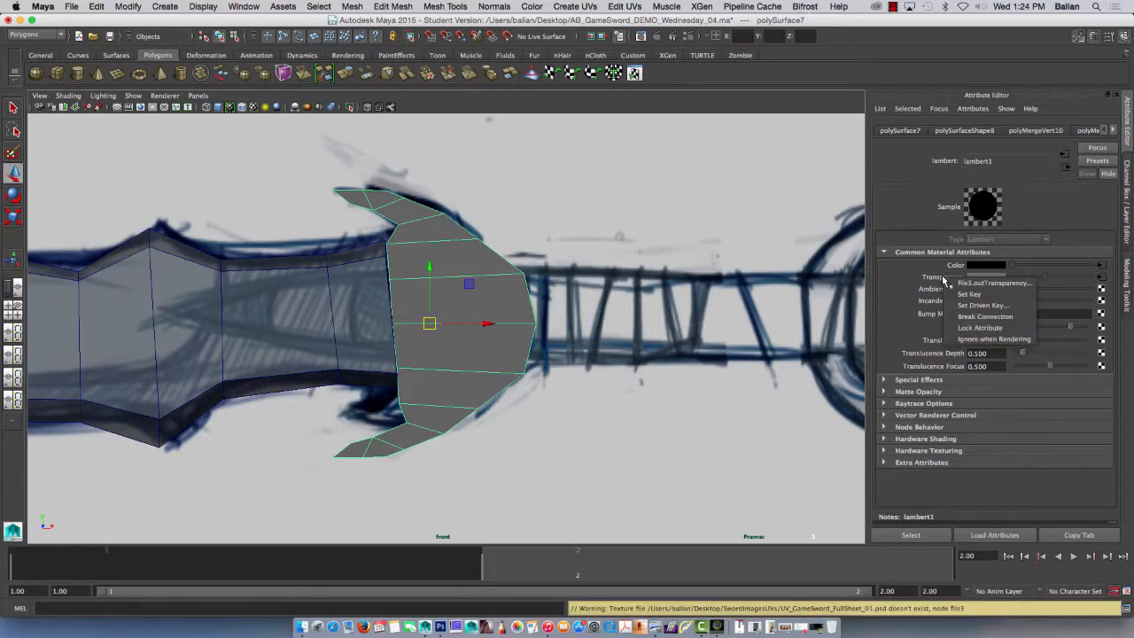
{"action": "left_click", "coordinate": [985, 316]}
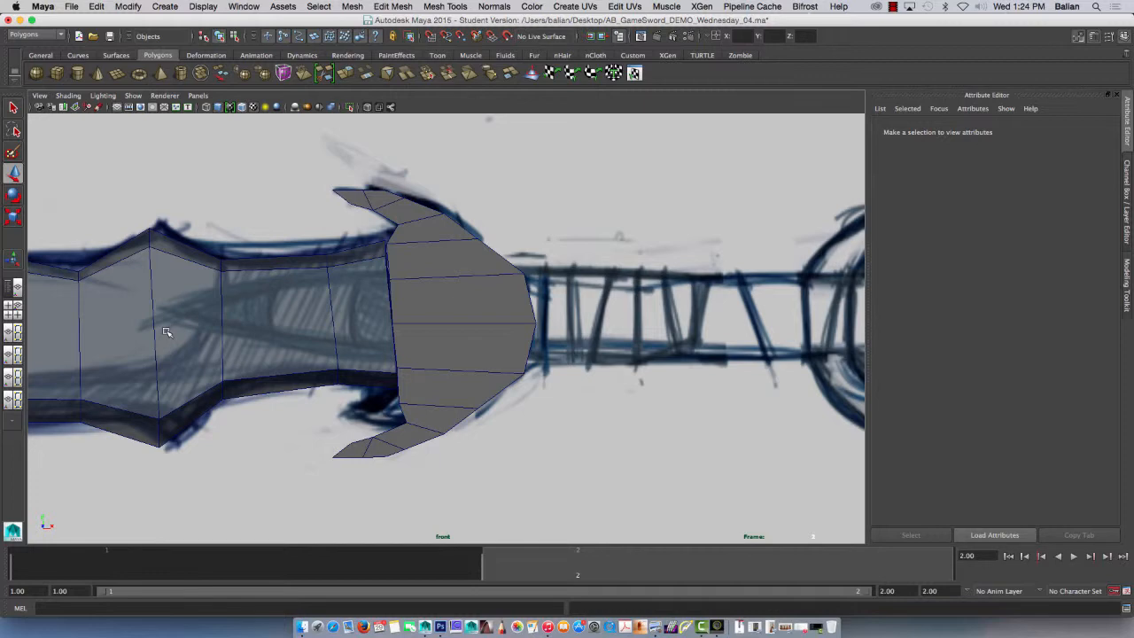
{"action": "mouse_move", "coordinate": [353, 236]}
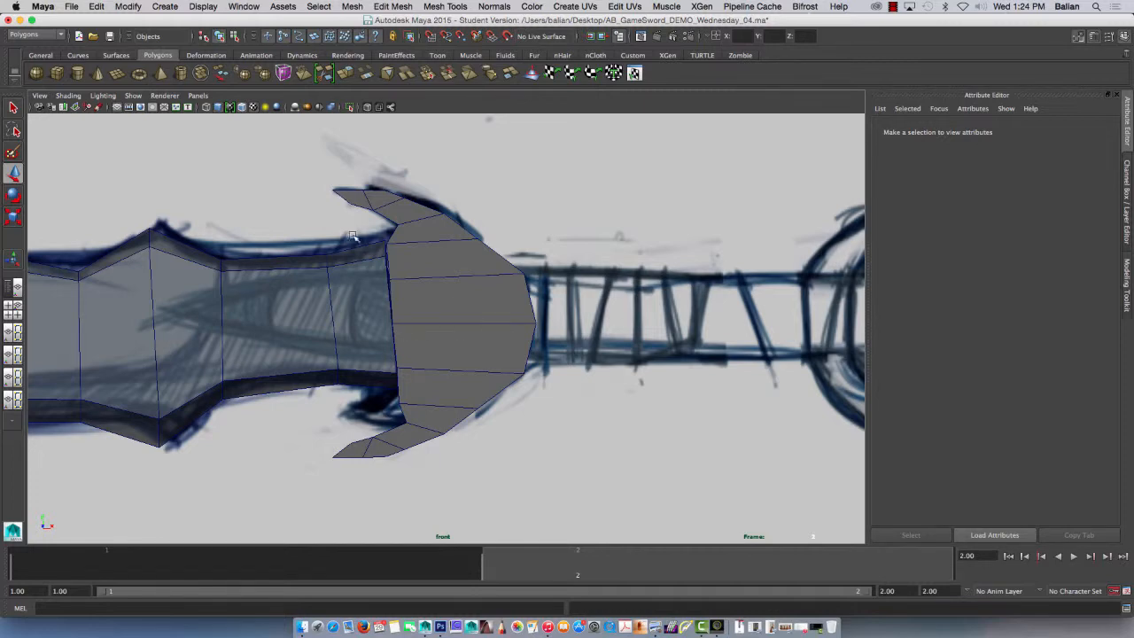
{"action": "mouse_move", "coordinate": [379, 256]}
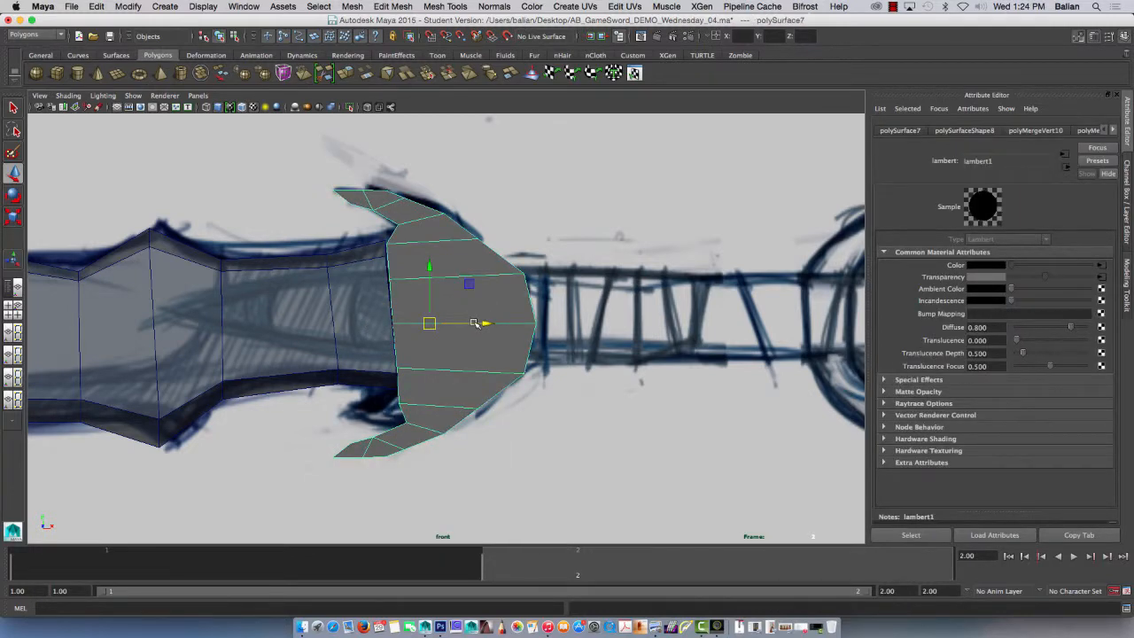
- Switch to perspective view and select all of the guard's faces in Face mode
{"action": "key", "text": "space"}
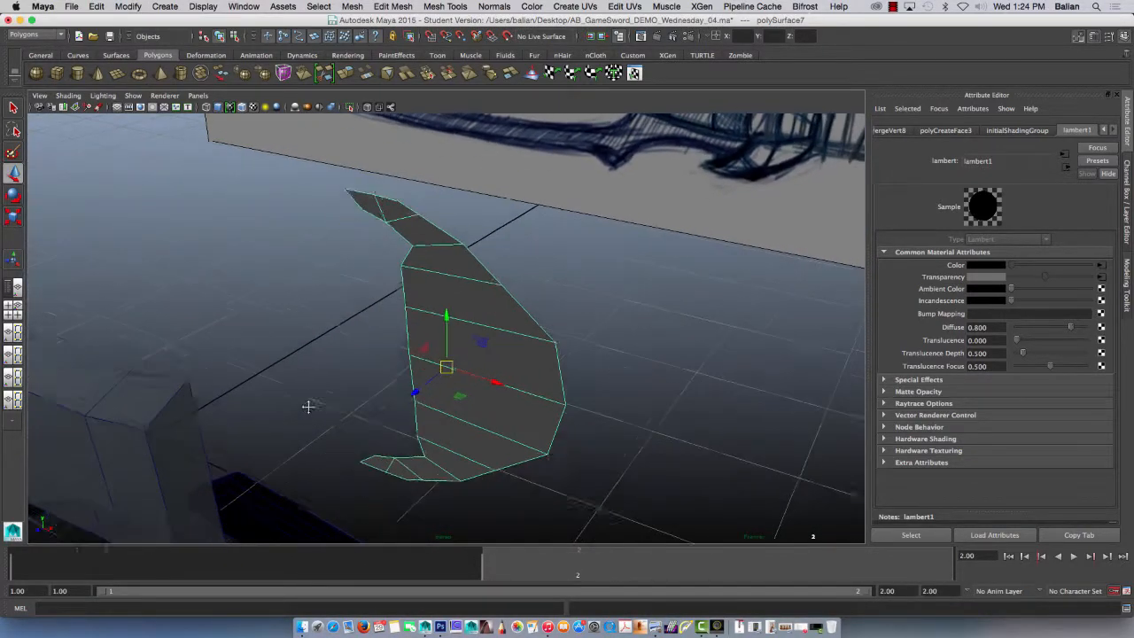
{"action": "right_click", "coordinate": [308, 407]}
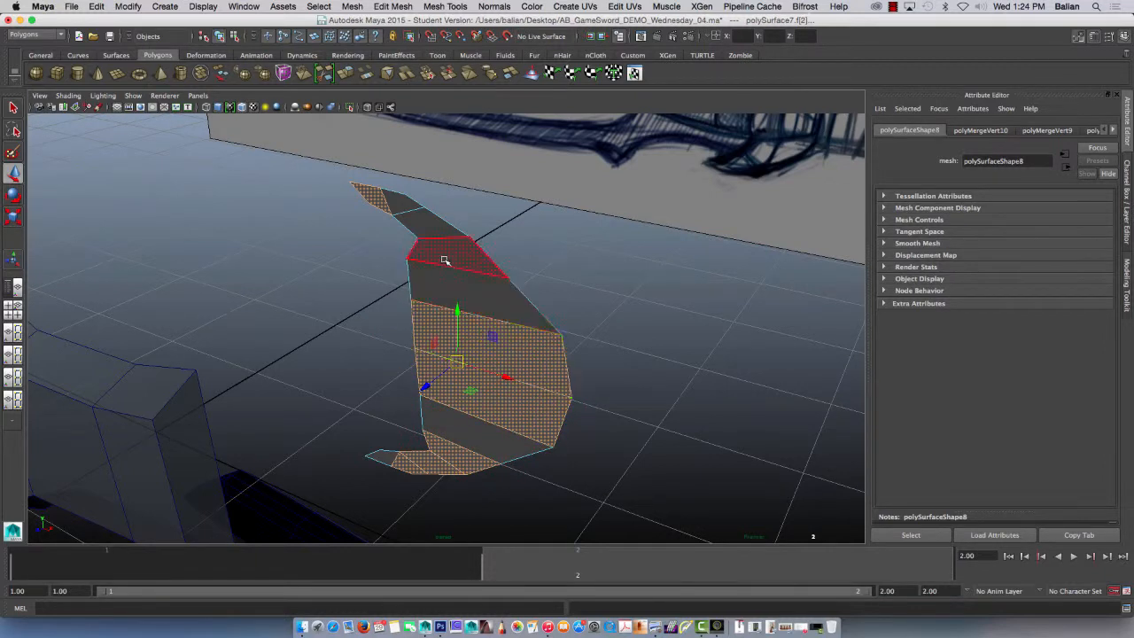
{"action": "left_click", "coordinate": [455, 428]}
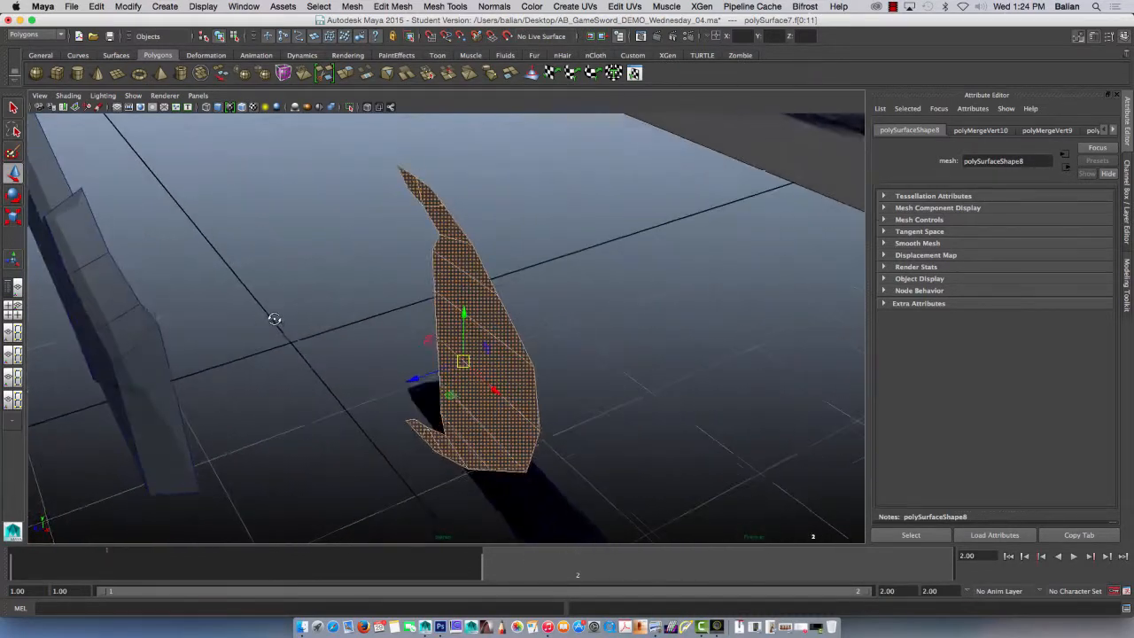
{"action": "left_click", "coordinate": [343, 73]}
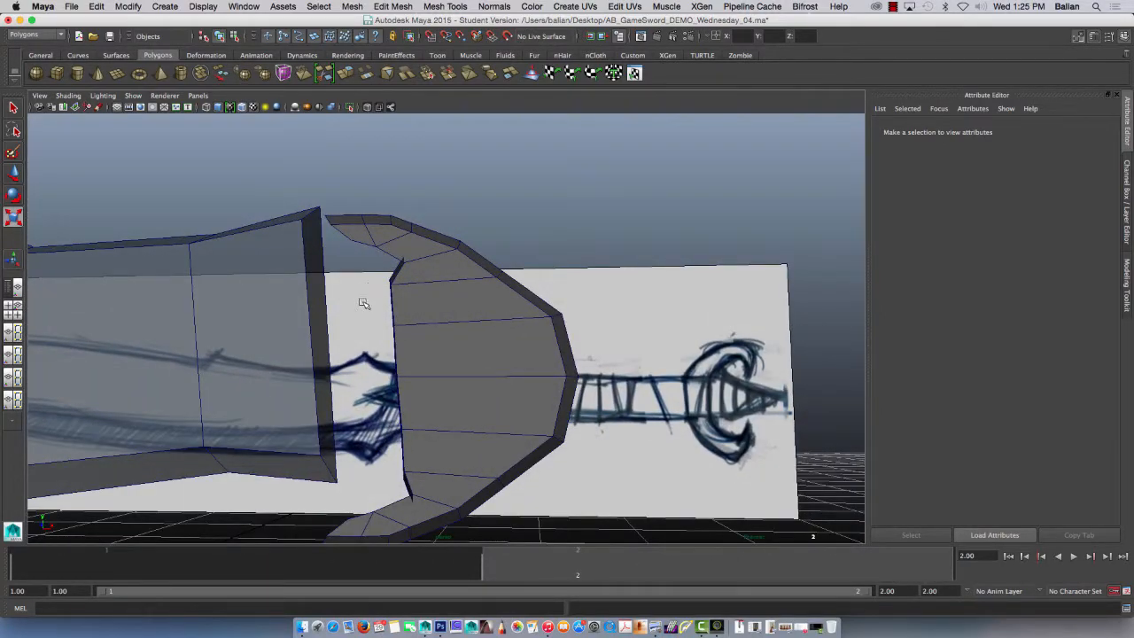
- Return to the front view and select the thickened guard mesh
{"action": "key", "text": "space"}
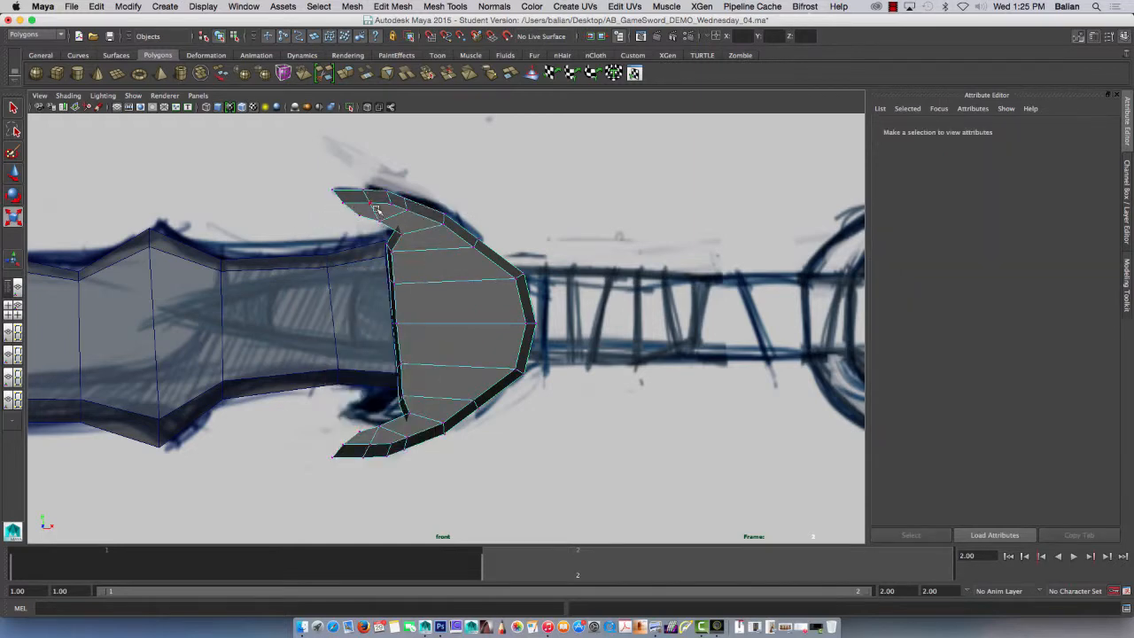
{"action": "left_click", "coordinate": [379, 204]}
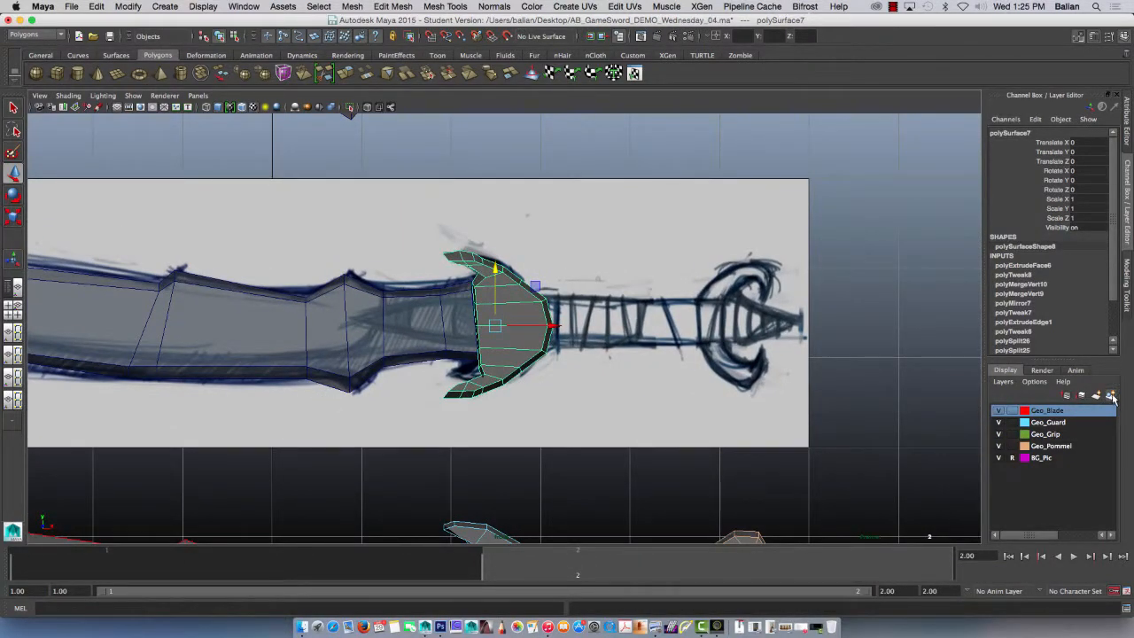
- Create a new display layer from the selected guard and rename it Guard02
{"action": "left_click", "coordinate": [1096, 395]}
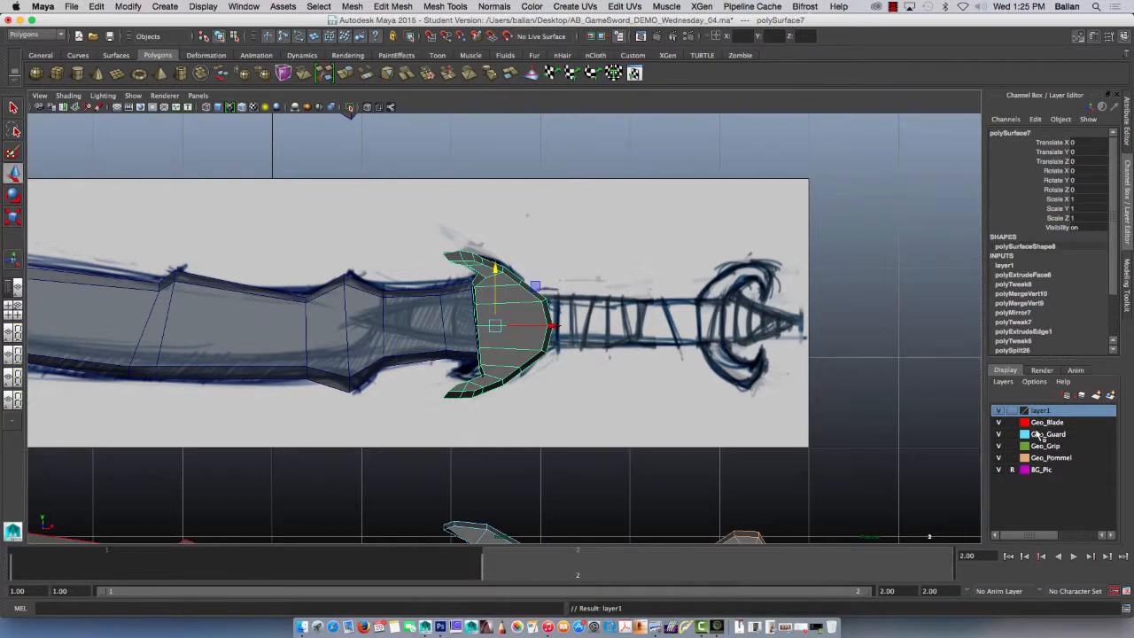
{"action": "double_click", "coordinate": [1040, 410]}
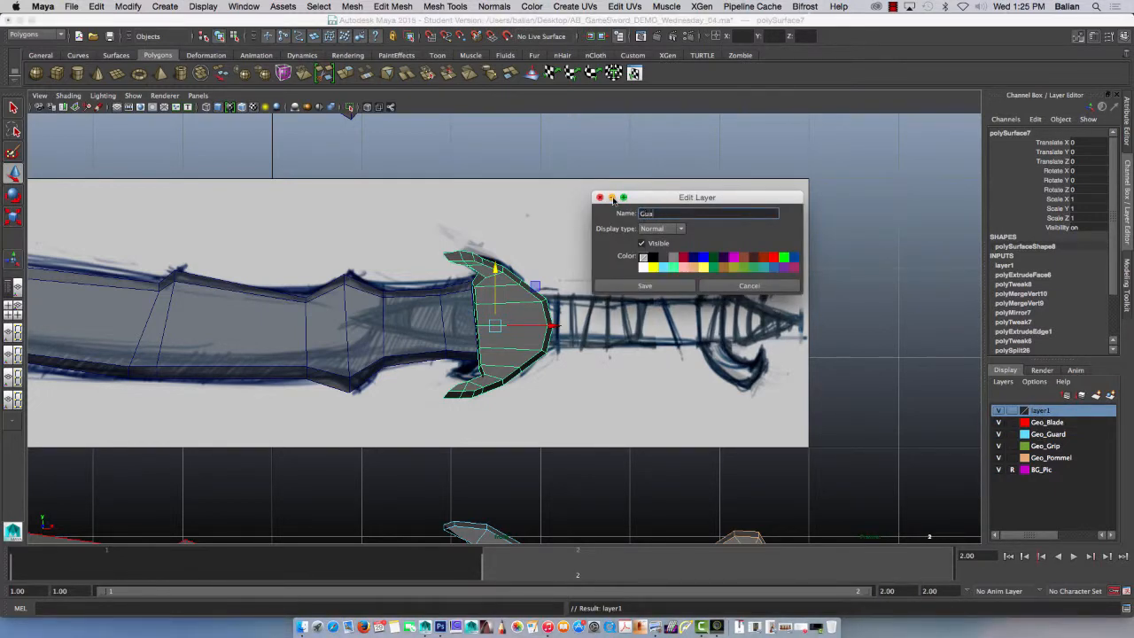
{"action": "type", "text": "Guard02"}
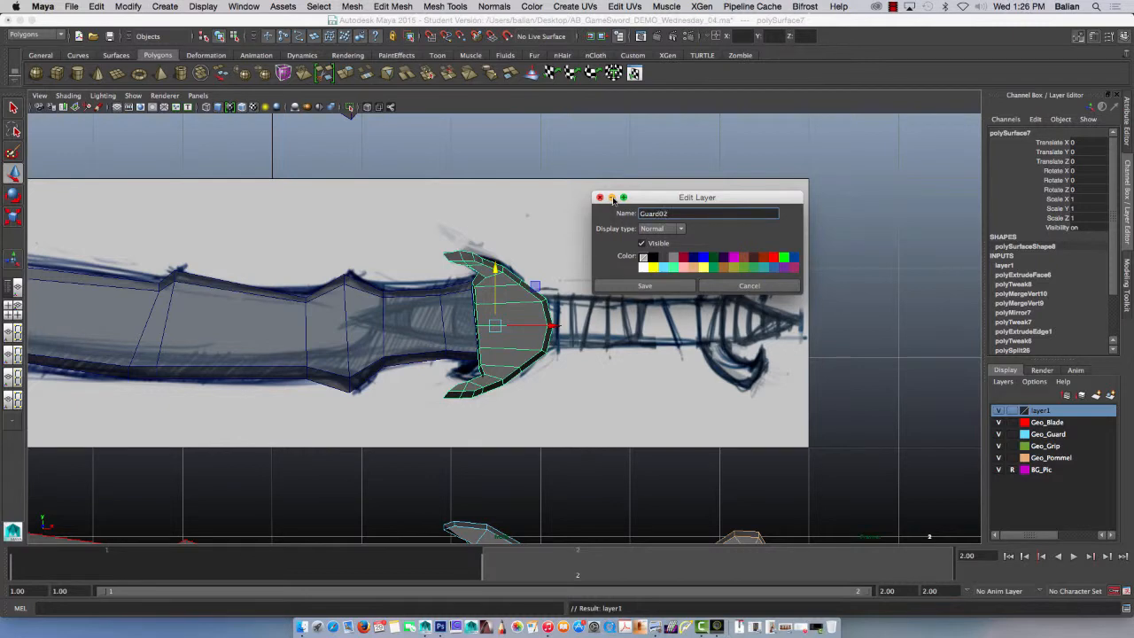
{"action": "left_click", "coordinate": [644, 285]}
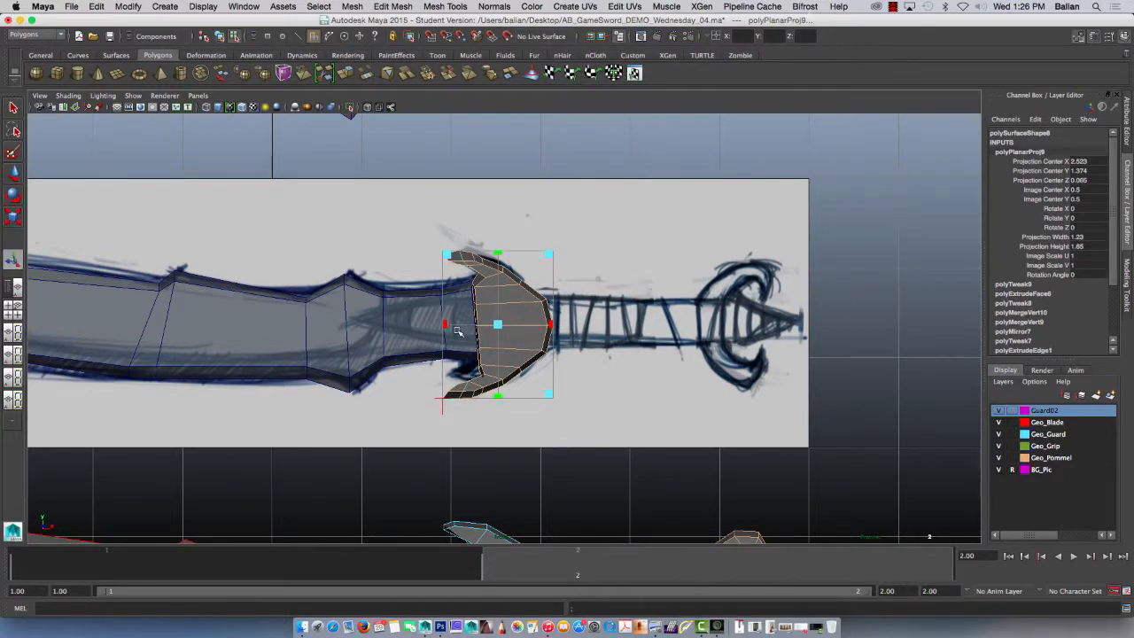
{"action": "mouse_move", "coordinate": [634, 270]}
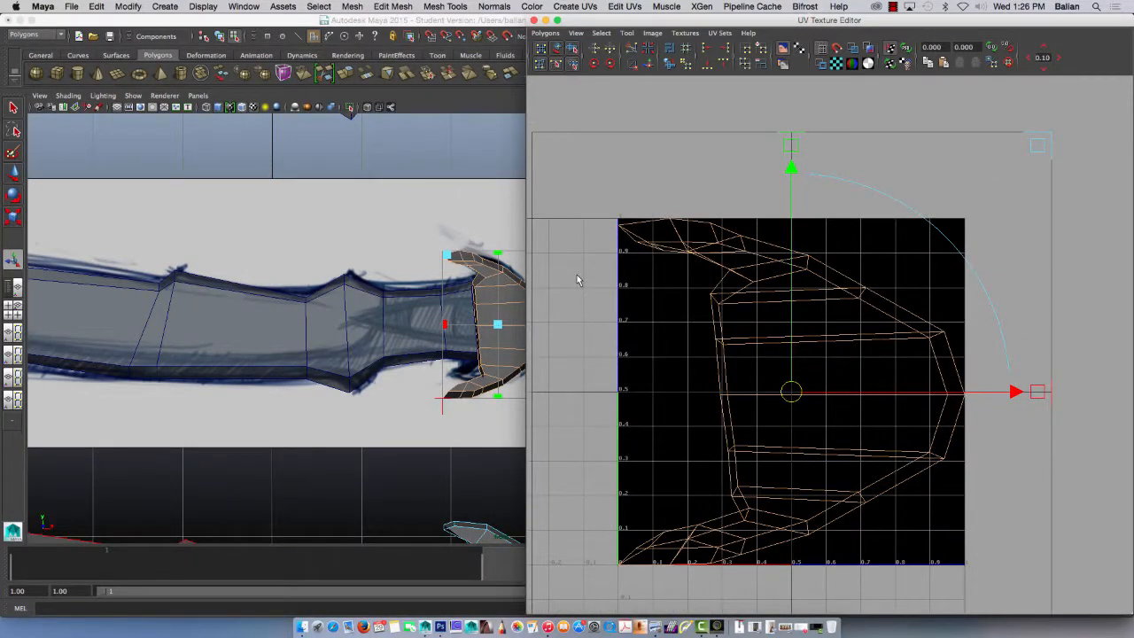
{"action": "left_click", "coordinate": [608, 158]}
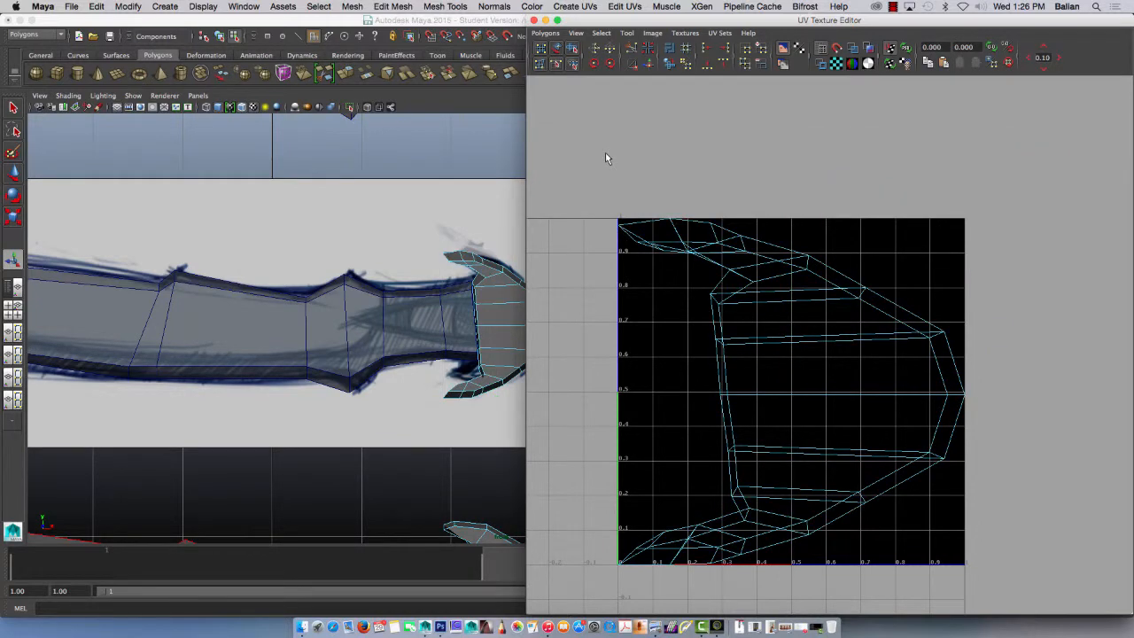
{"action": "right_click", "coordinate": [736, 373]}
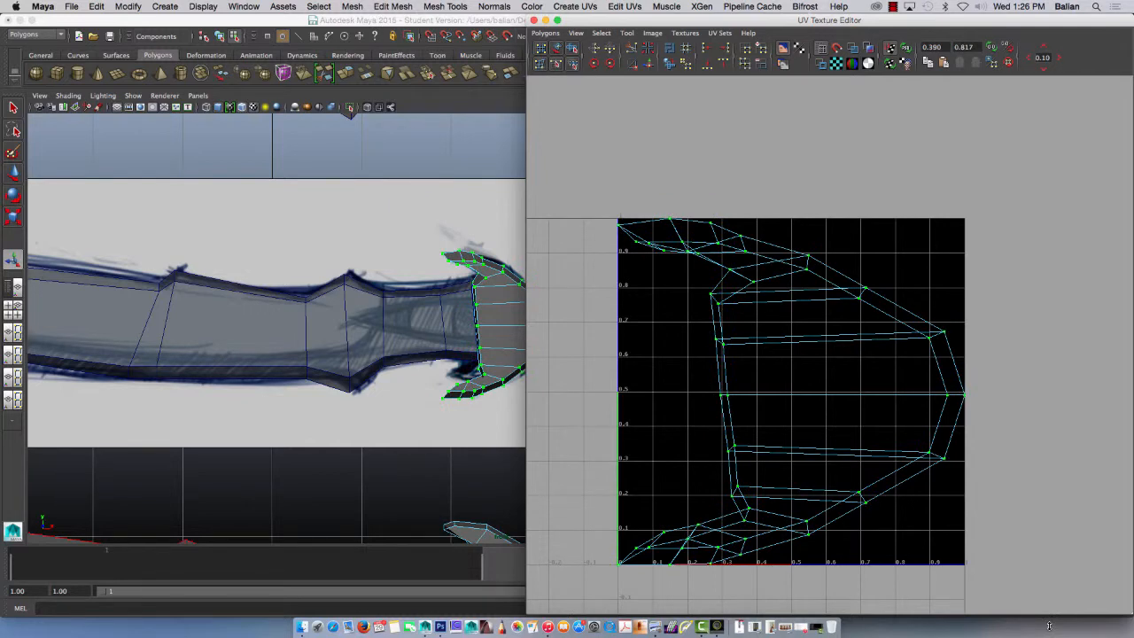
{"action": "mouse_move", "coordinate": [669, 273]}
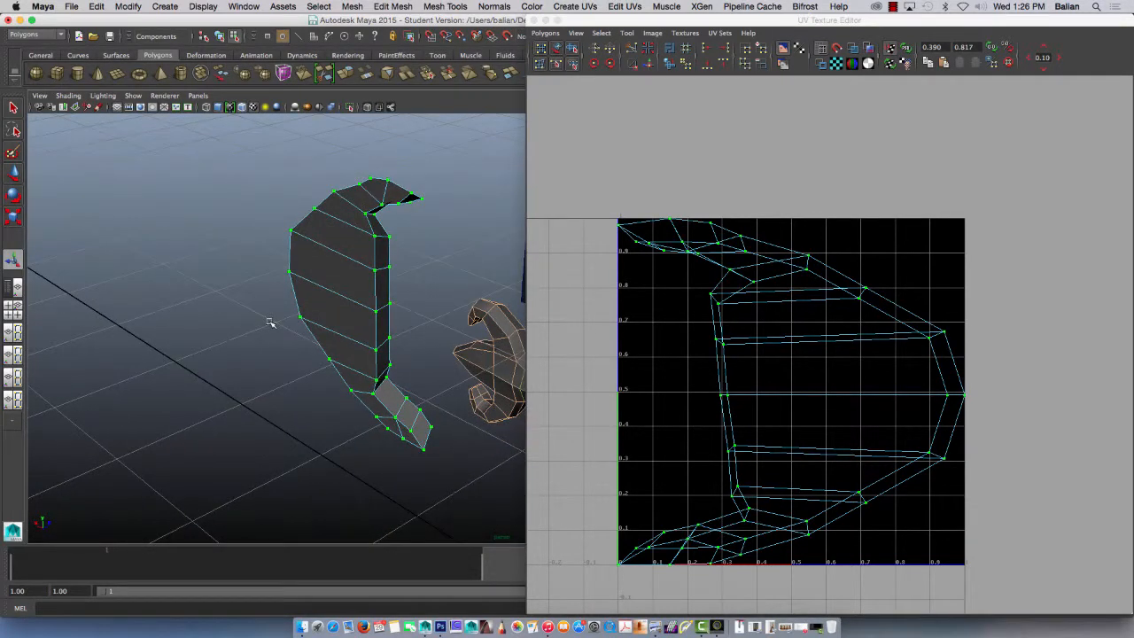
{"action": "left_click", "coordinate": [390, 193]}
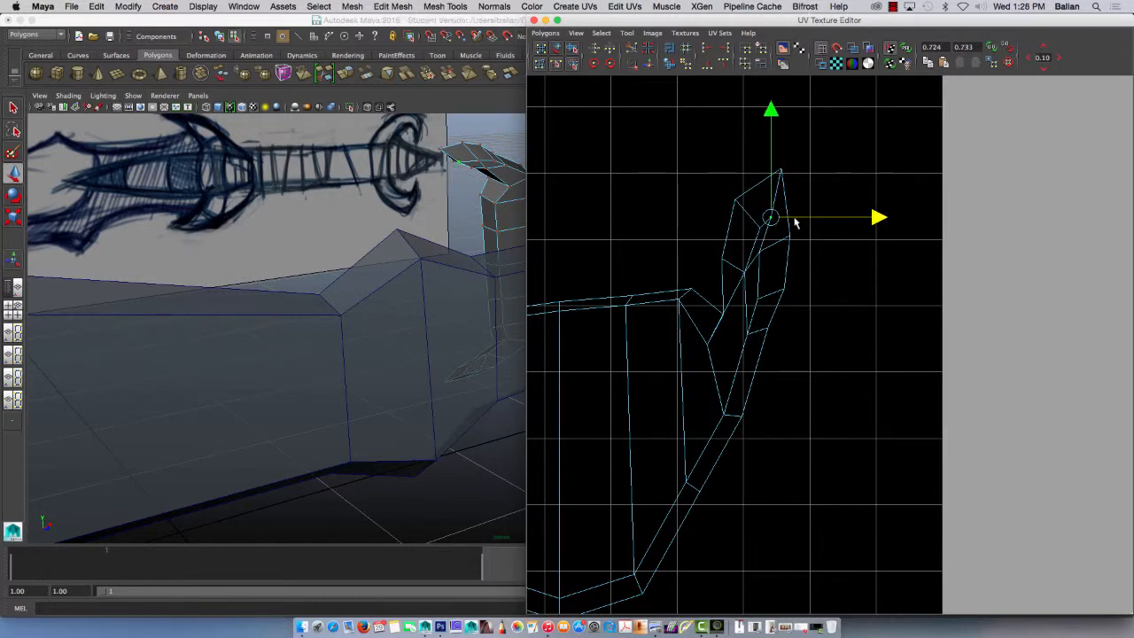
- Drag the crossed UV points at the guard shell's tip apart in the UV Texture Editor
{"action": "left_click_drag", "start_coordinate": [771, 217], "coordinate": [760, 252]}
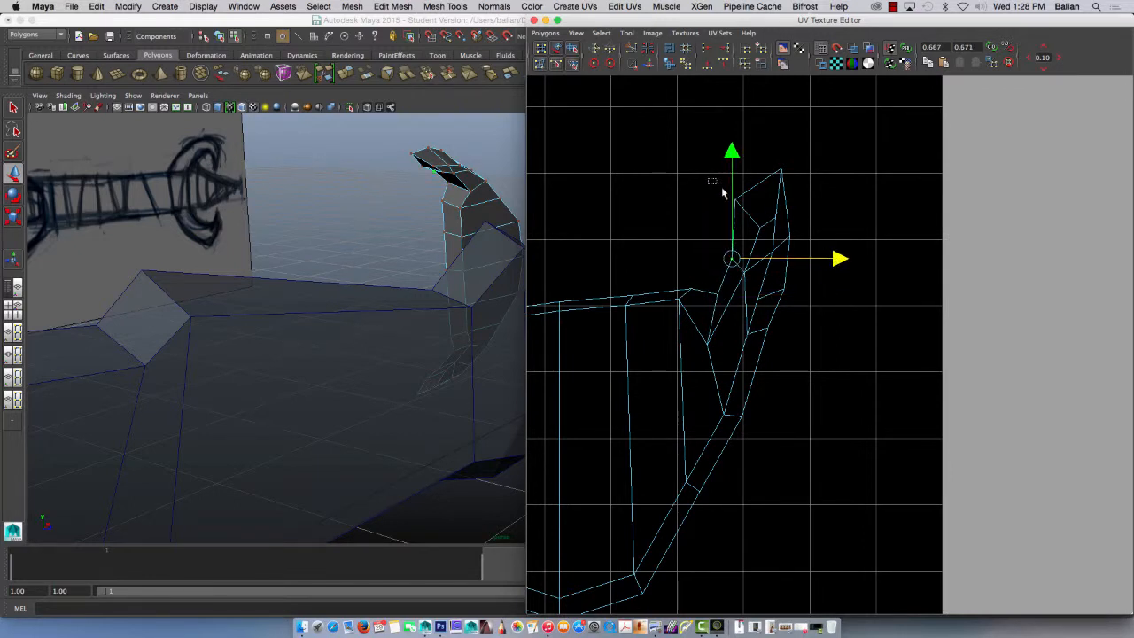
{"action": "left_click_drag", "start_coordinate": [731, 257], "coordinate": [749, 200]}
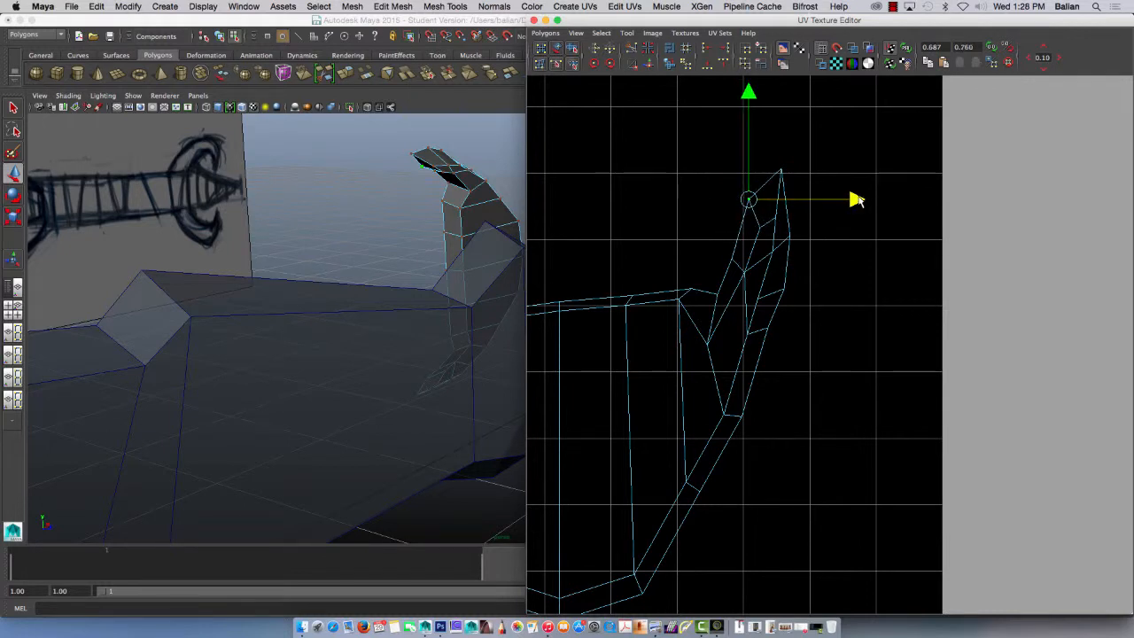
{"action": "left_click_drag", "start_coordinate": [748, 199], "coordinate": [707, 346]}
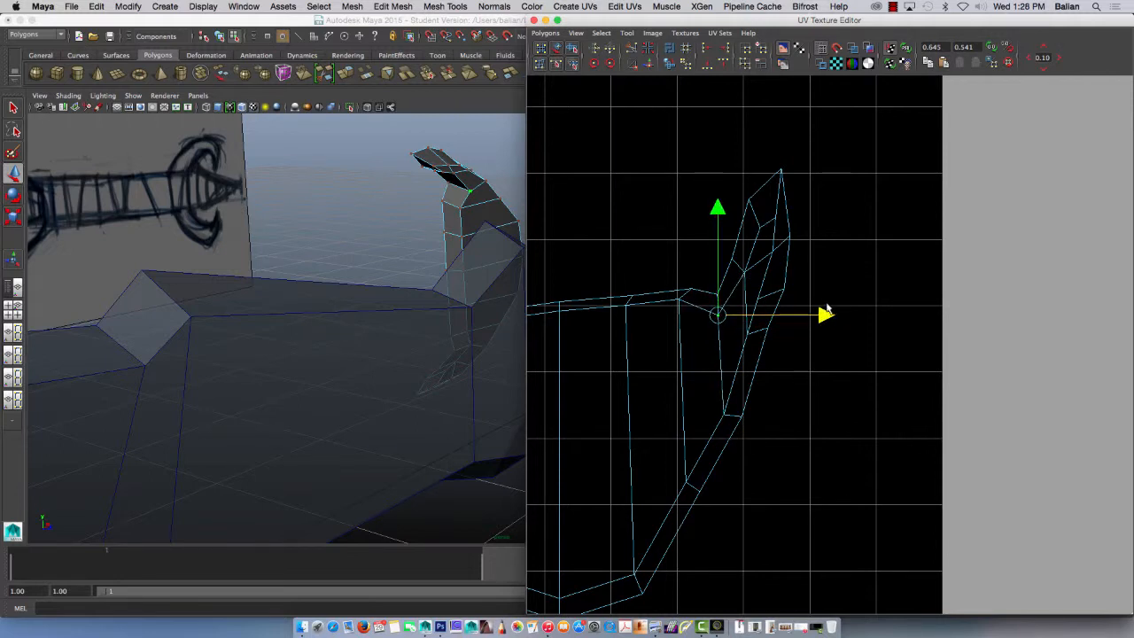
{"action": "left_click_drag", "start_coordinate": [718, 315], "coordinate": [751, 229]}
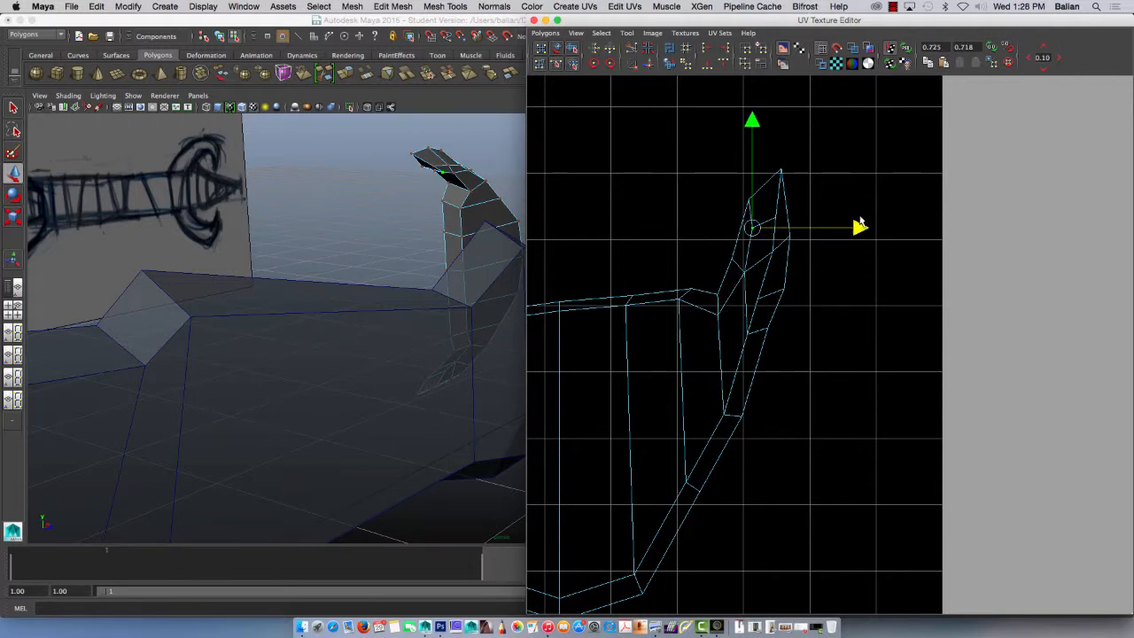
{"action": "left_click_drag", "start_coordinate": [751, 228], "coordinate": [745, 273]}
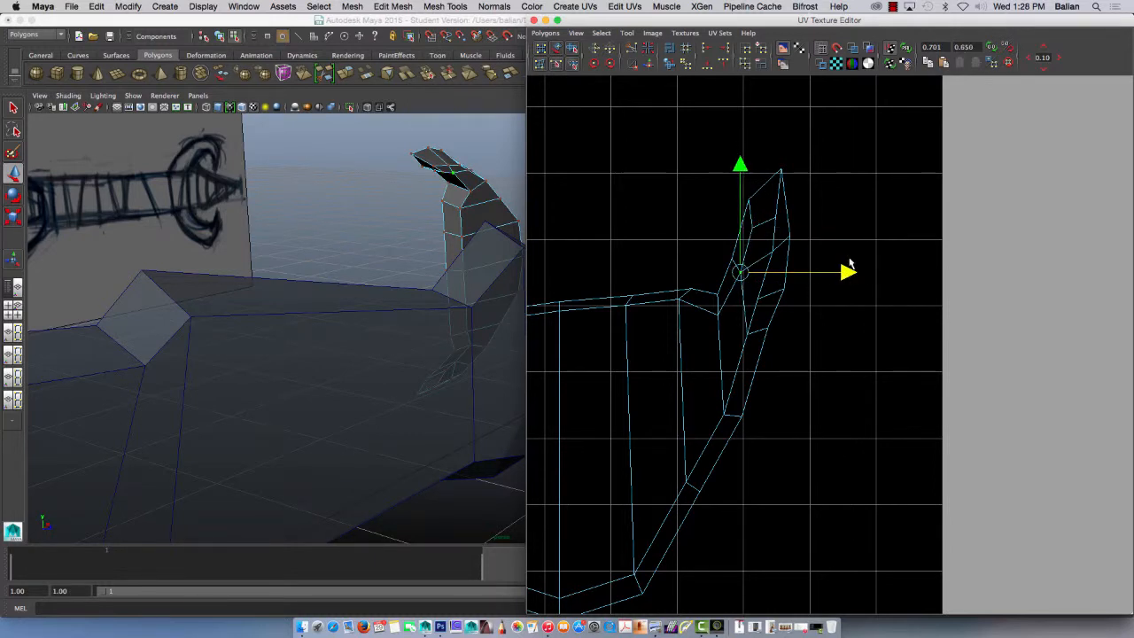
{"action": "left_click_drag", "start_coordinate": [741, 272], "coordinate": [776, 217]}
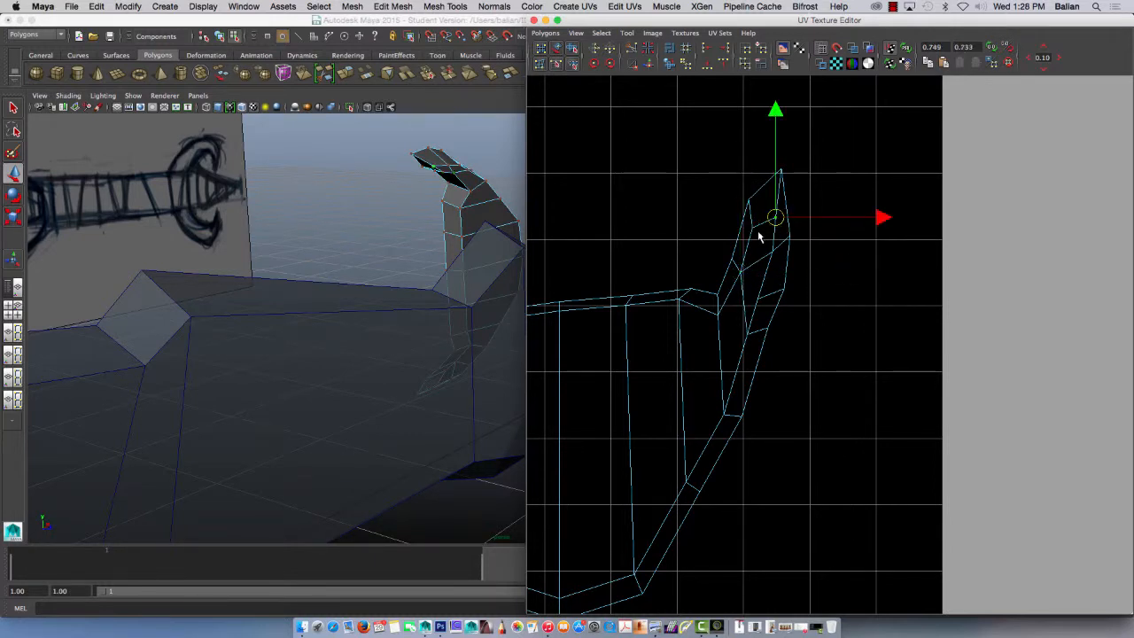
{"action": "left_click_drag", "start_coordinate": [775, 217], "coordinate": [763, 199]}
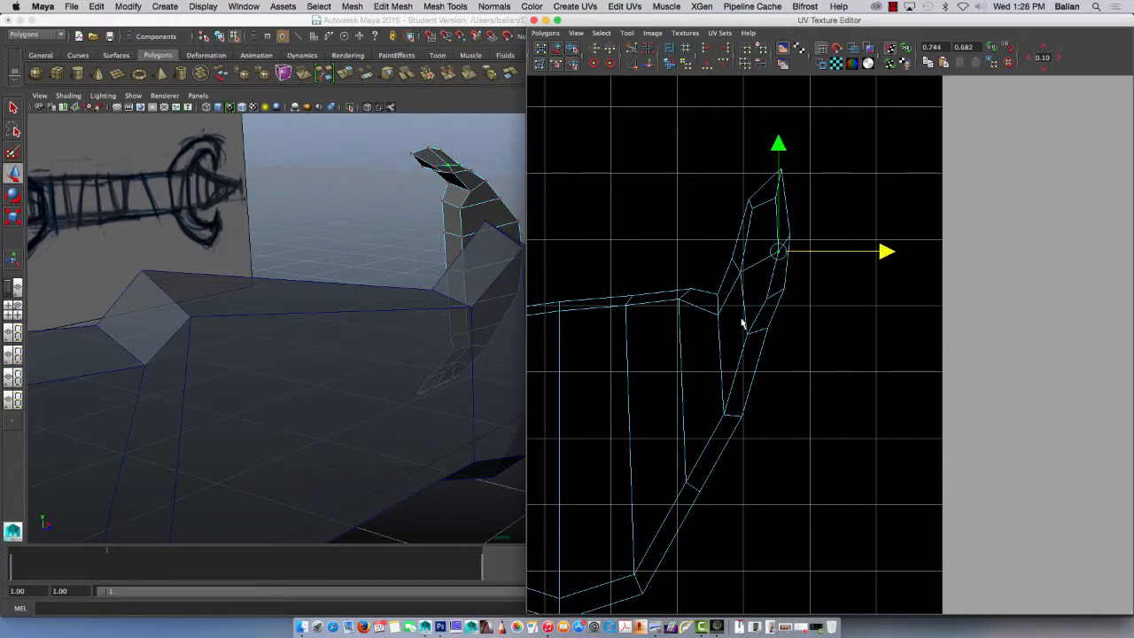
{"action": "left_click_drag", "start_coordinate": [778, 252], "coordinate": [764, 335]}
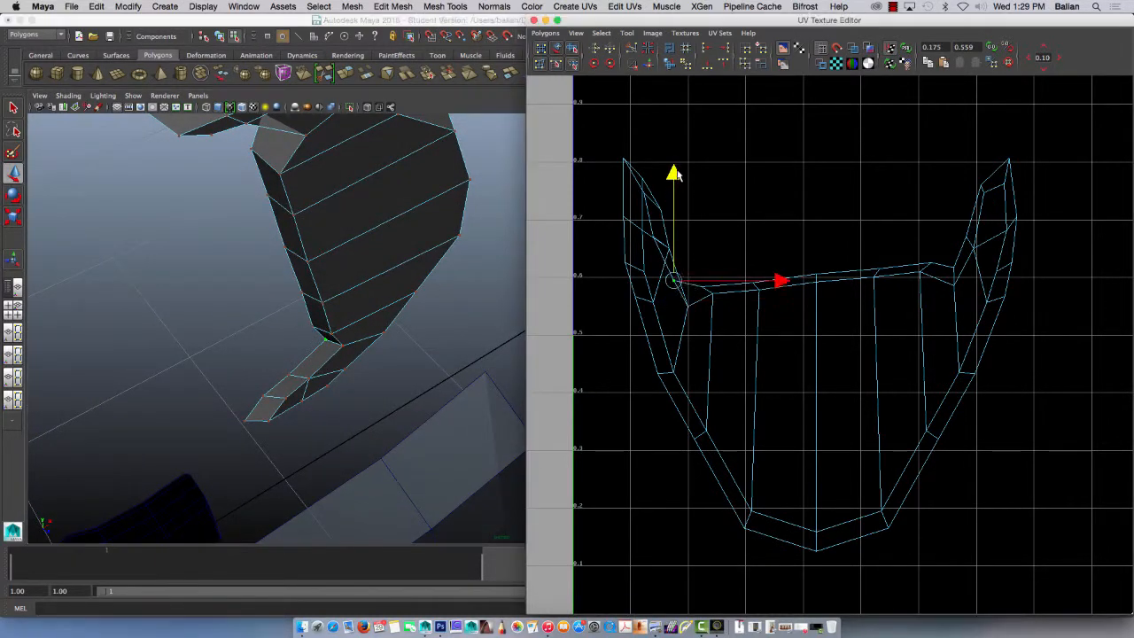
- Select and move the guard's left horn UV points outward in the UV Texture Editor
{"action": "left_click_drag", "start_coordinate": [674, 173], "coordinate": [672, 186]}
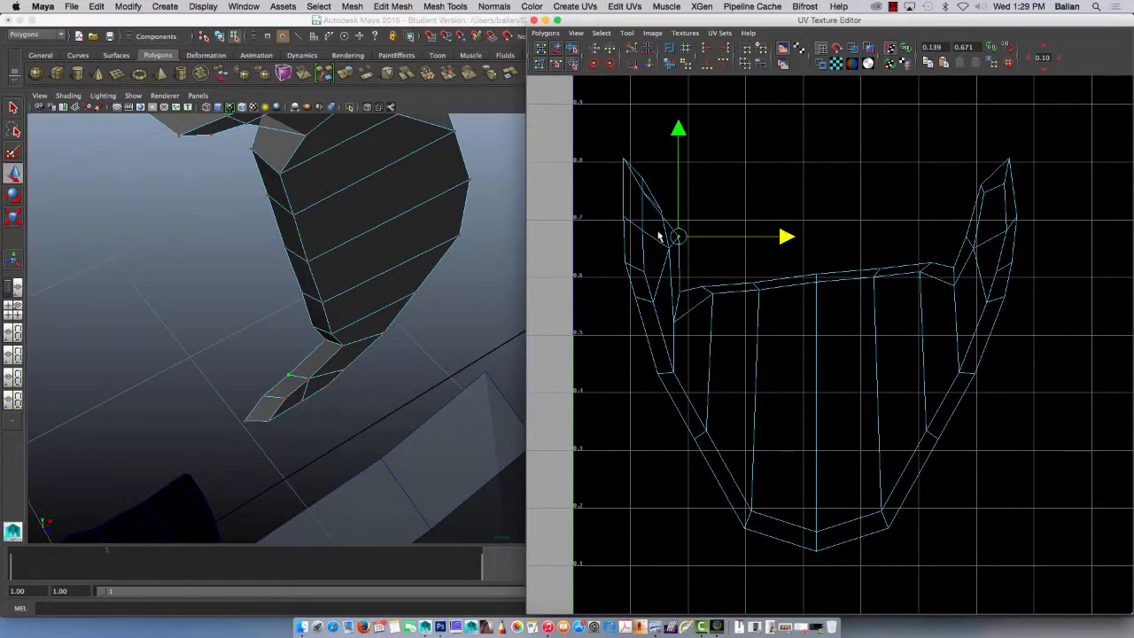
{"action": "left_click_drag", "start_coordinate": [678, 236], "coordinate": [660, 248]}
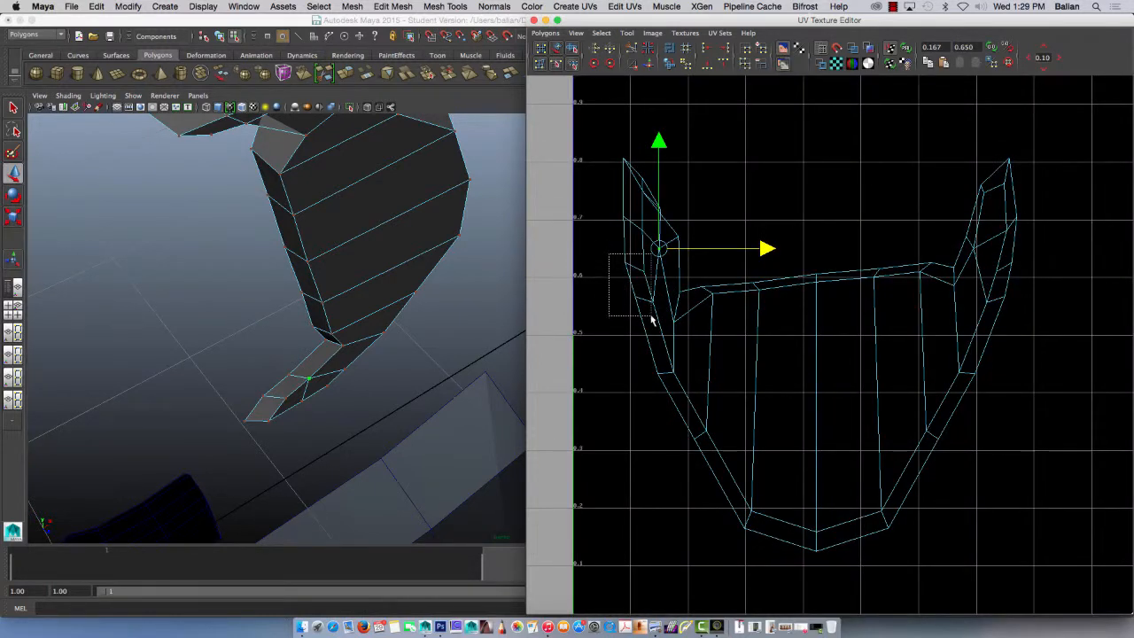
{"action": "left_click_drag", "start_coordinate": [660, 248], "coordinate": [638, 282]}
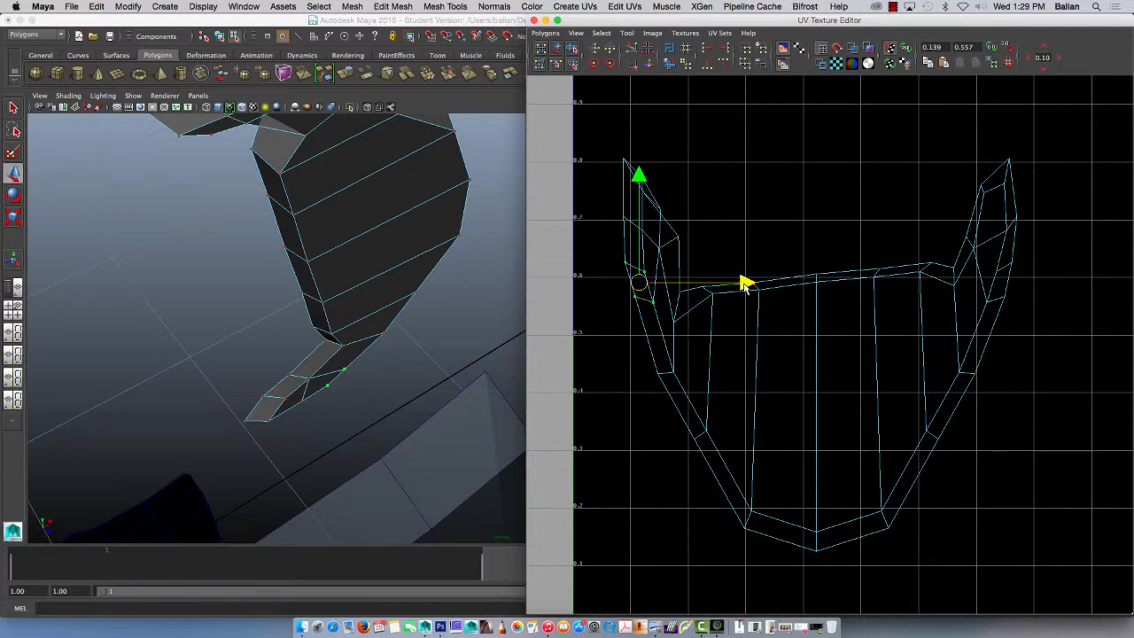
{"action": "left_click_drag", "start_coordinate": [744, 282], "coordinate": [731, 281]}
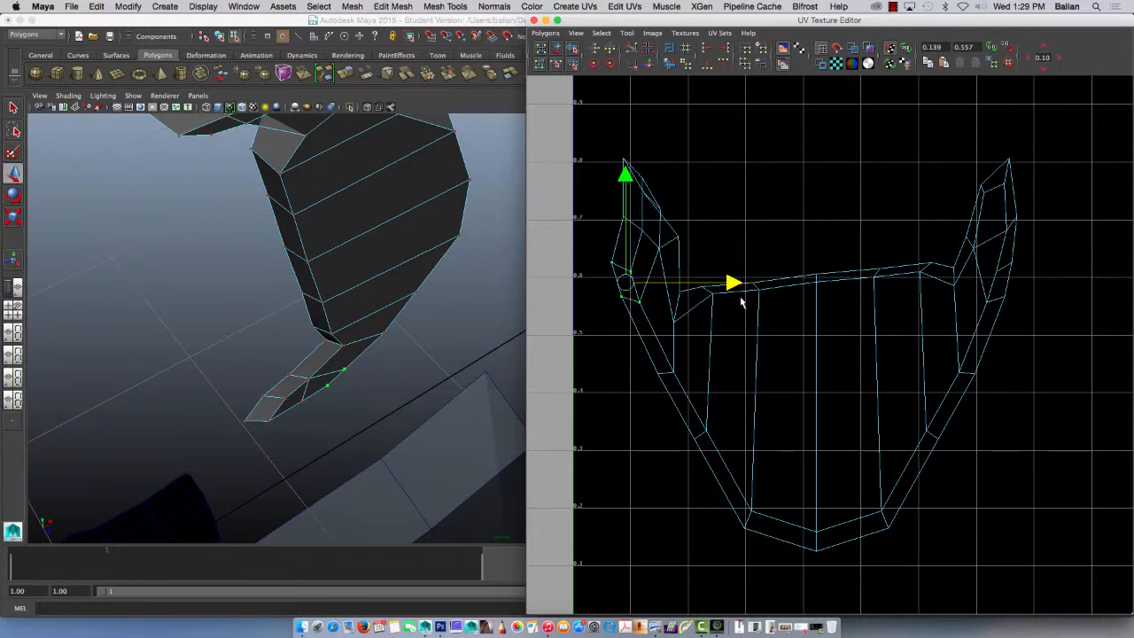
{"action": "left_click_drag", "start_coordinate": [733, 282], "coordinate": [740, 223]}
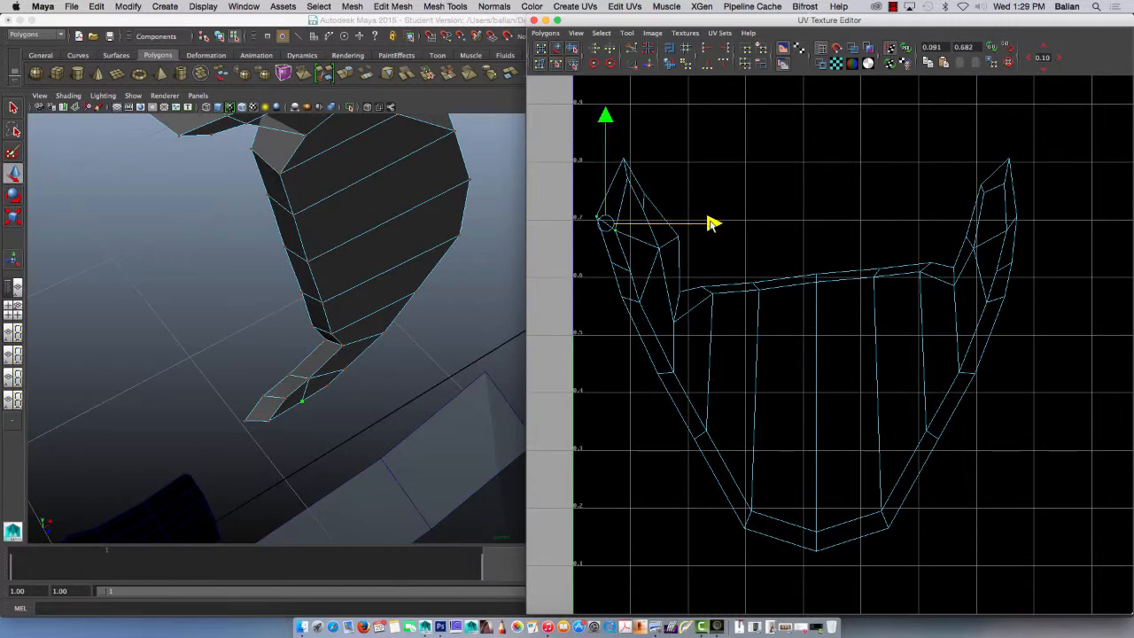
- Reposition the left horn's outer and inner UVs and level the central strip's top edge
{"action": "left_click_drag", "start_coordinate": [607, 224], "coordinate": [653, 202]}
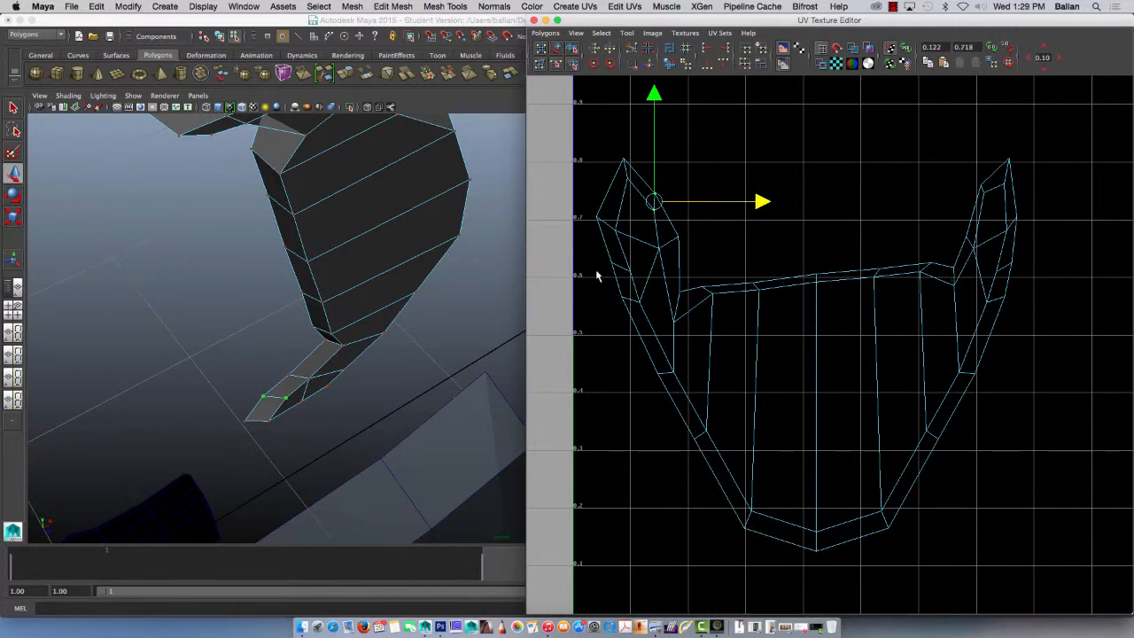
{"action": "left_click_drag", "start_coordinate": [654, 202], "coordinate": [611, 266]}
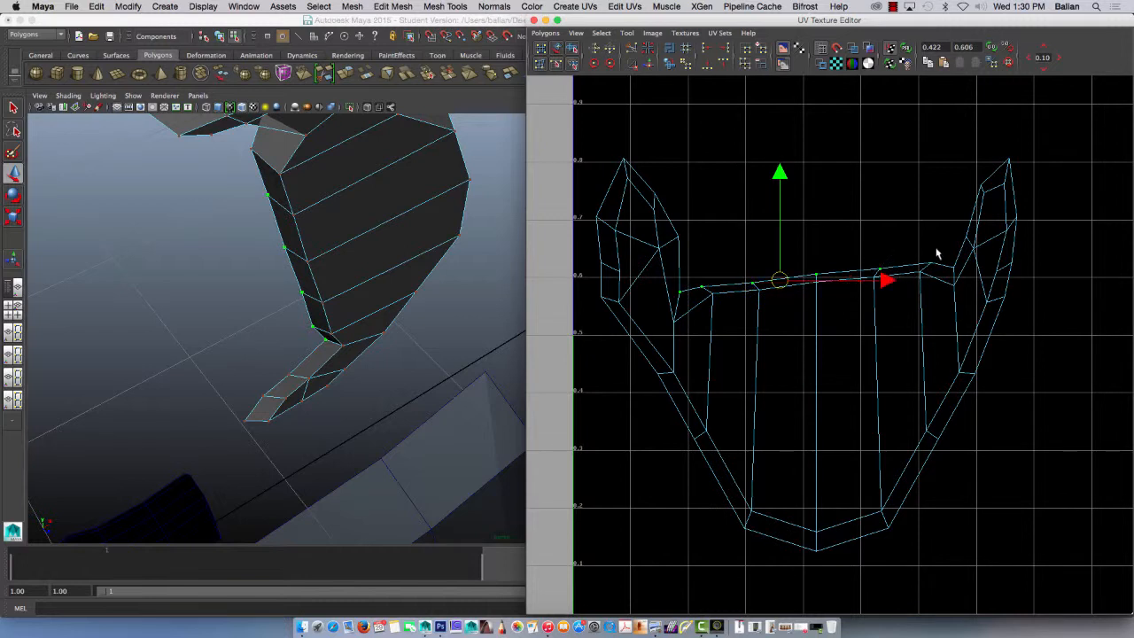
{"action": "left_click_drag", "start_coordinate": [886, 281], "coordinate": [921, 278]}
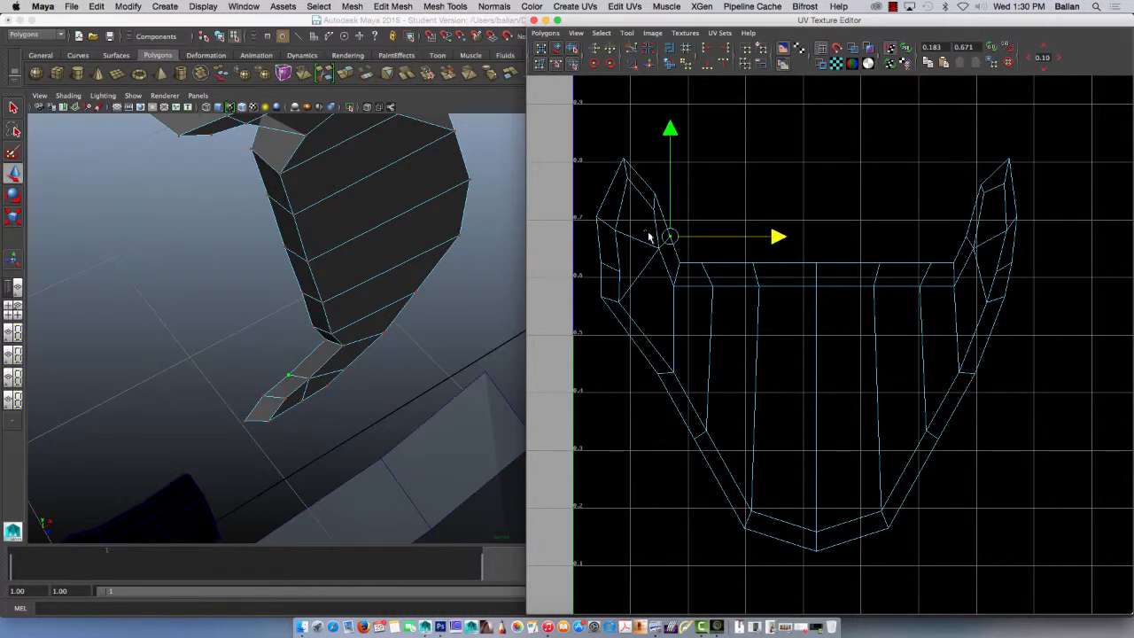
{"action": "left_click_drag", "start_coordinate": [669, 236], "coordinate": [653, 248]}
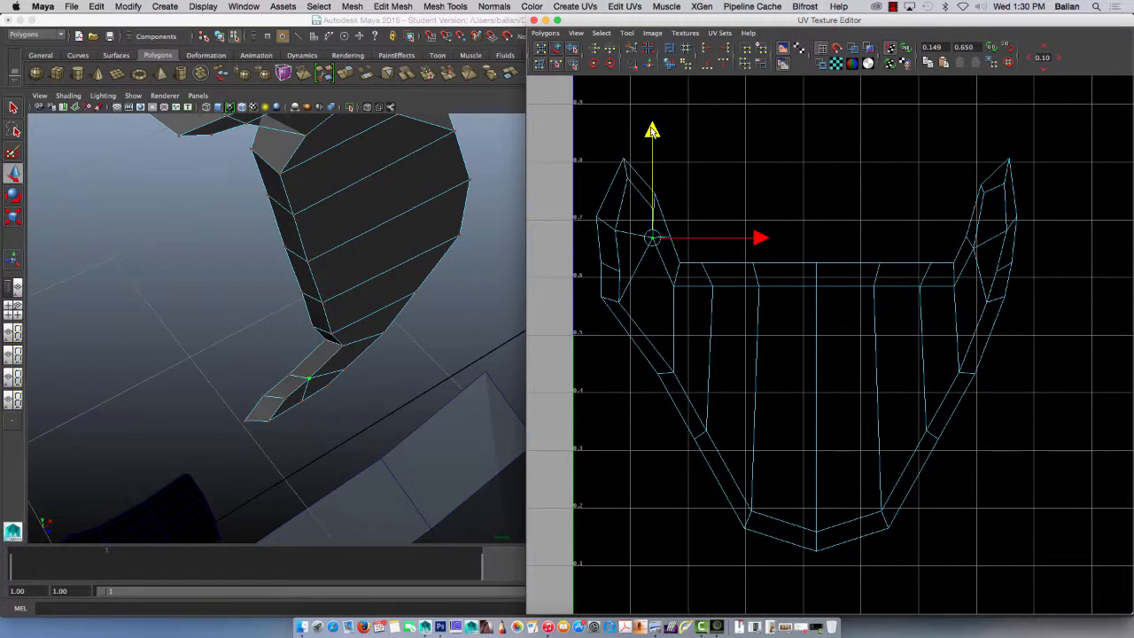
{"action": "mouse_move", "coordinate": [588, 291]}
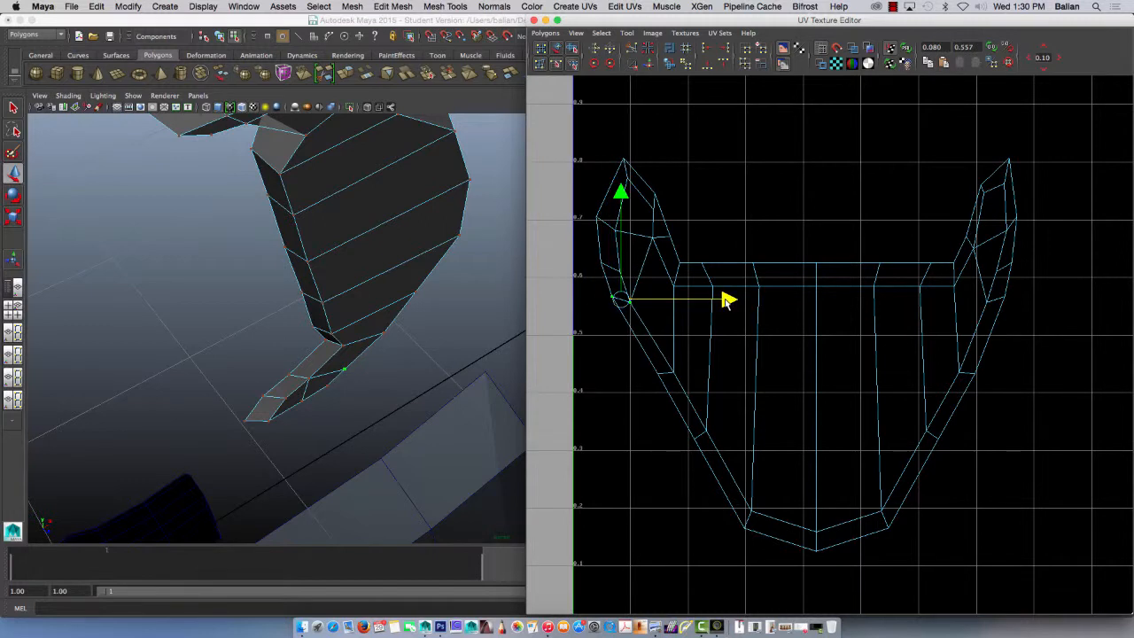
{"action": "mouse_move", "coordinate": [734, 304]}
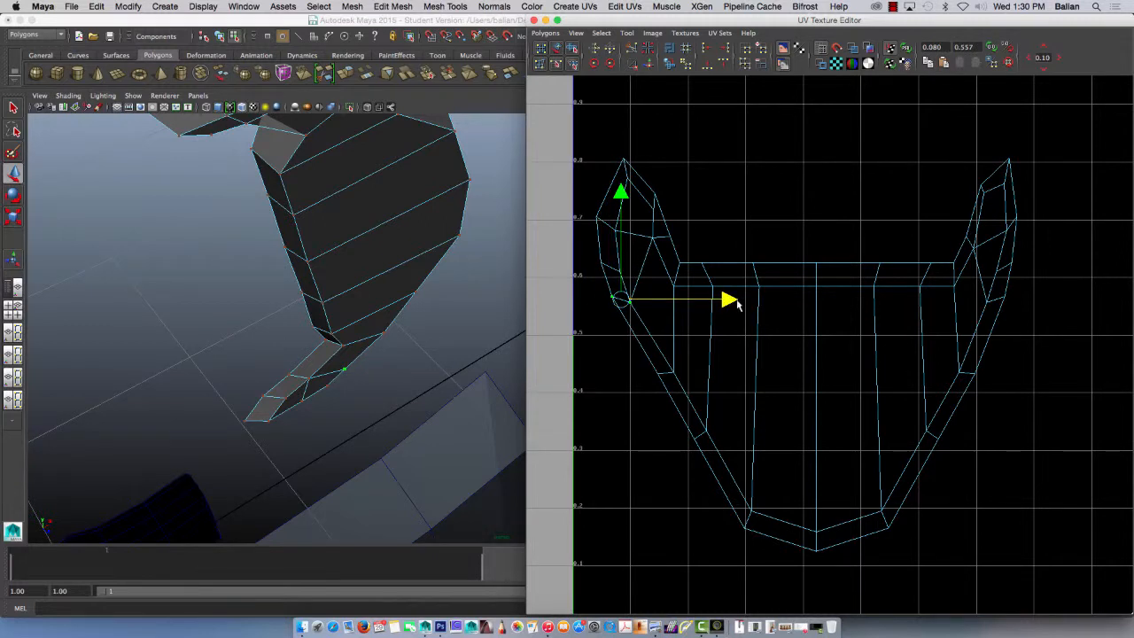
{"action": "mouse_move", "coordinate": [586, 147]}
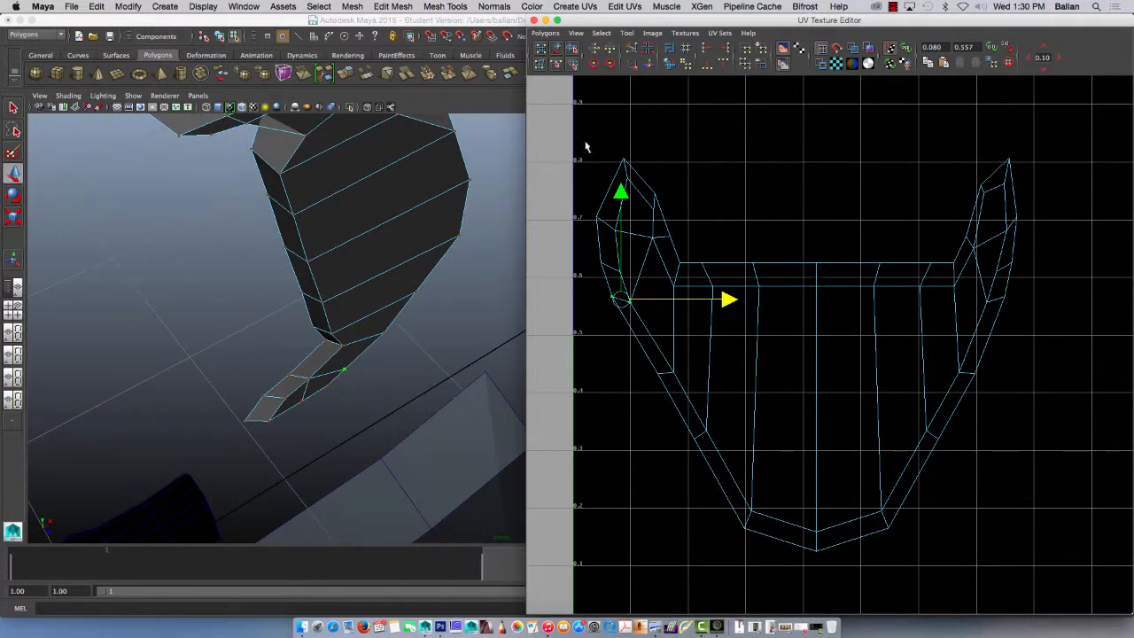